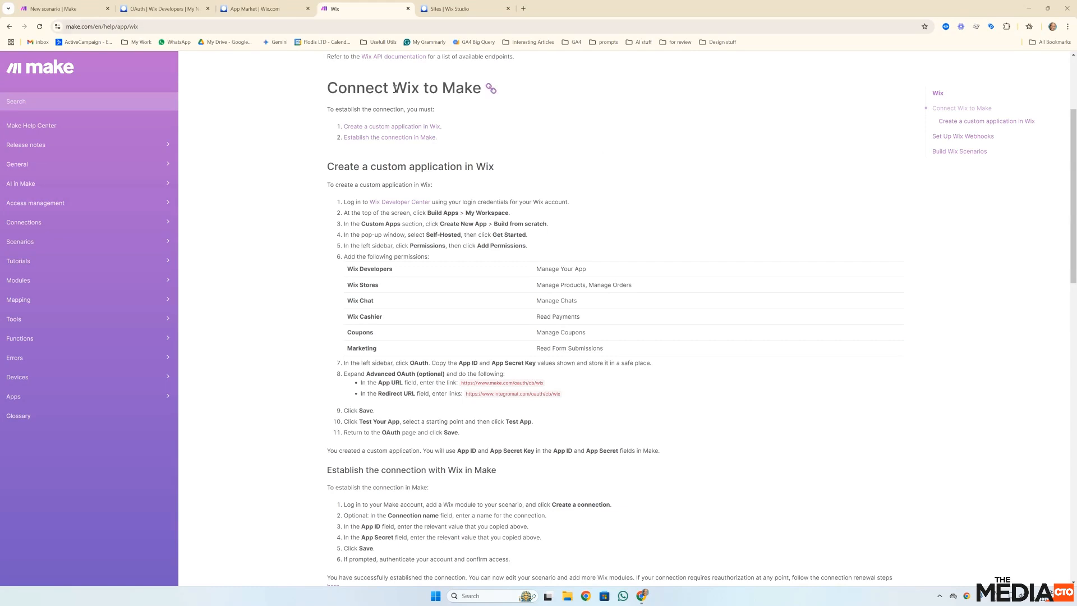
mouse_move(637, 171)
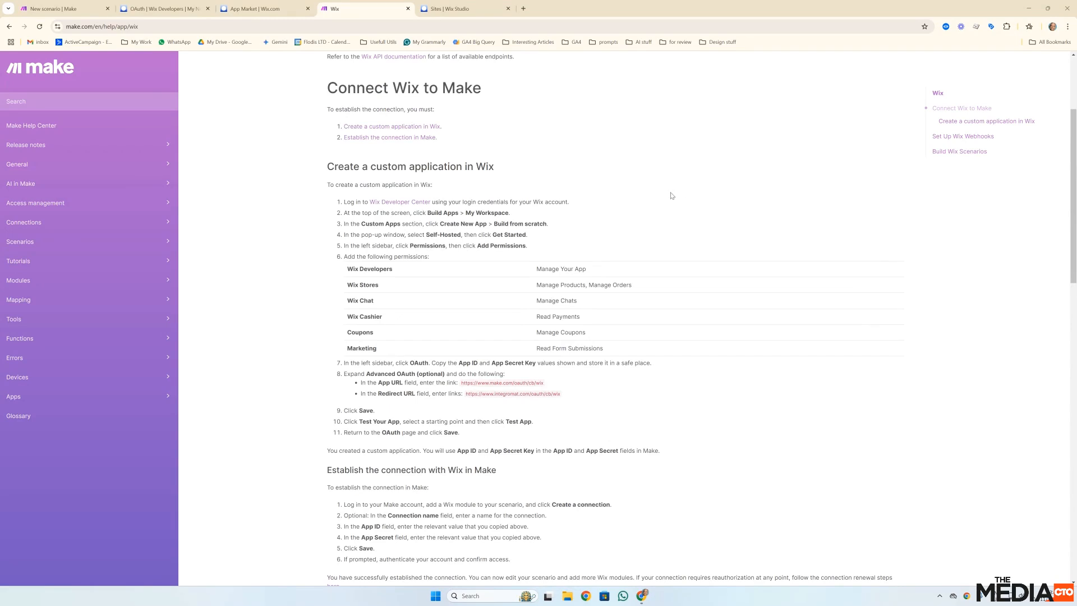
From the Wix Studio Custom Apps list, start a new app built from scratch
scroll("down", 3)
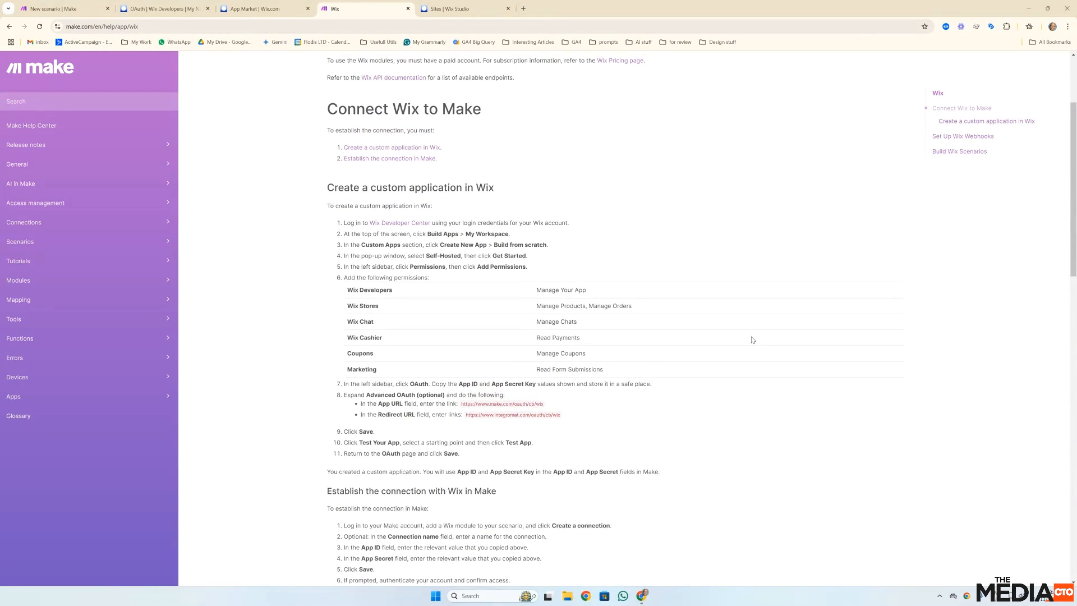
mouse_move(734, 242)
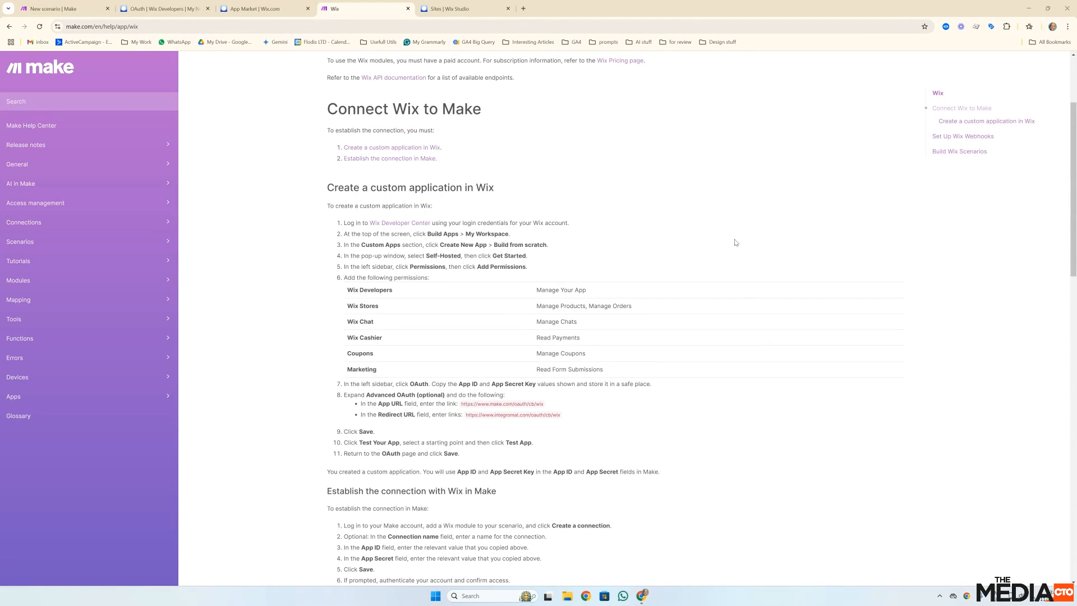
mouse_move(696, 206)
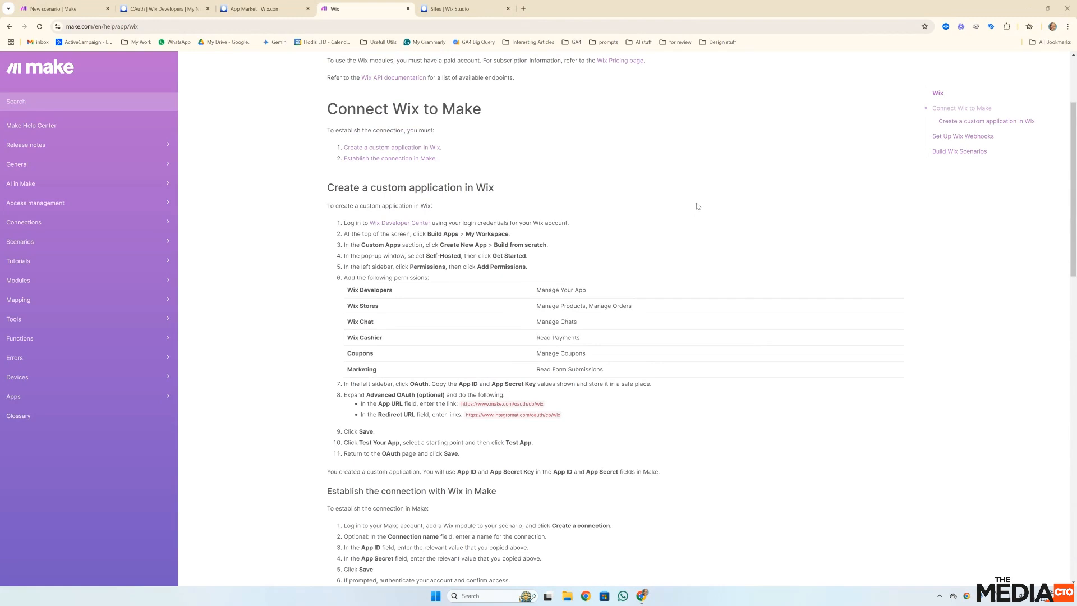
mouse_move(684, 216)
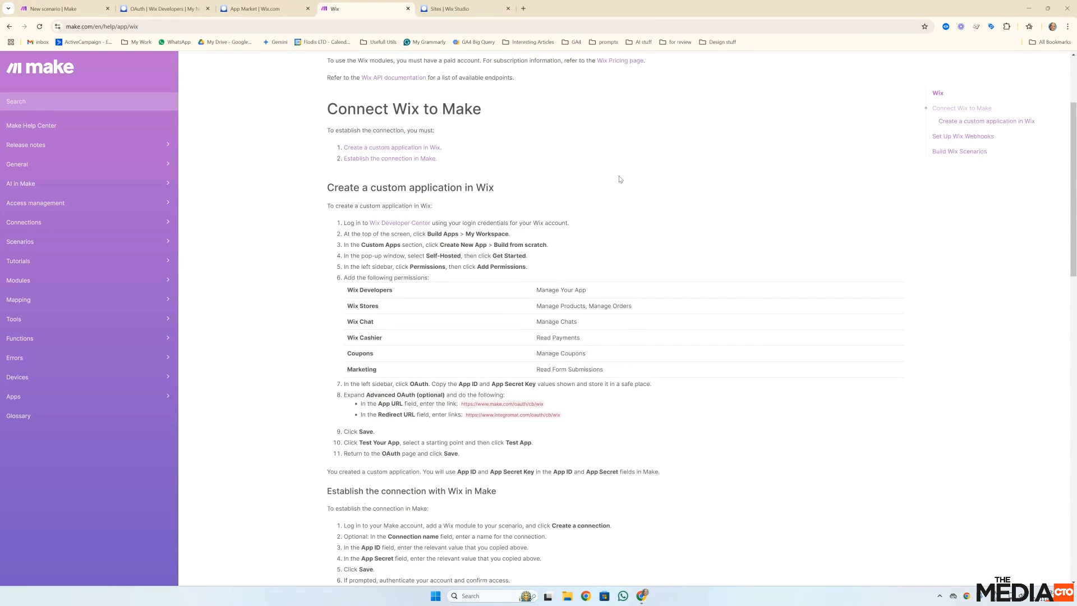
mouse_move(608, 314)
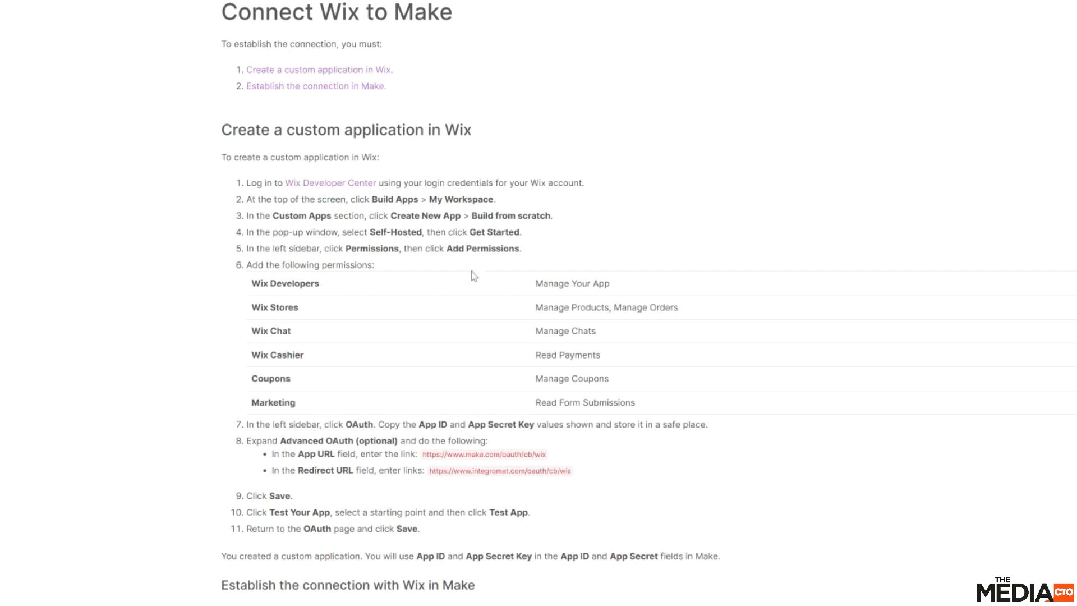
mouse_move(479, 210)
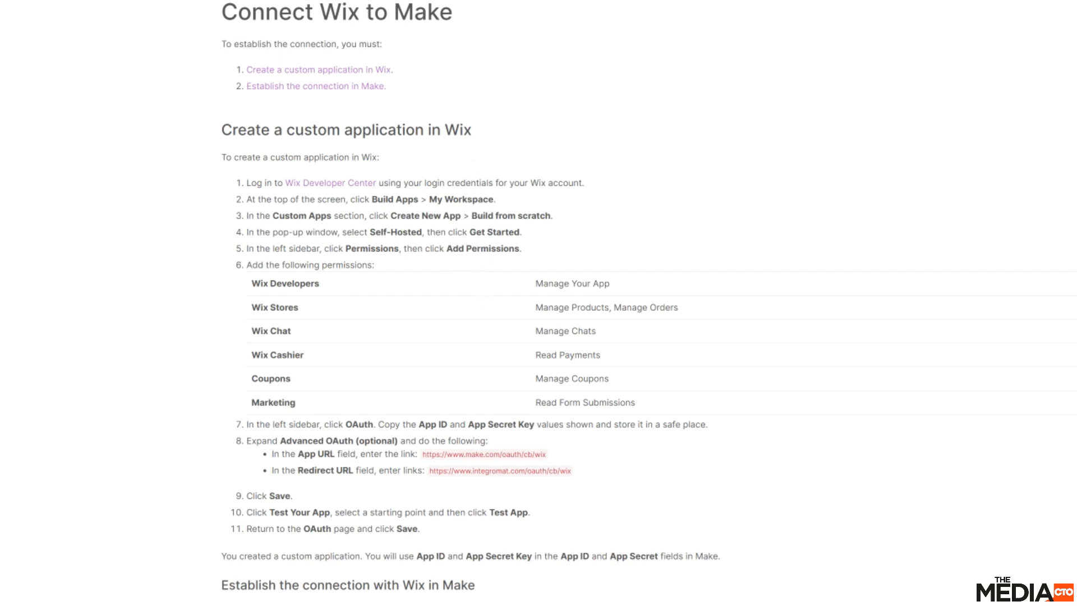
left_click(460, 8)
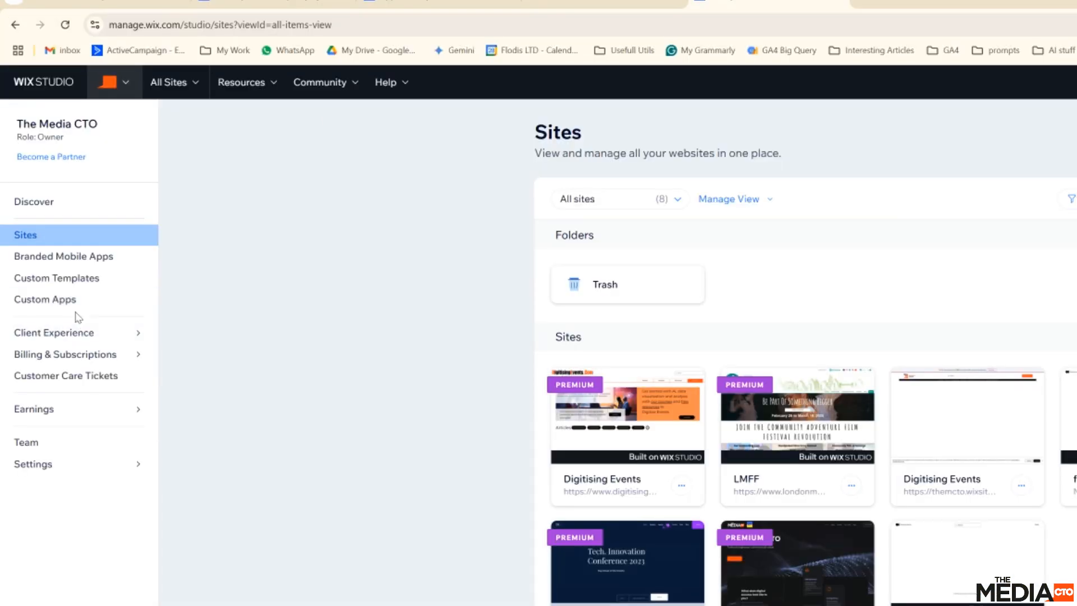
left_click(45, 298)
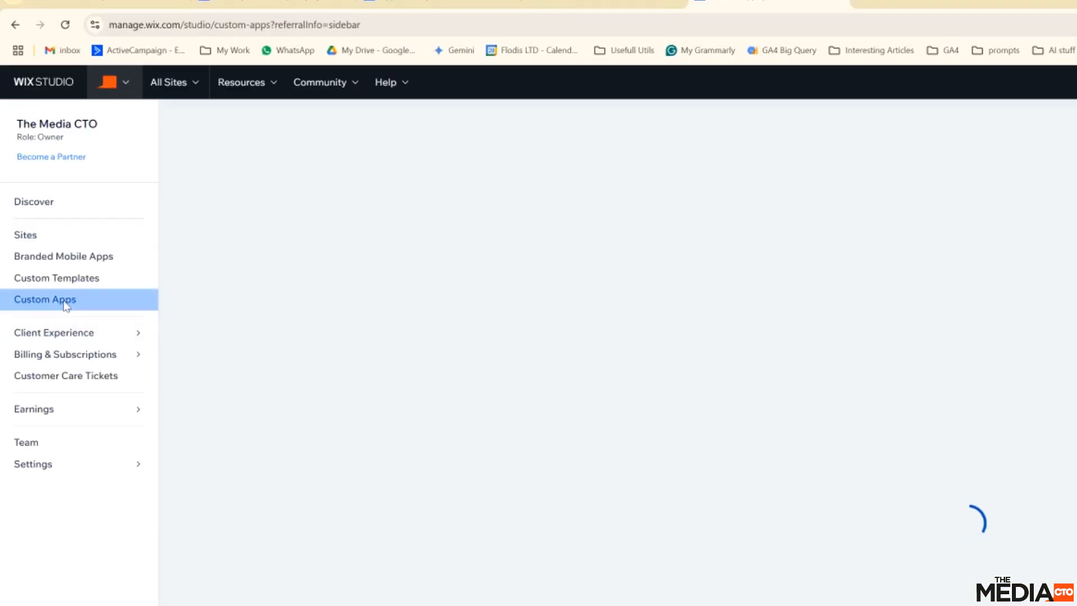
left_click(45, 298)
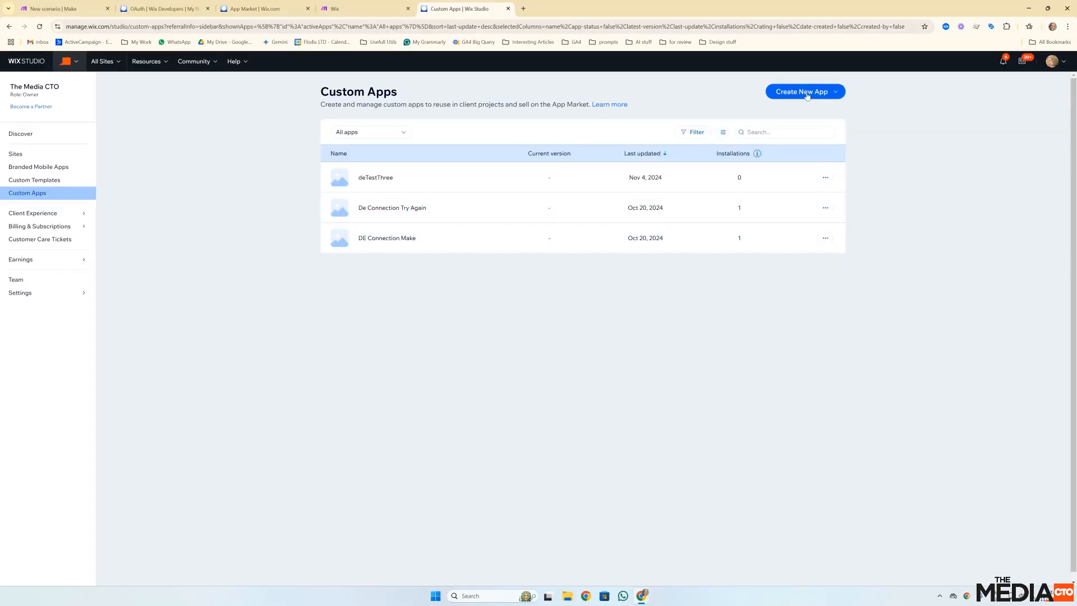
left_click(804, 90)
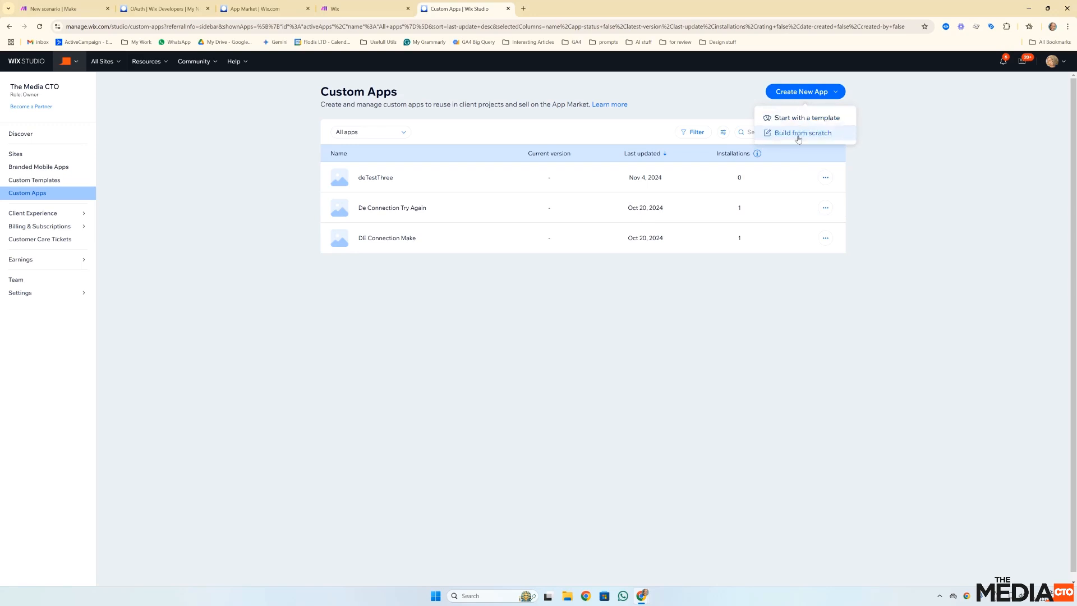
left_click(801, 132)
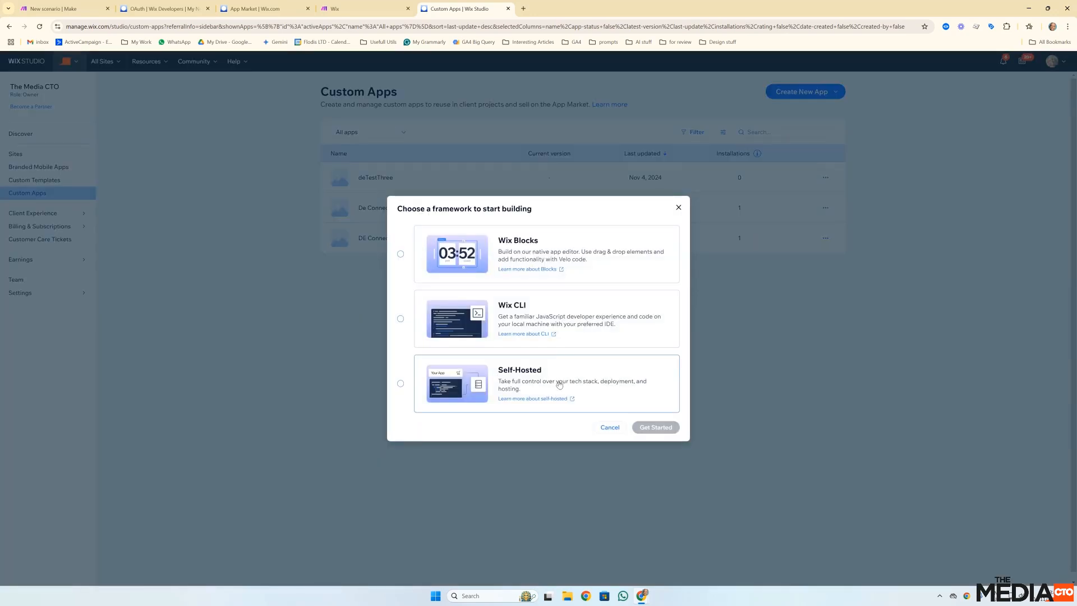
Choose the Self-Hosted framework and get started, creating 'My New App-13'
left_click(400, 383)
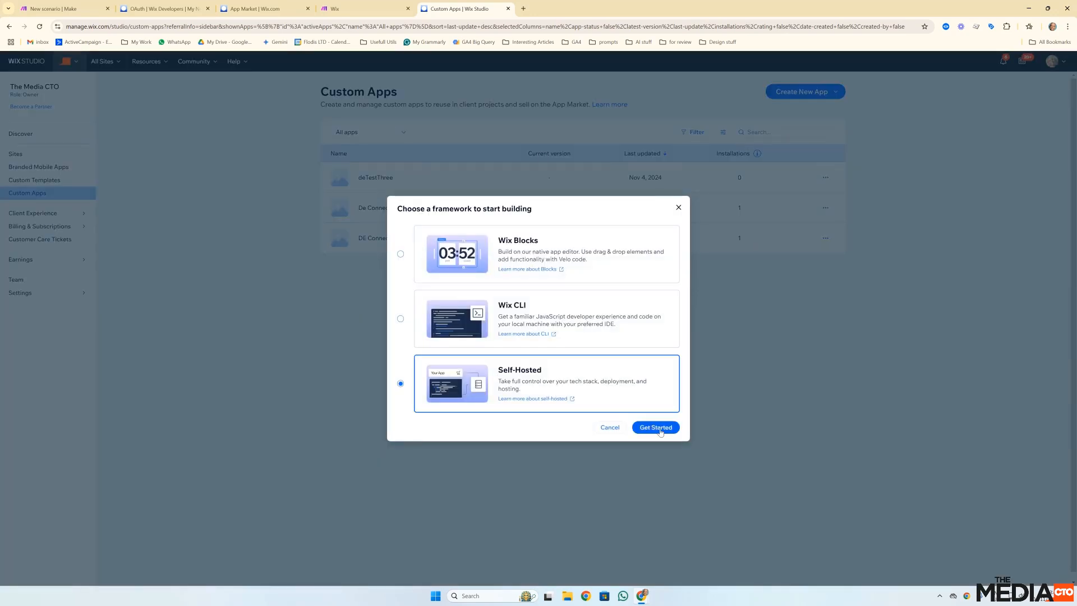
left_click(652, 427)
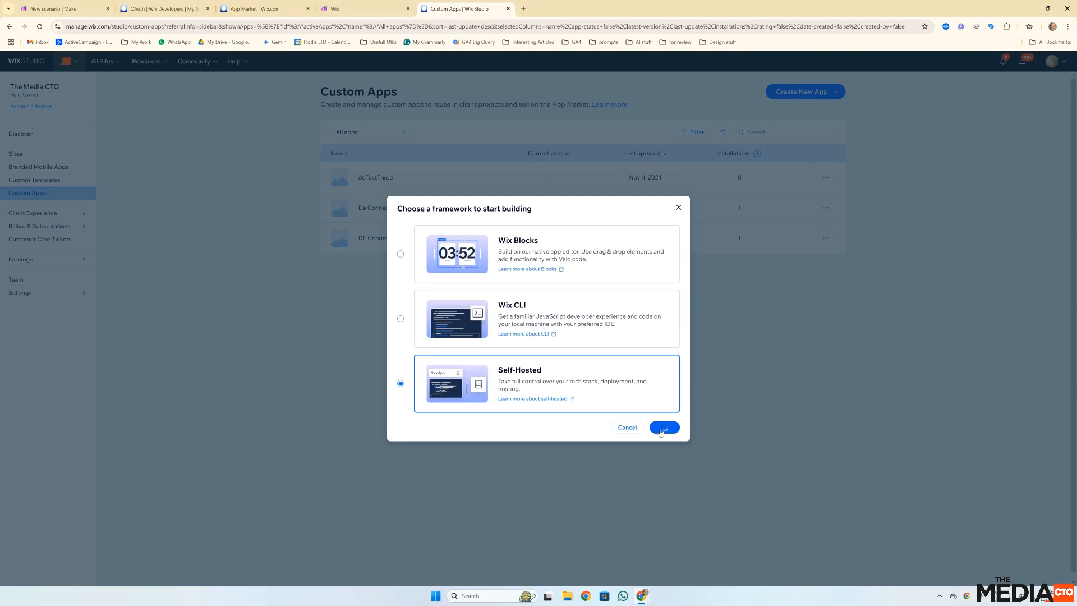
left_click(663, 426)
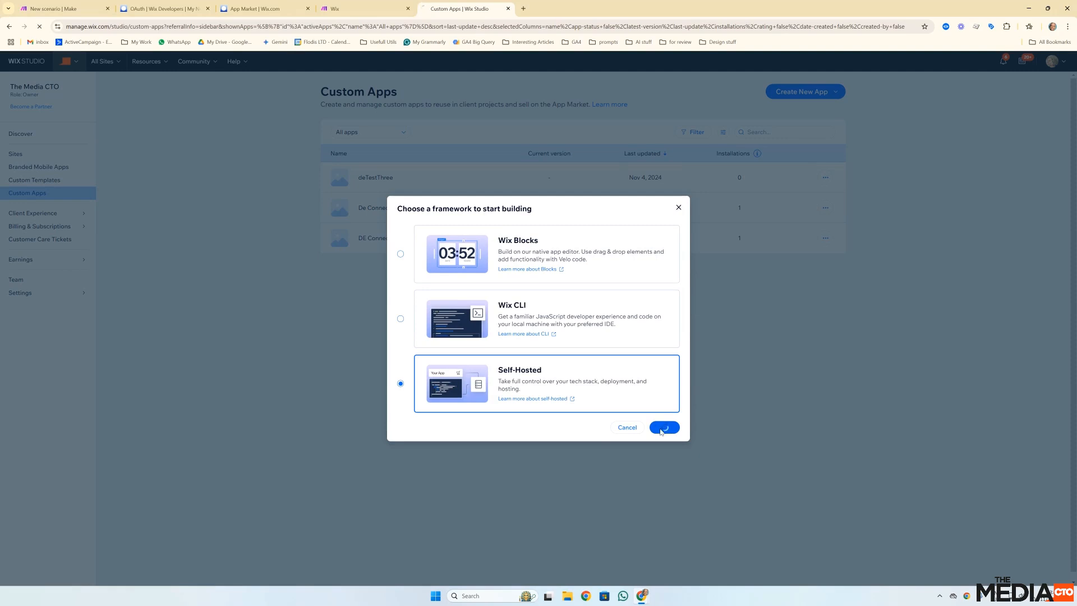
left_click(663, 426)
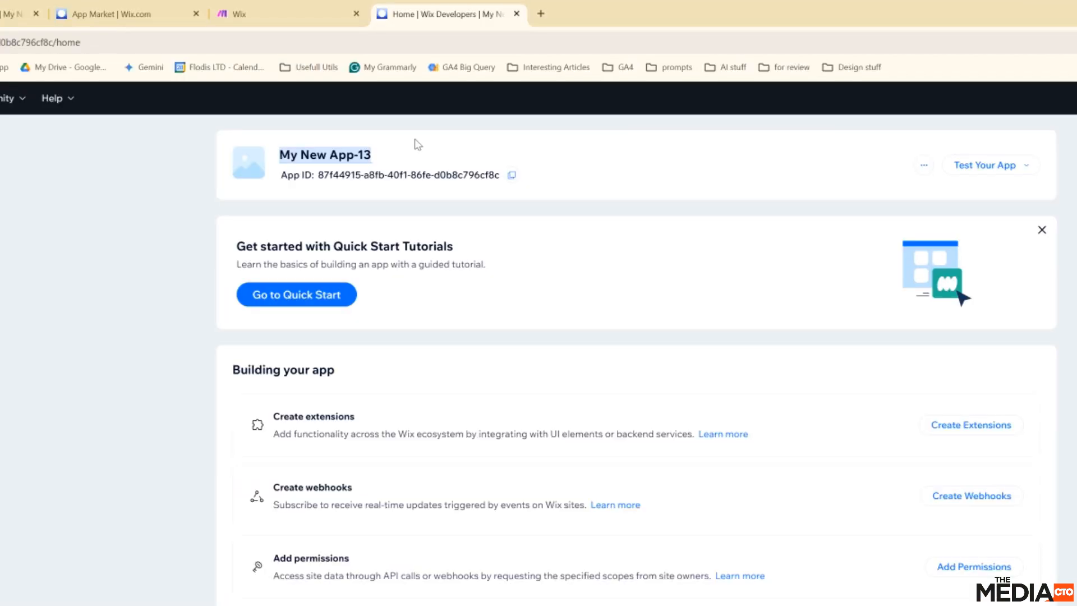
Rename the new app from 'My New App-13' to 'deConnectionDemo'
type("deCo")
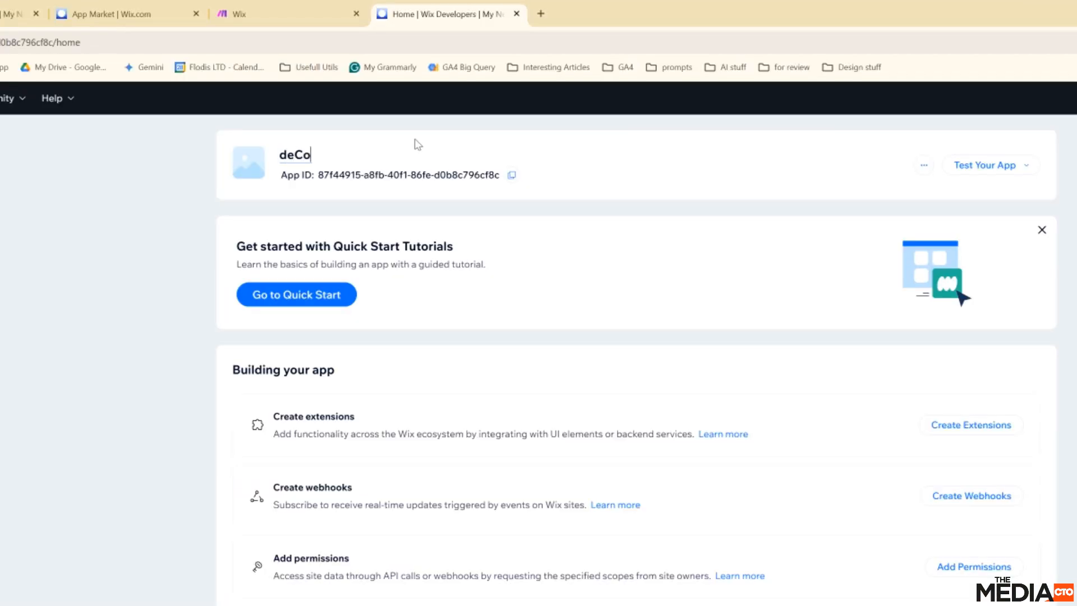
type("nnection")
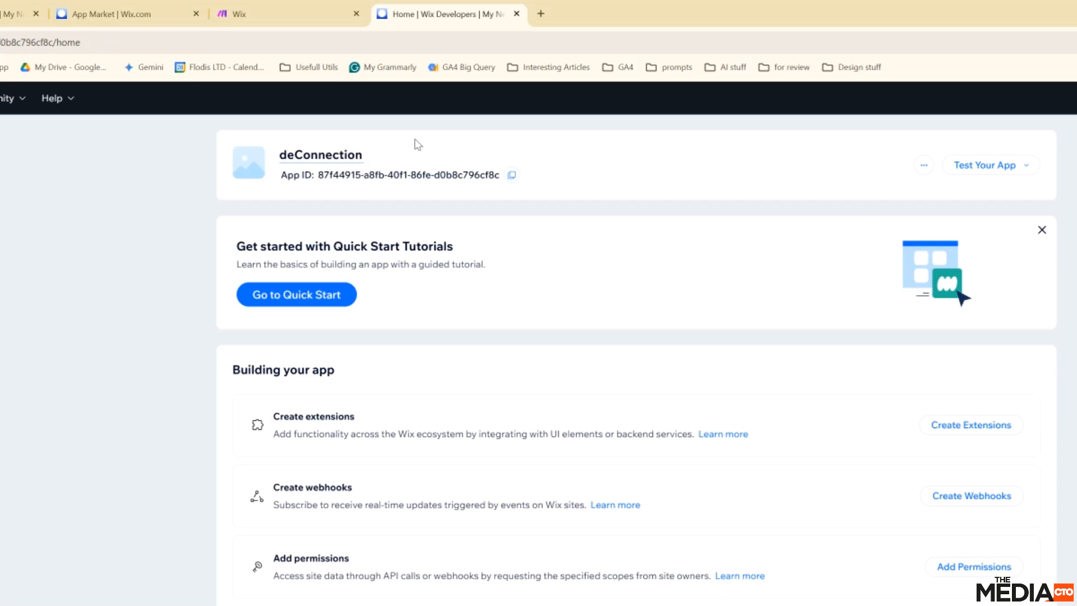
type("D")
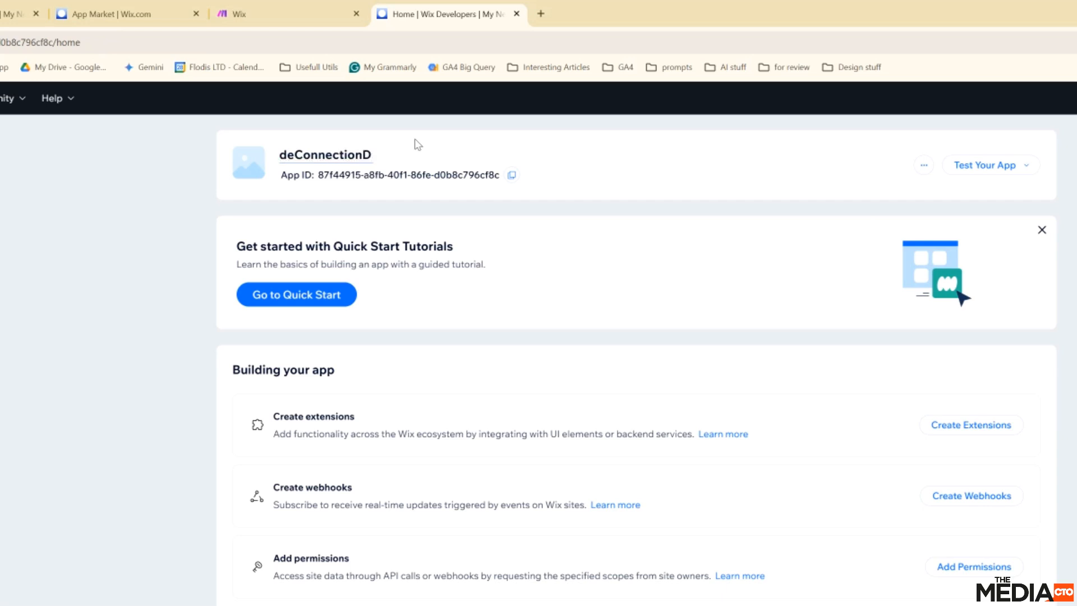
type("emo")
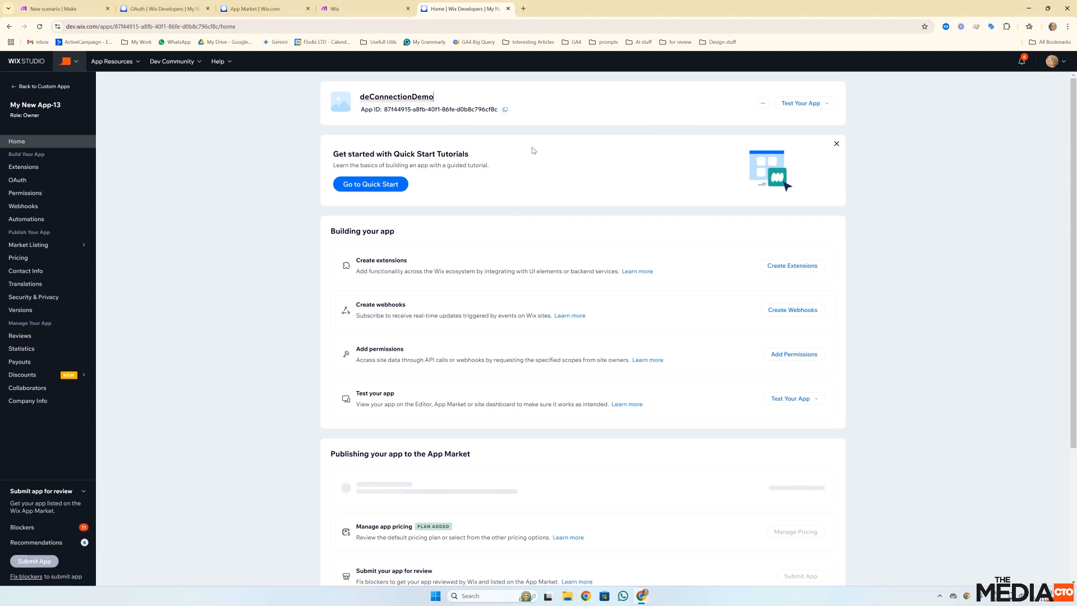
mouse_move(538, 151)
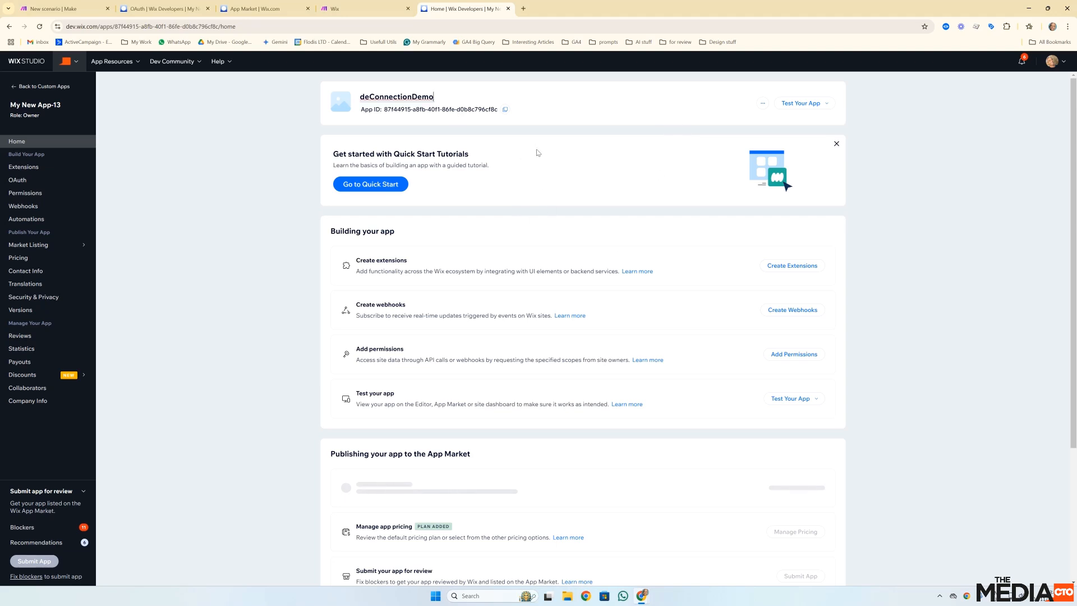
mouse_move(573, 142)
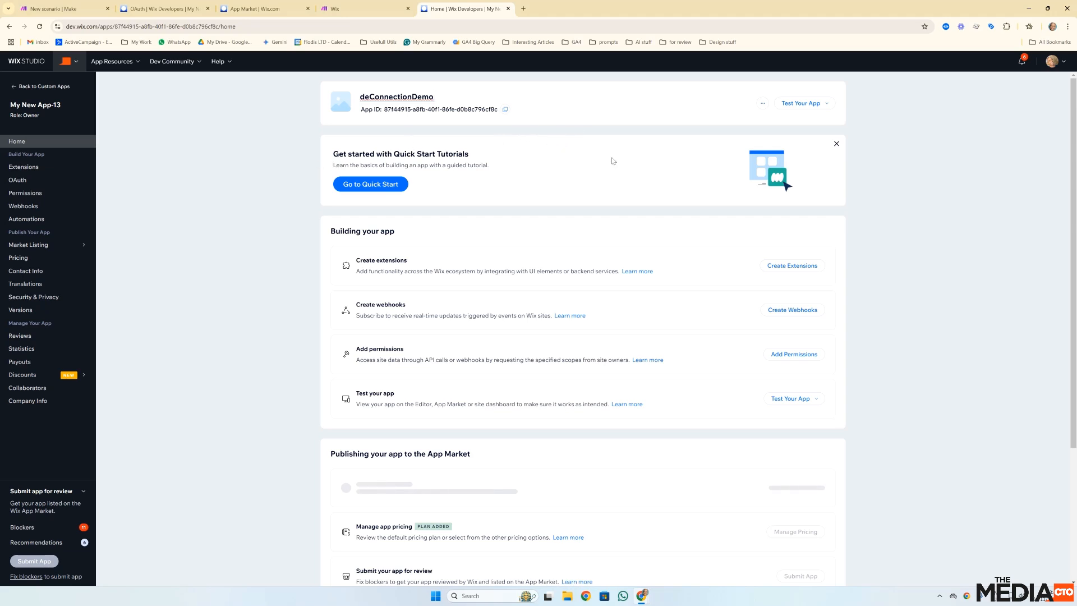
mouse_move(527, 219)
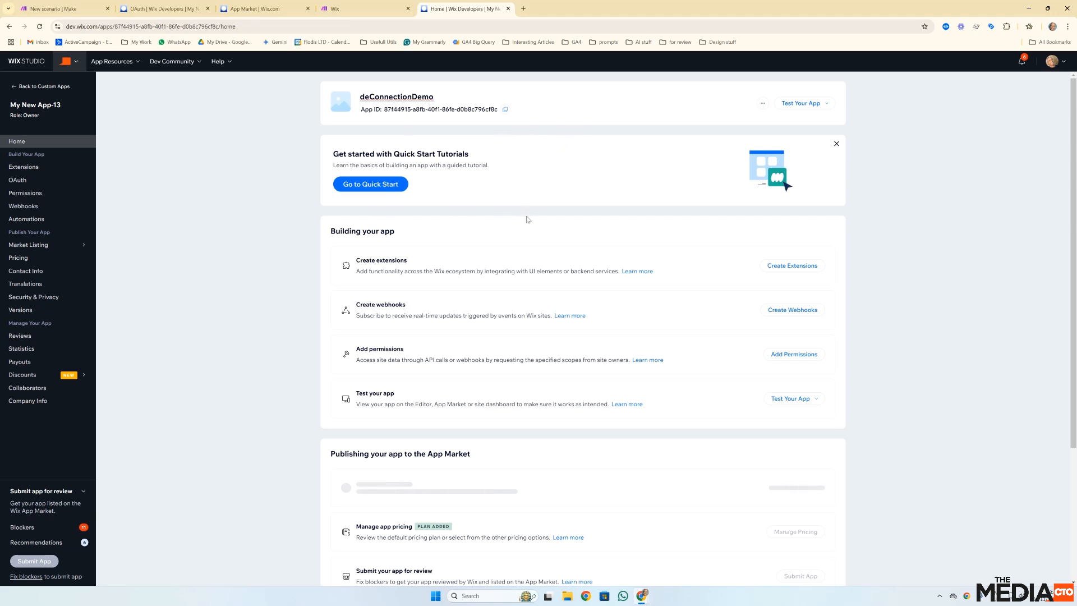
mouse_move(326, 209)
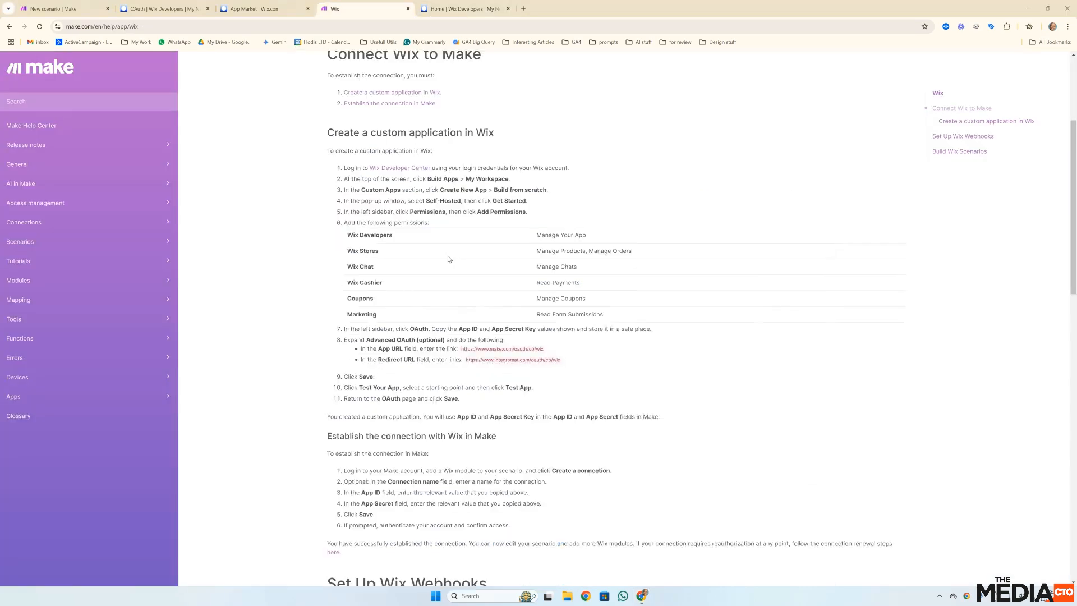
Review the permissions table in Make's Wix guide and return to the deConnectionDemo app home
scroll("down", 3)
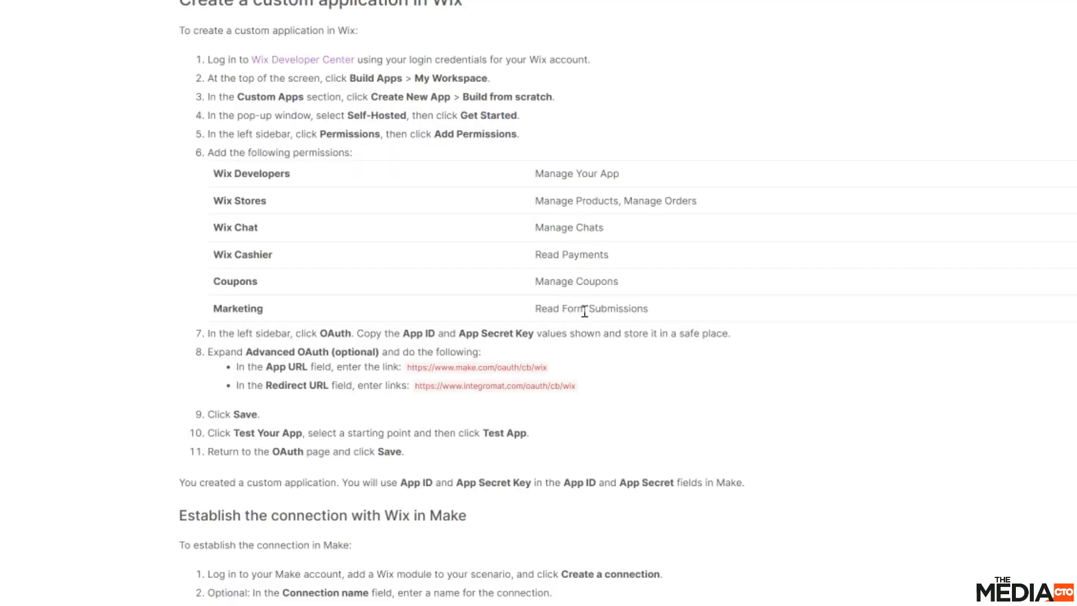
mouse_move(575, 219)
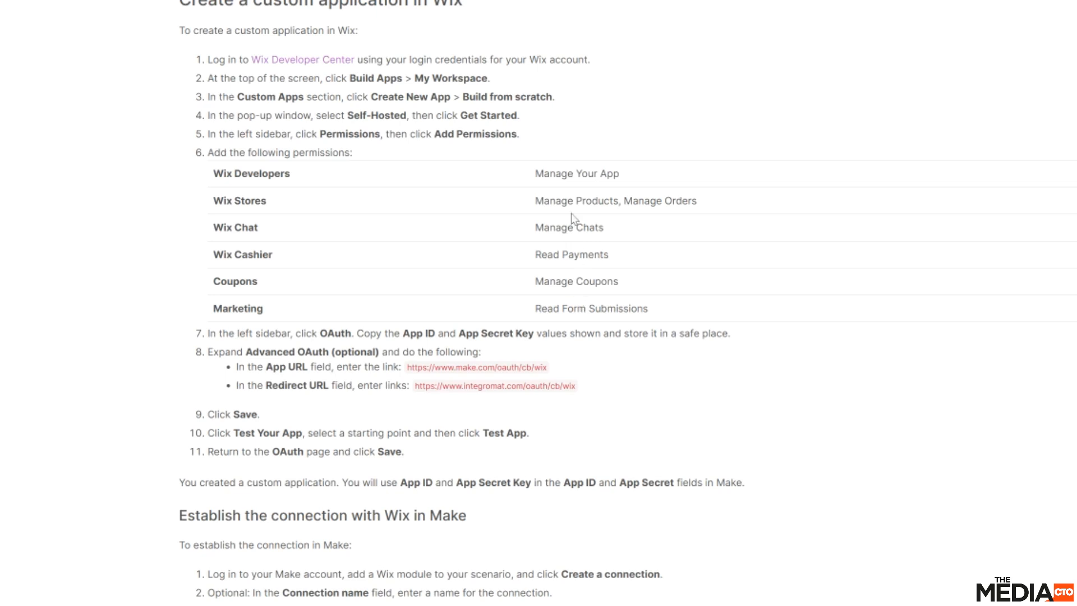
mouse_move(363, 75)
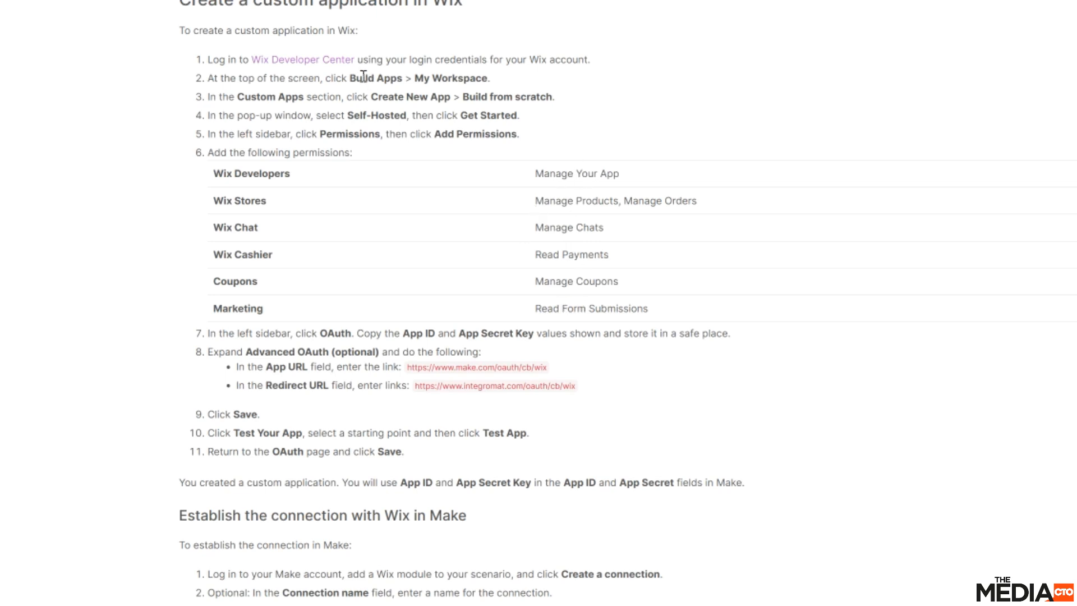
mouse_move(368, 313)
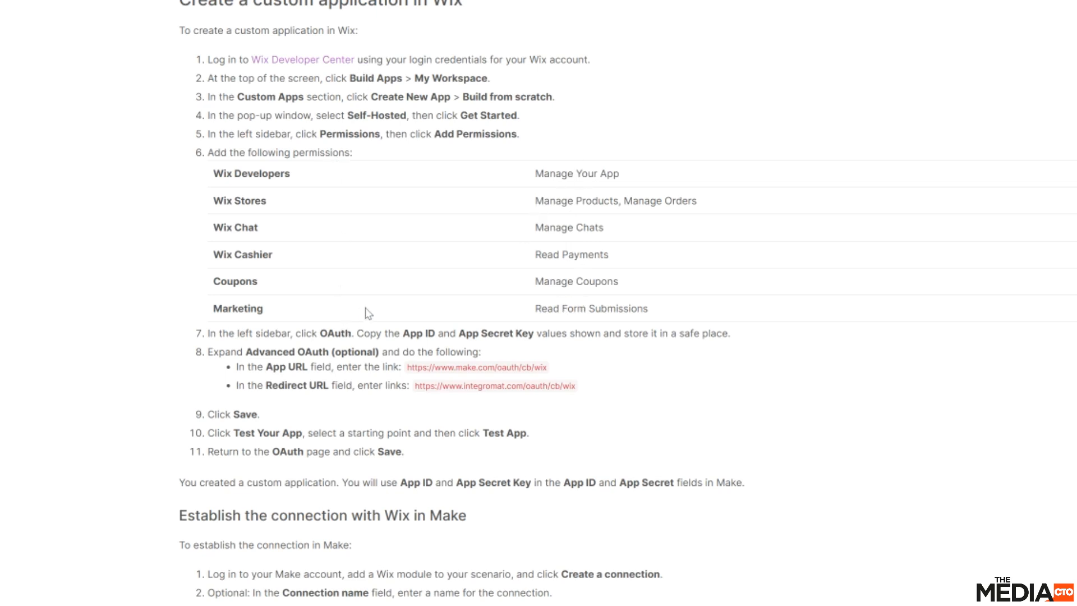
mouse_move(523, 277)
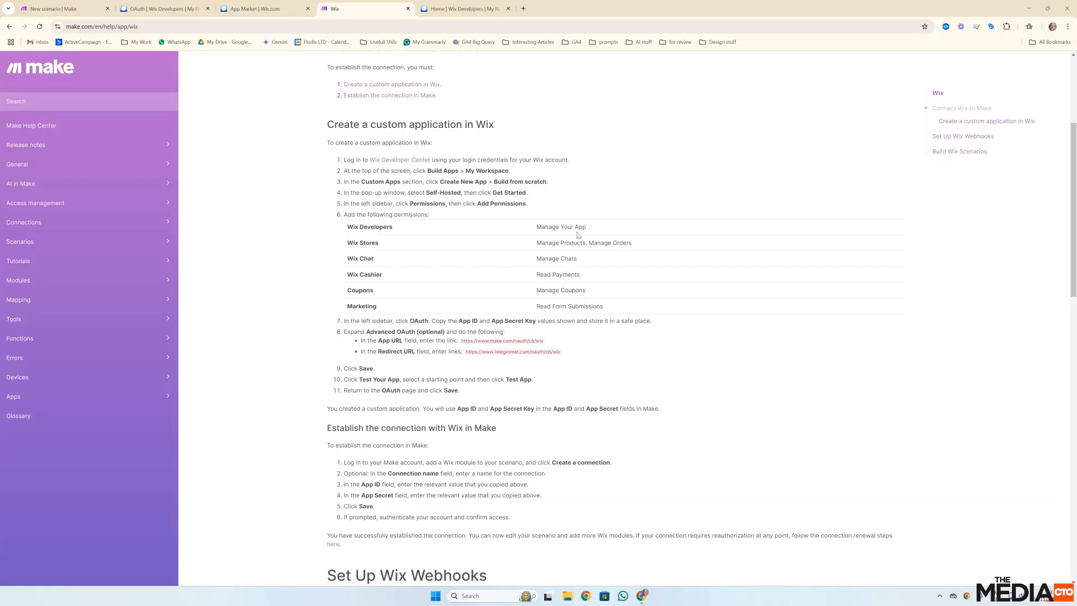
mouse_move(584, 305)
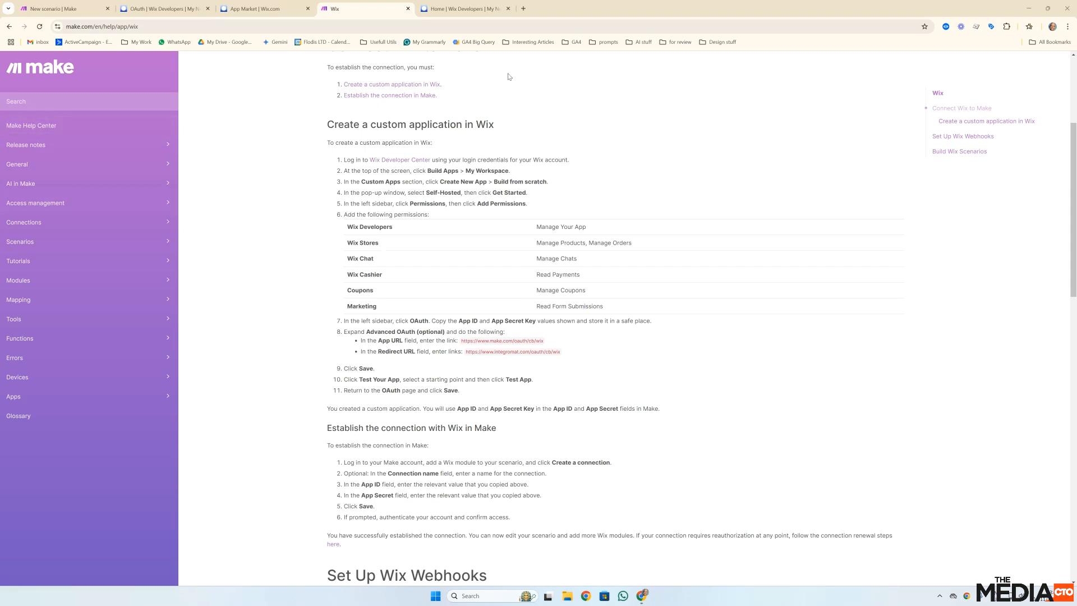
left_click(463, 7)
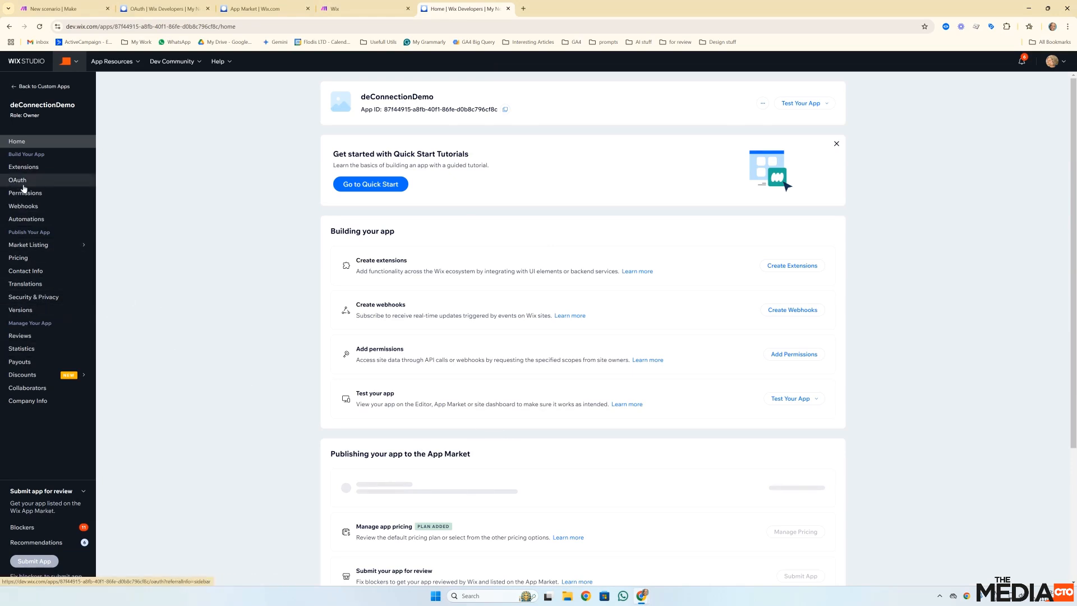
In the app's Permissions, search and add the Read Payments permission
left_click(24, 193)
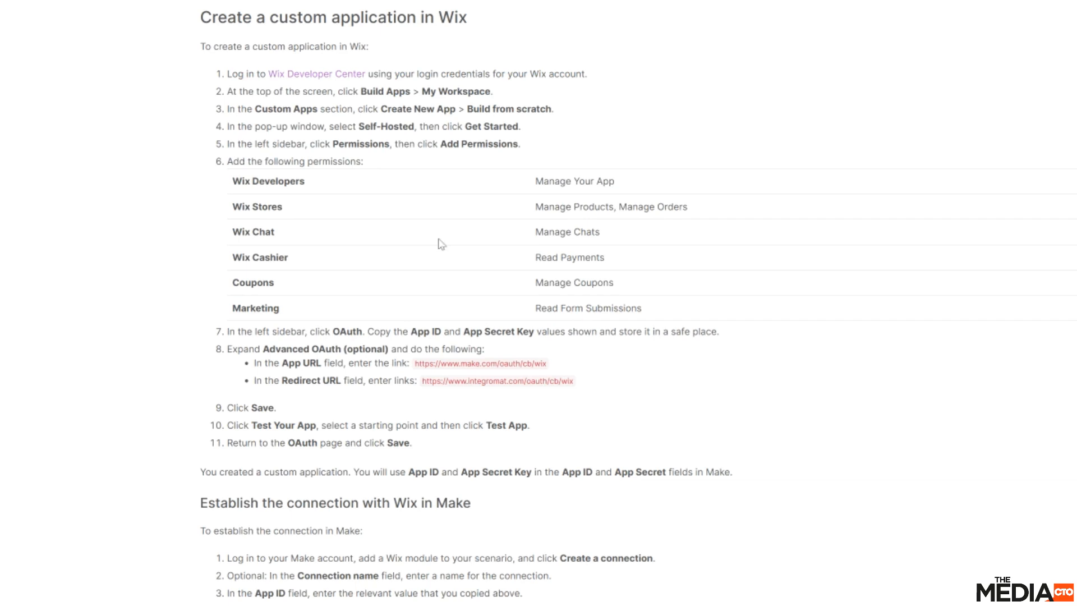
mouse_move(560, 332)
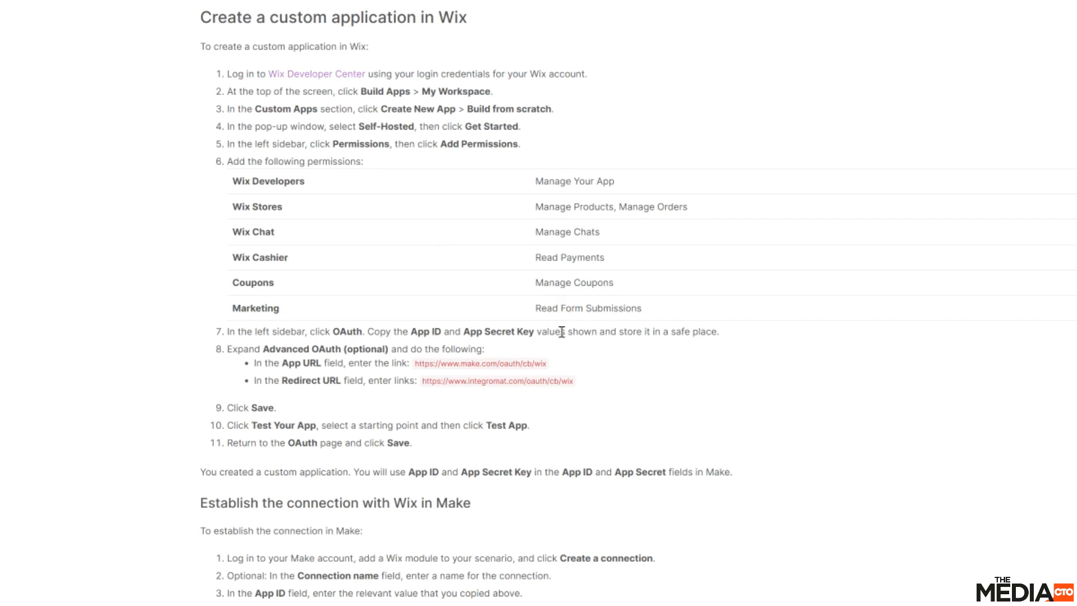
mouse_move(506, 283)
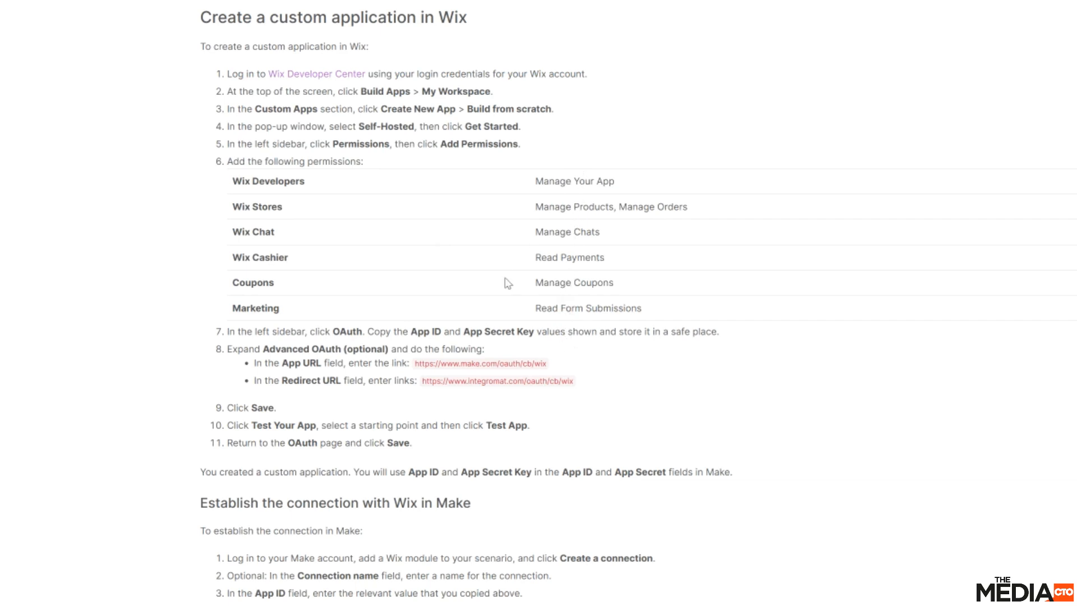
mouse_move(384, 311)
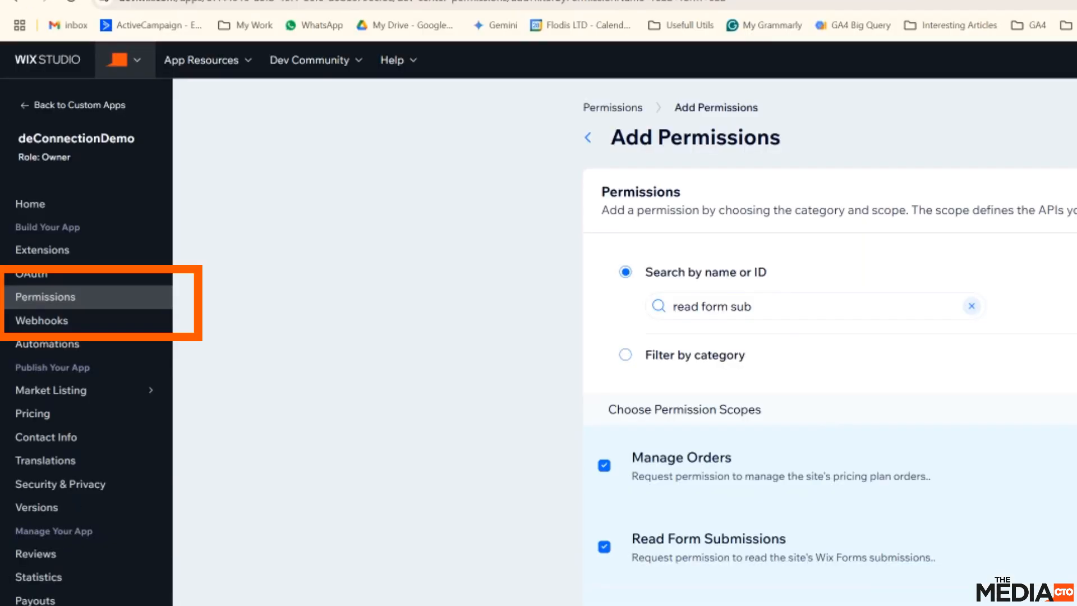
mouse_move(877, 252)
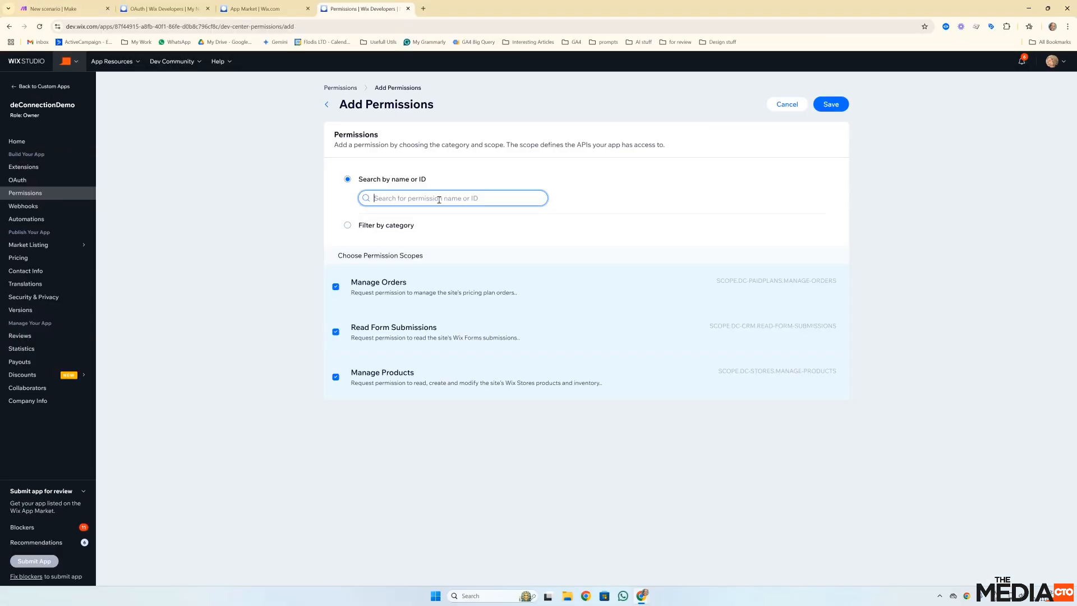
type("Read pa")
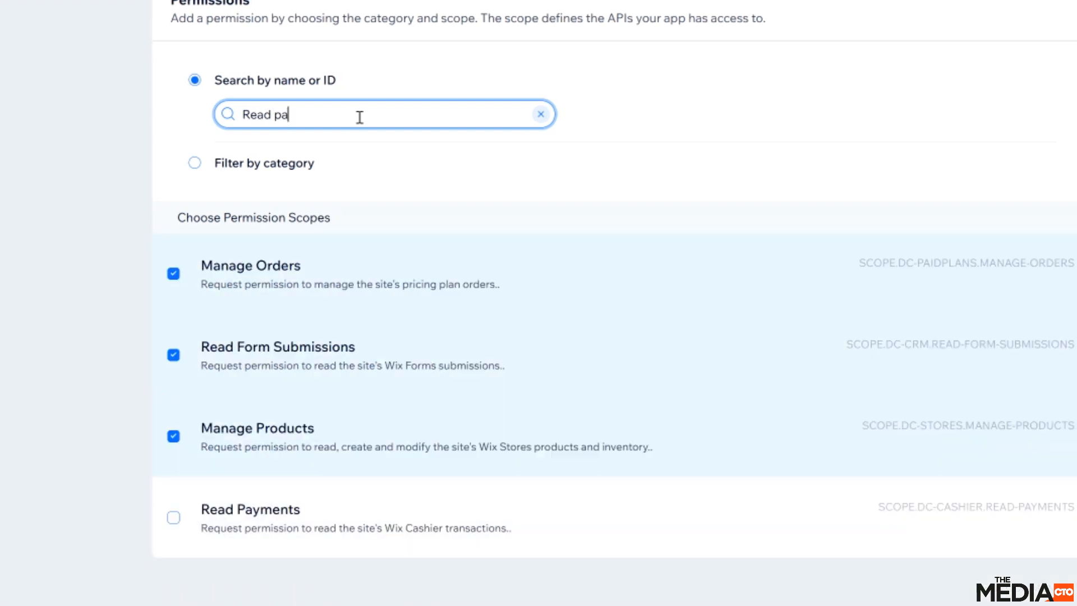
type("y")
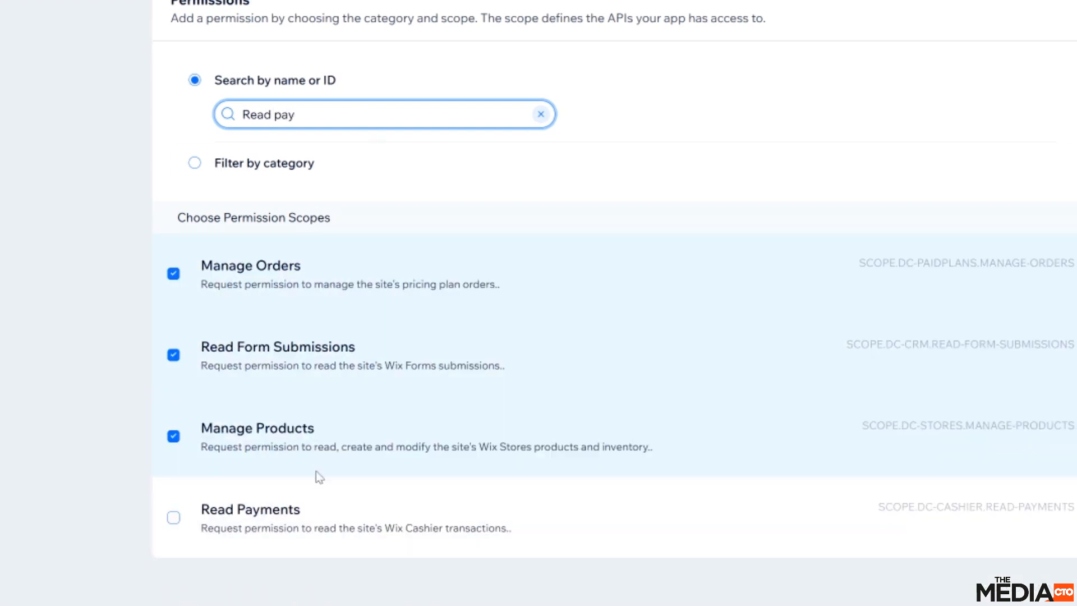
left_click(172, 517)
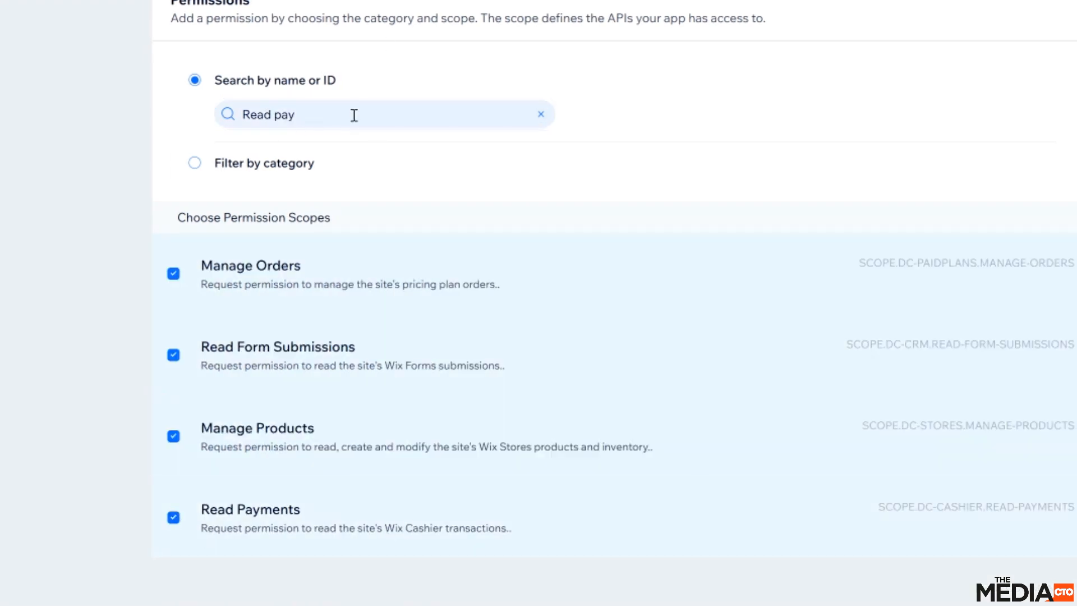
Add the Manage Chats and Manage Coupons permissions and save the permission set
left_click(540, 114)
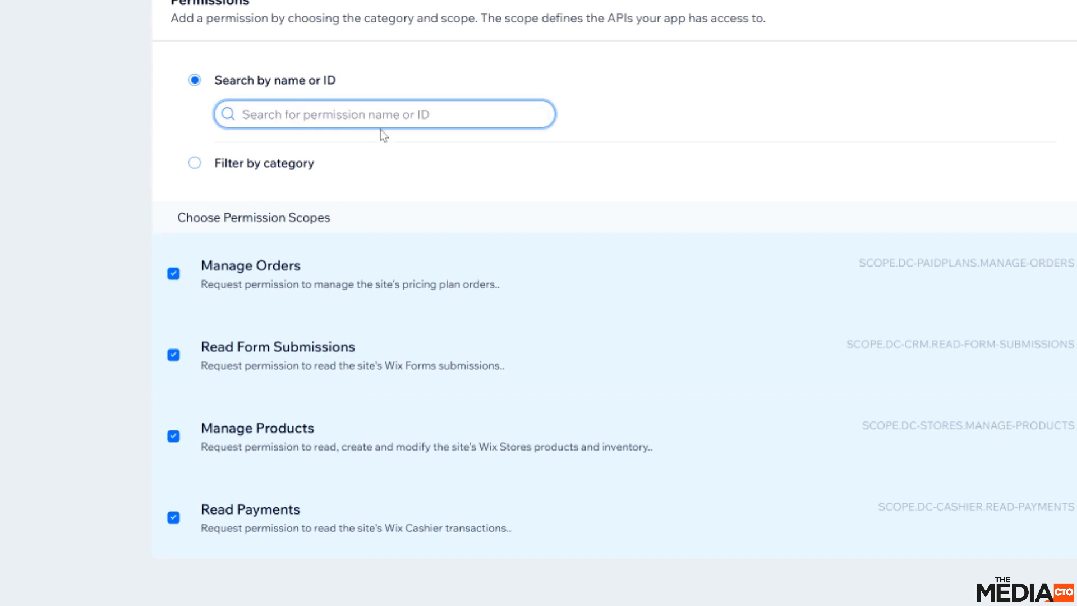
type("manage chat")
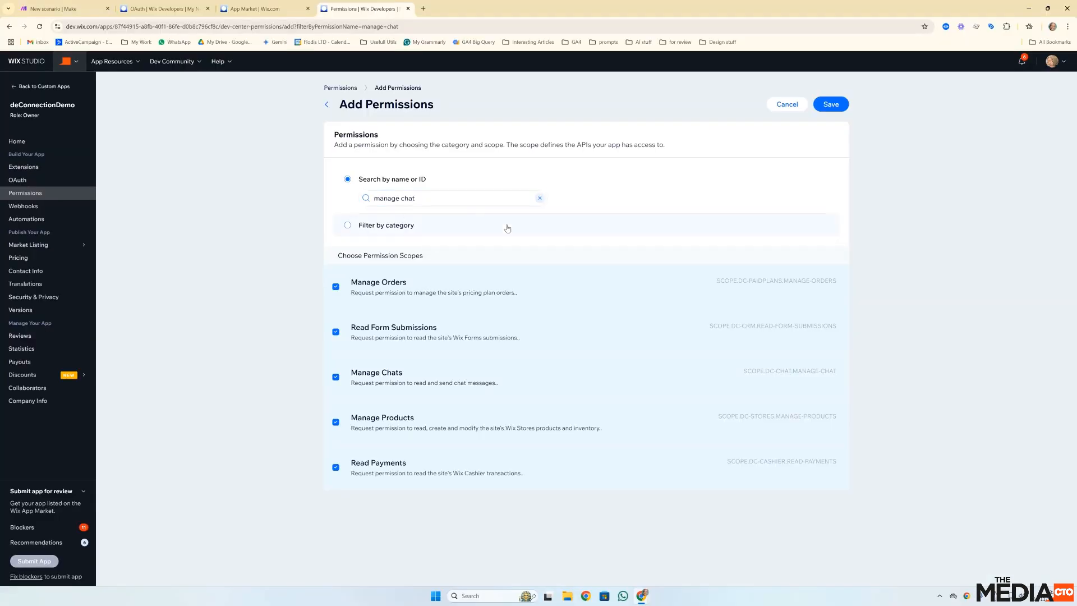
mouse_move(468, 376)
type("oup")
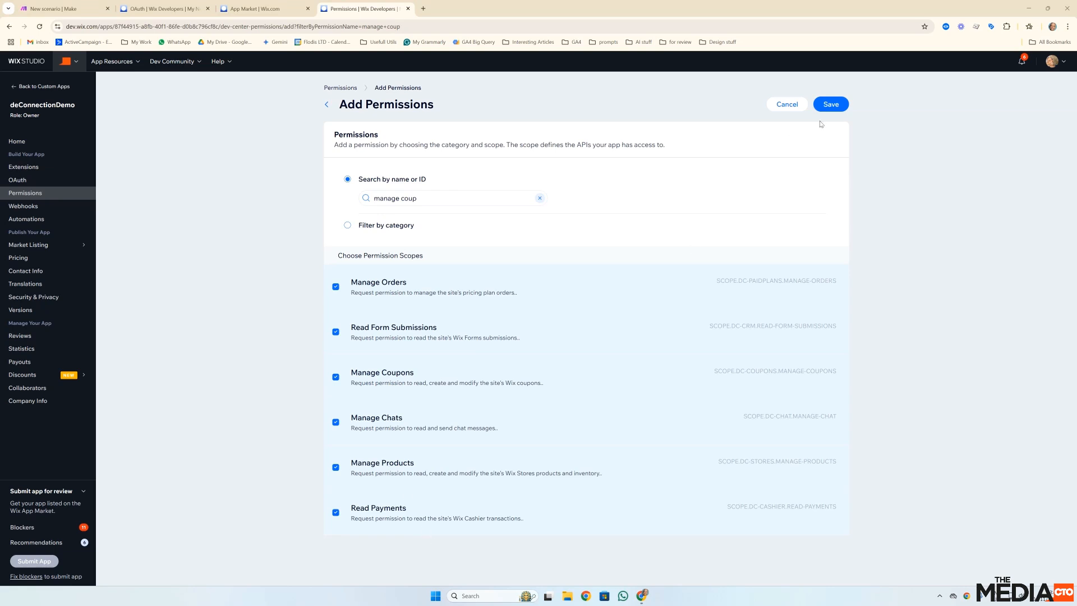
left_click(829, 103)
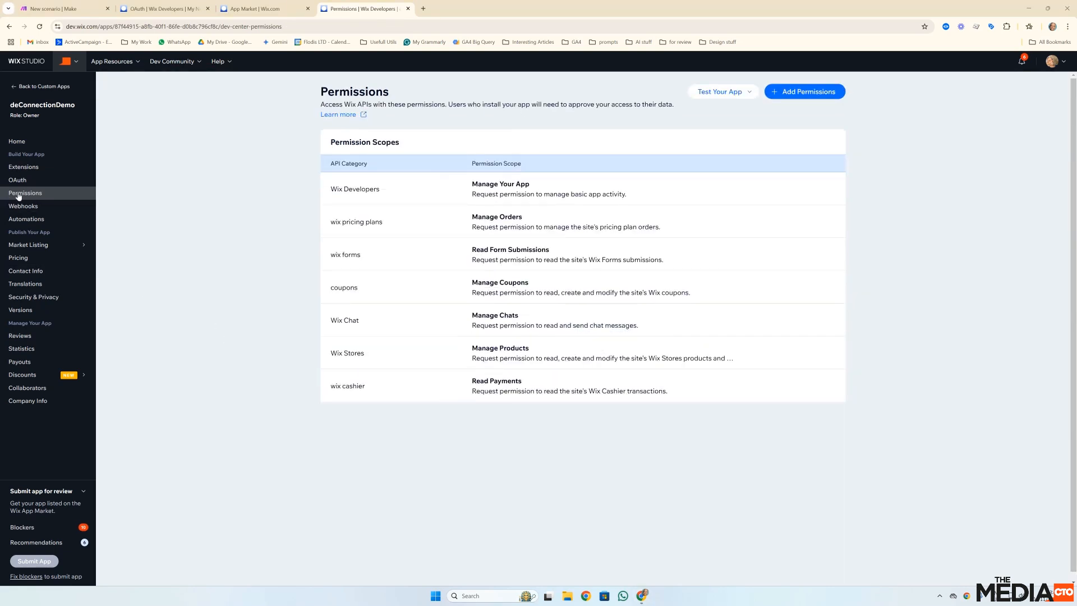
From the OAuth page, test the app via Dashboard despite no extensions, reaching the site picker
left_click(17, 179)
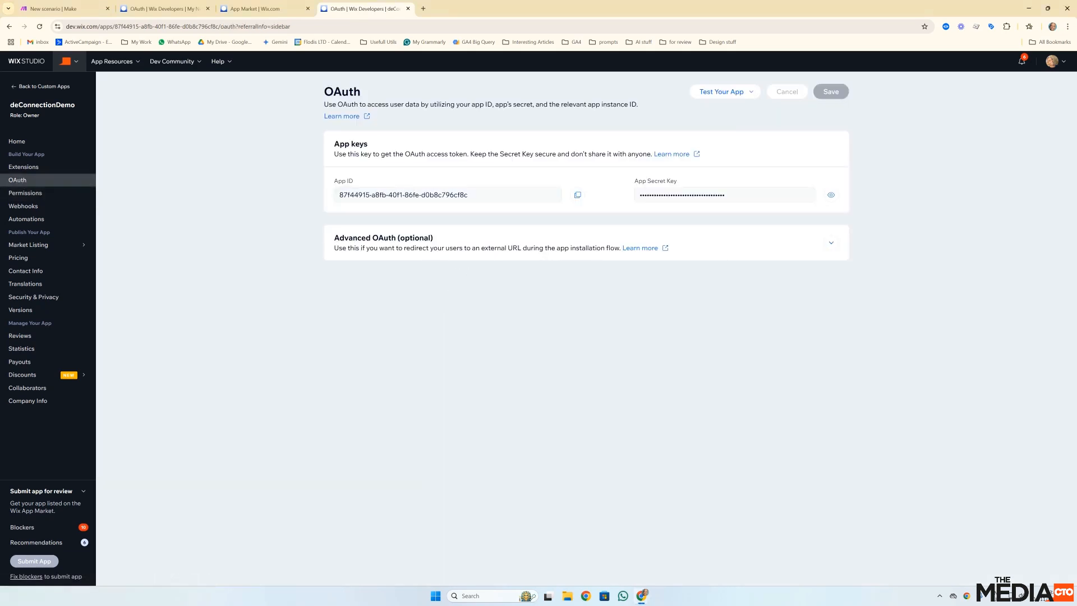
mouse_move(672, 259)
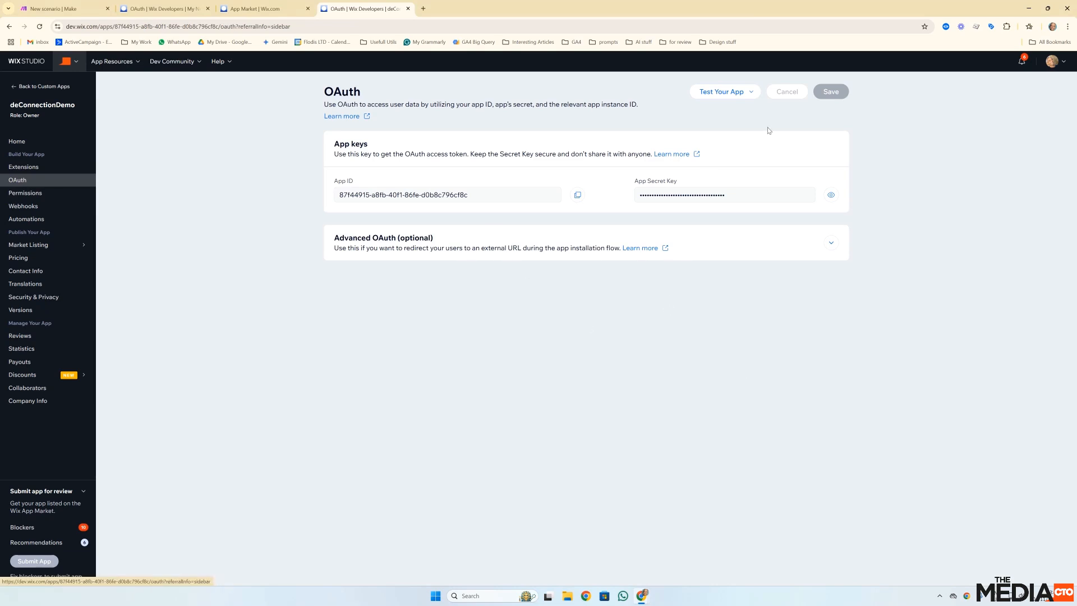
left_click(721, 91)
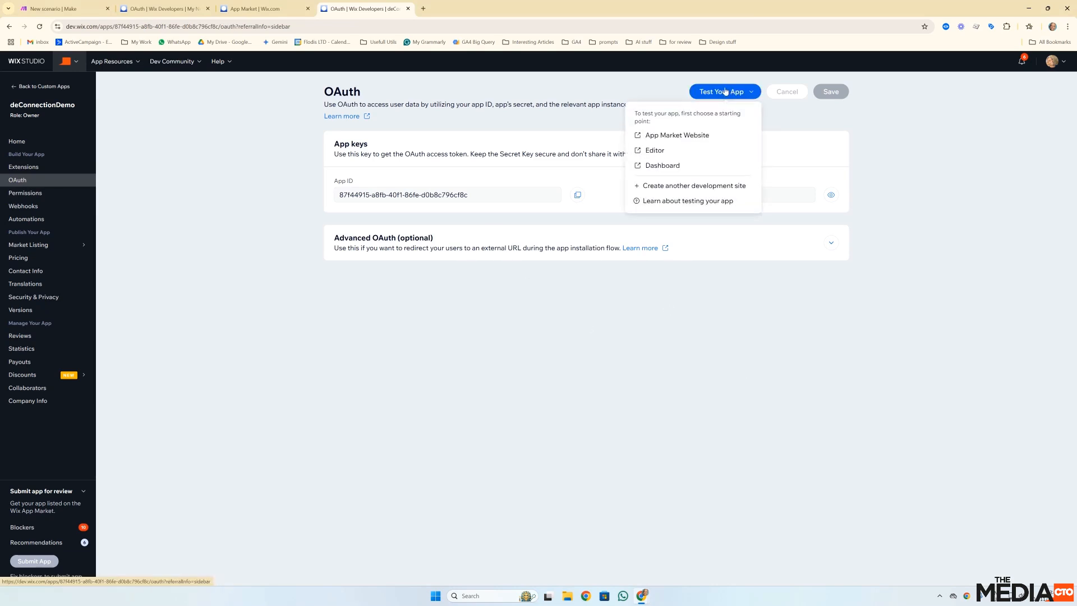
mouse_move(729, 91)
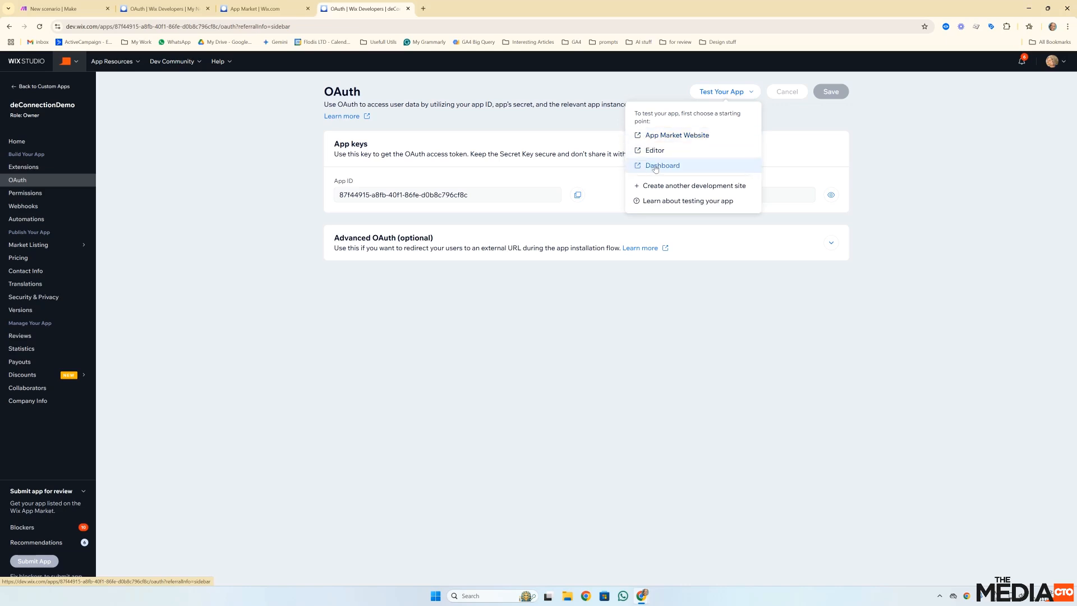
left_click(660, 165)
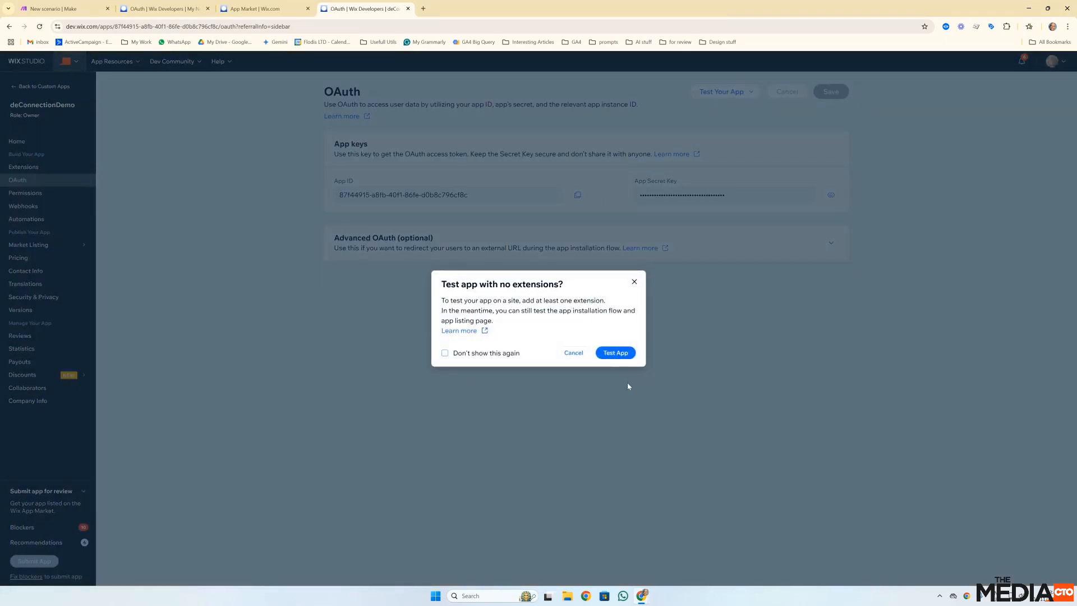
left_click(613, 353)
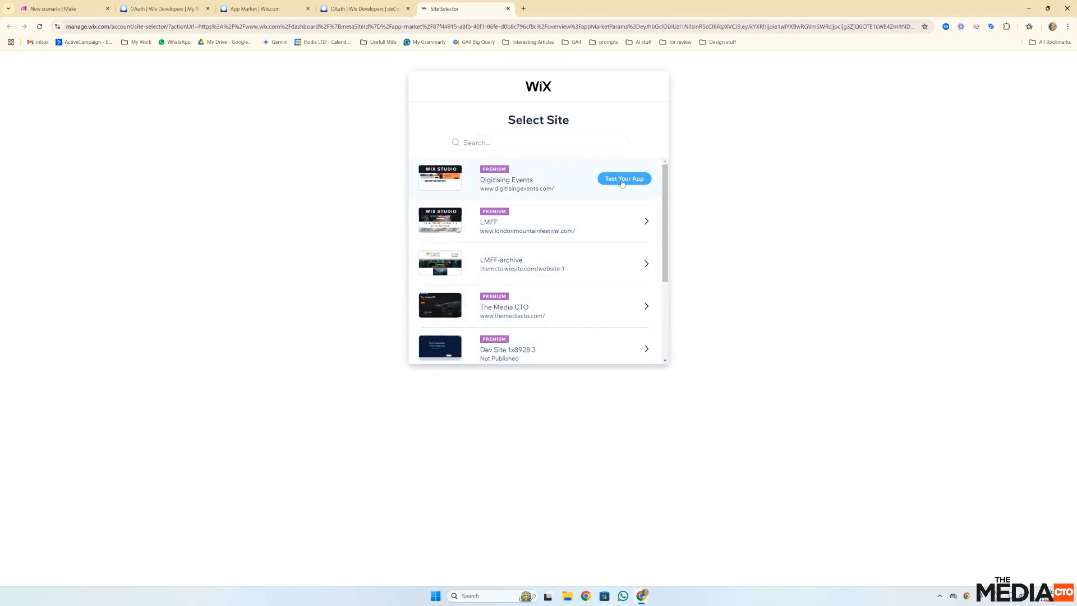
Install deConnectionDemo on Digitising Events with Agree & Add and view the site's installed apps
left_click(623, 178)
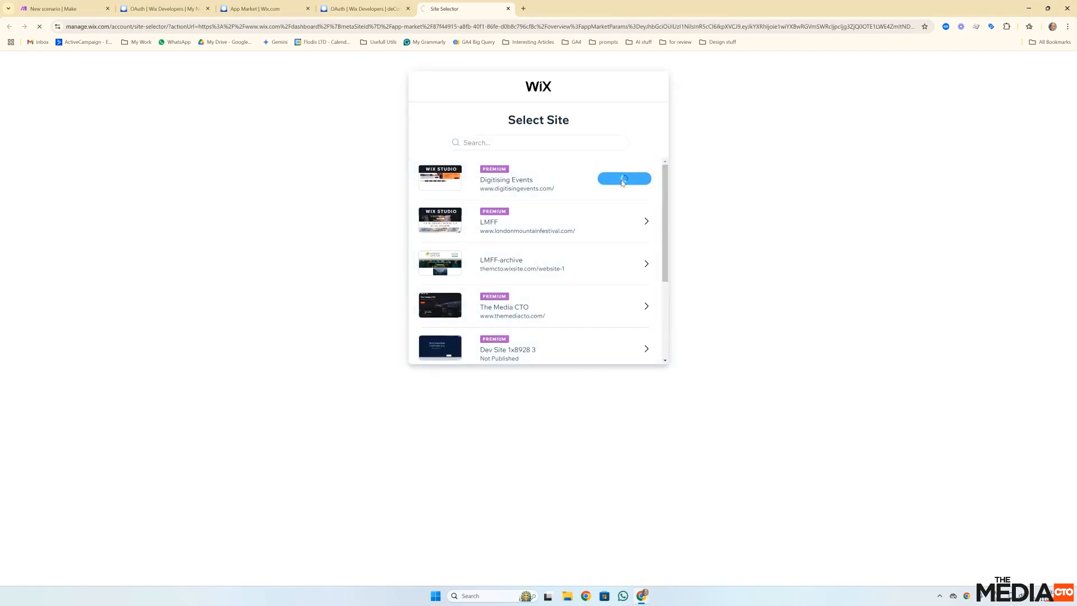
left_click(622, 178)
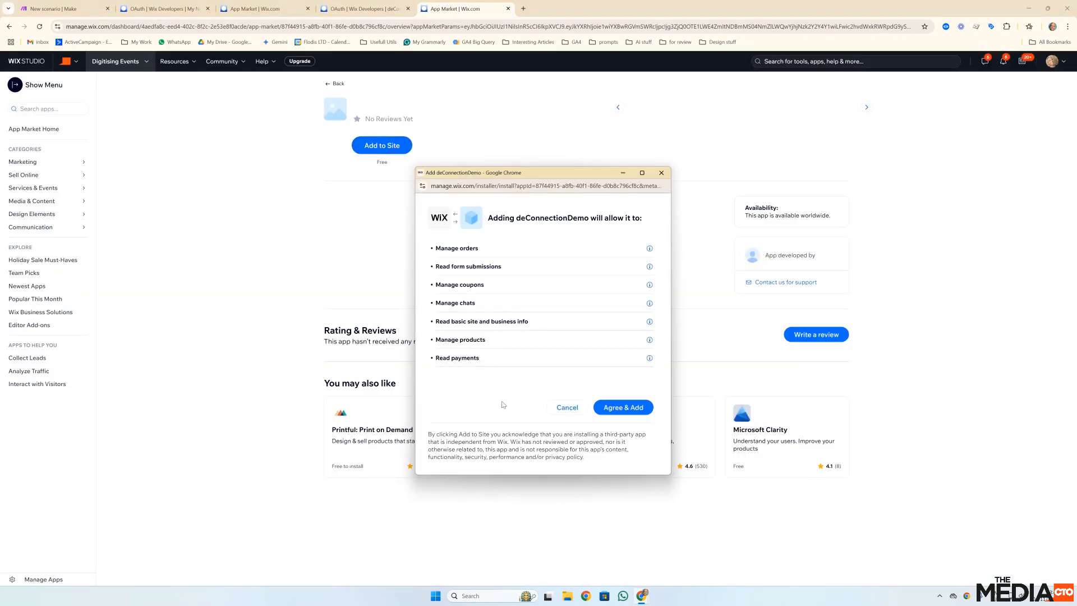
left_click(623, 407)
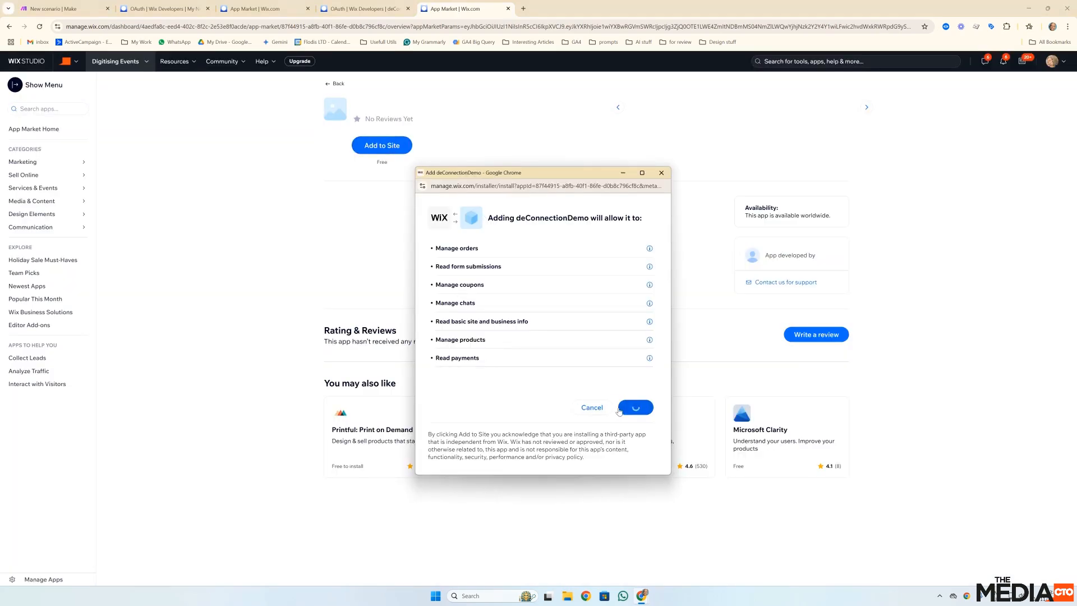
left_click(634, 407)
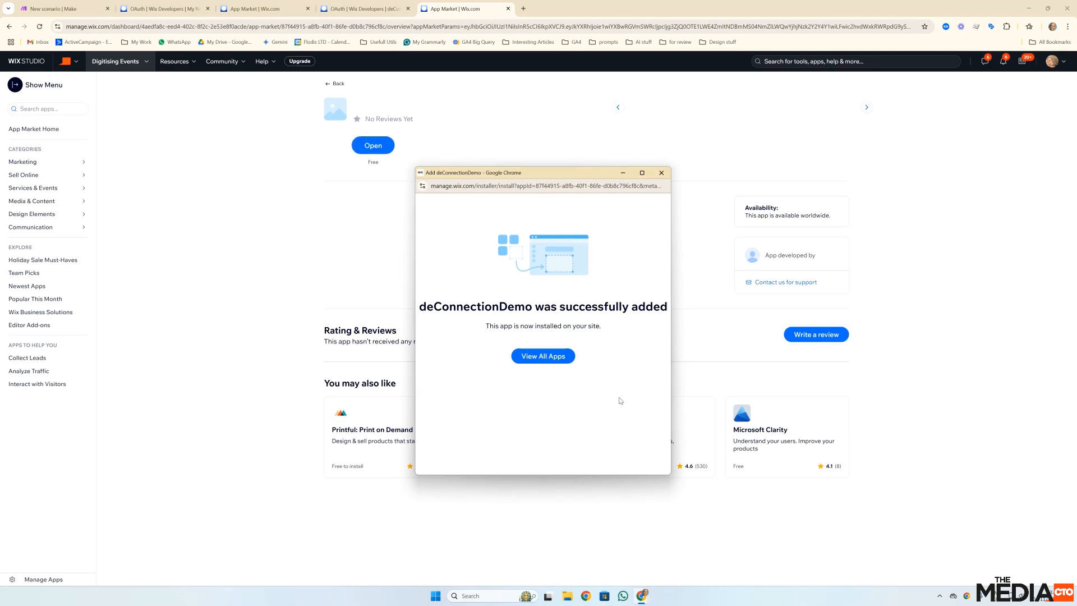
left_click(542, 356)
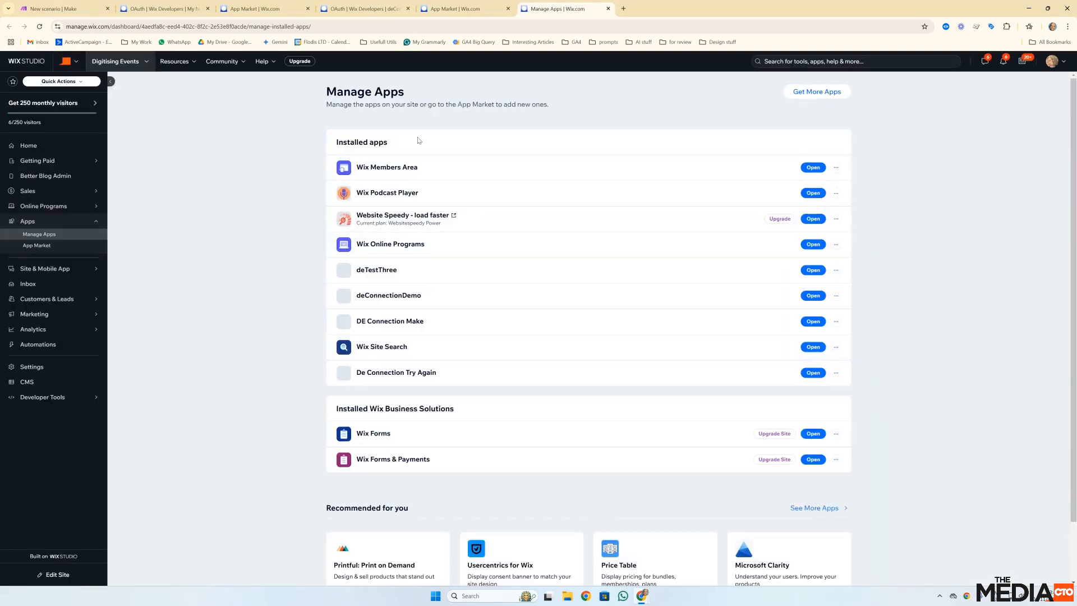
mouse_move(388, 295)
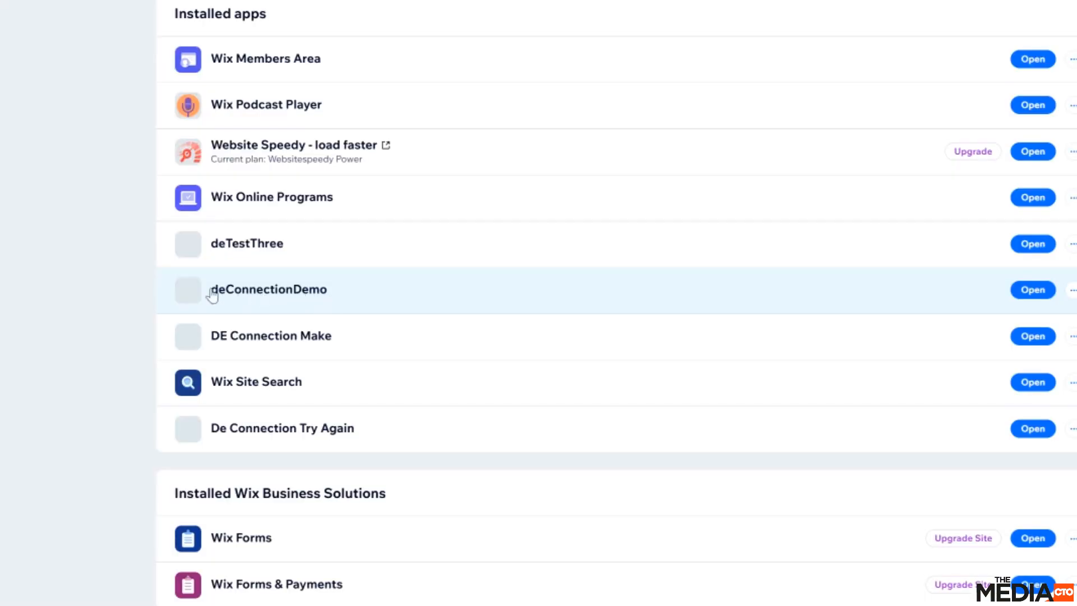
mouse_move(386, 293)
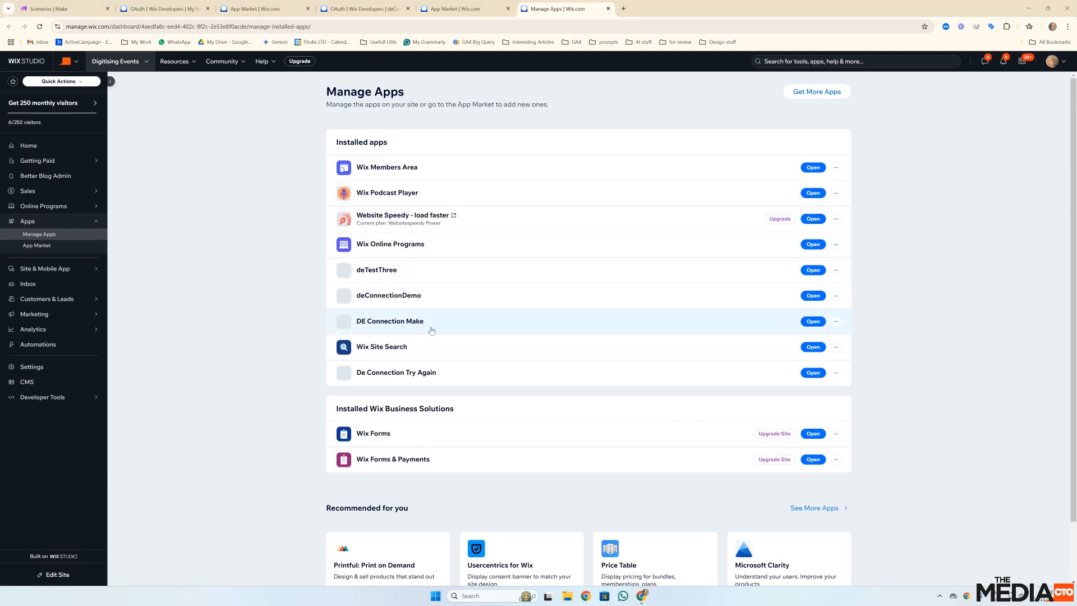
mouse_move(421, 301)
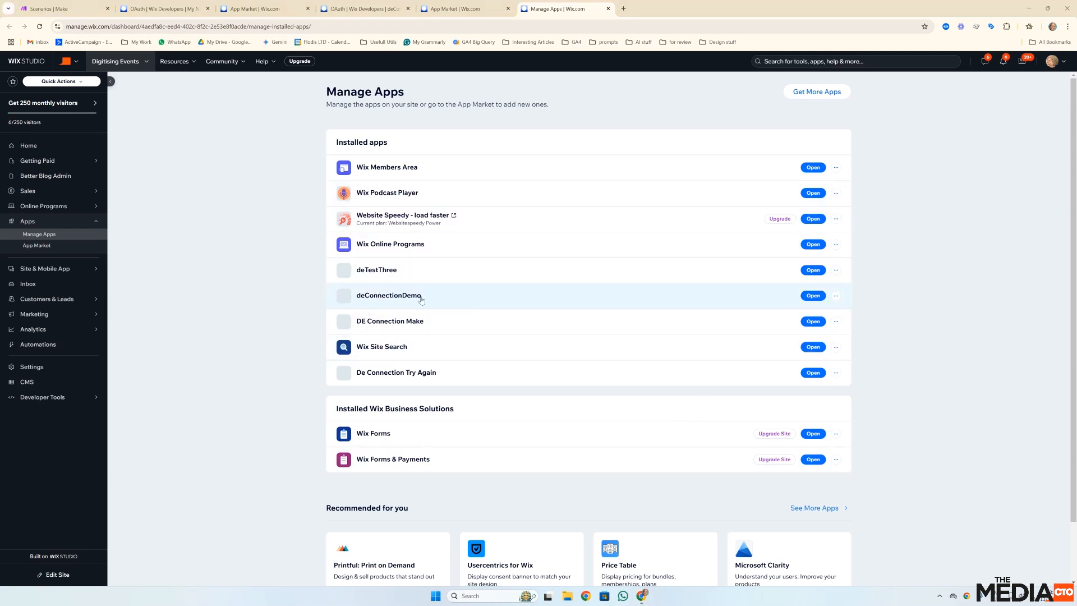
mouse_move(726, 302)
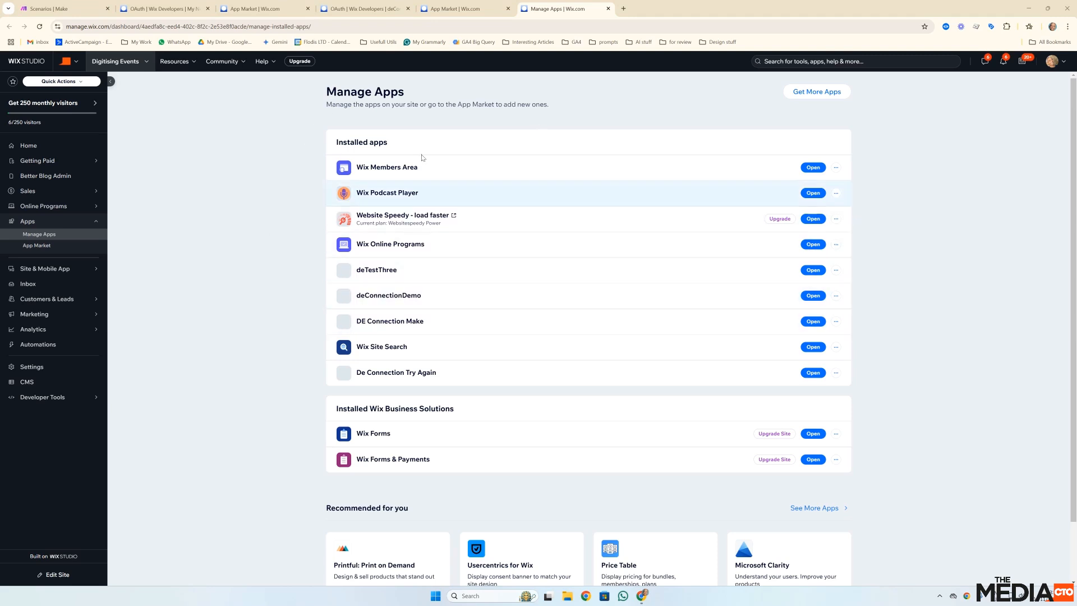
mouse_move(445, 308)
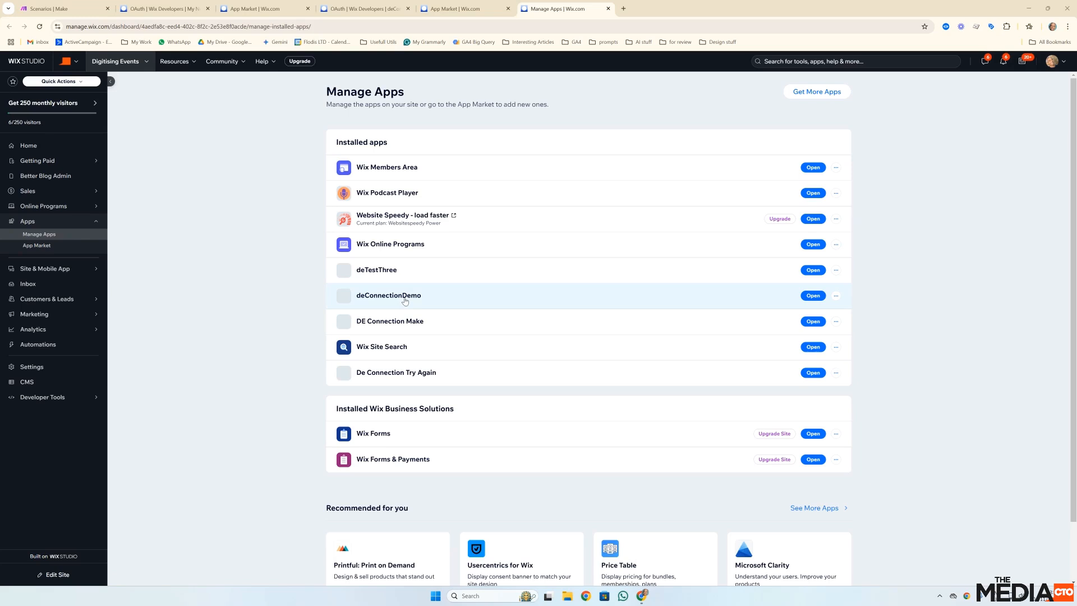
mouse_move(402, 302)
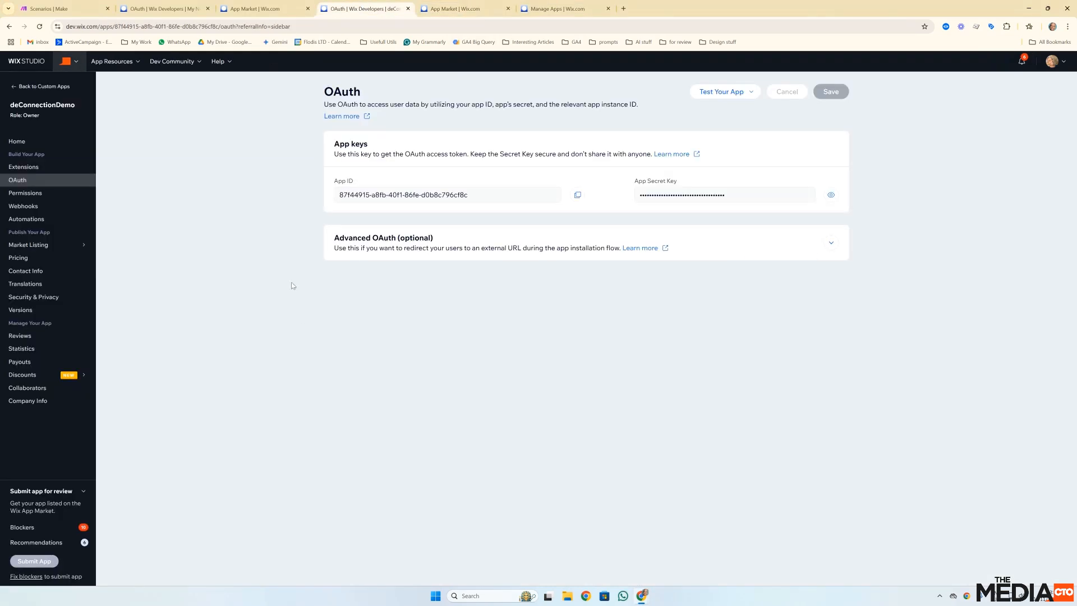
mouse_move(64, 128)
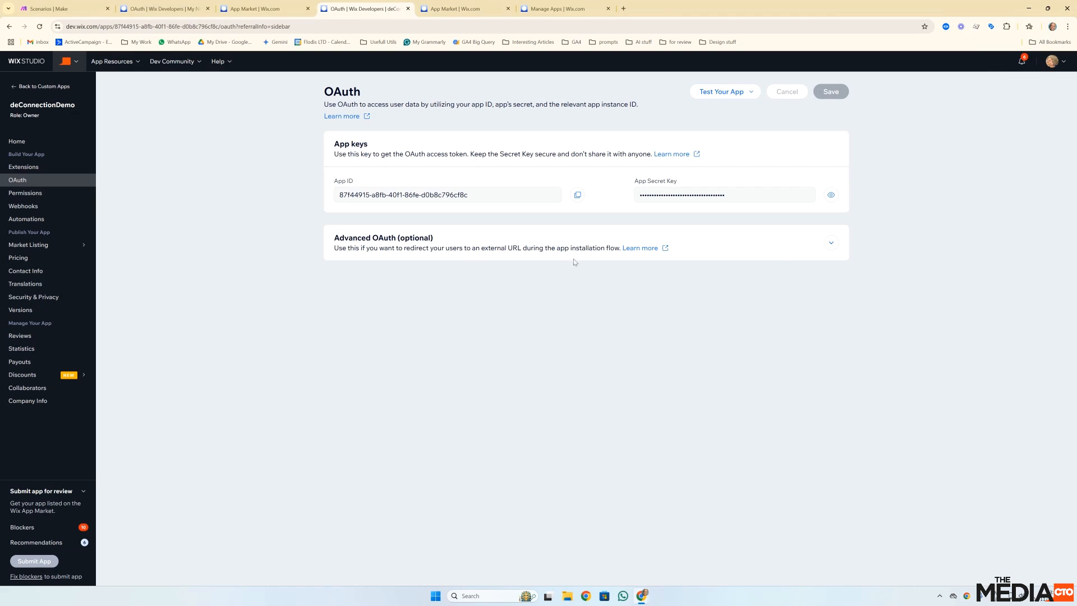
left_click(830, 243)
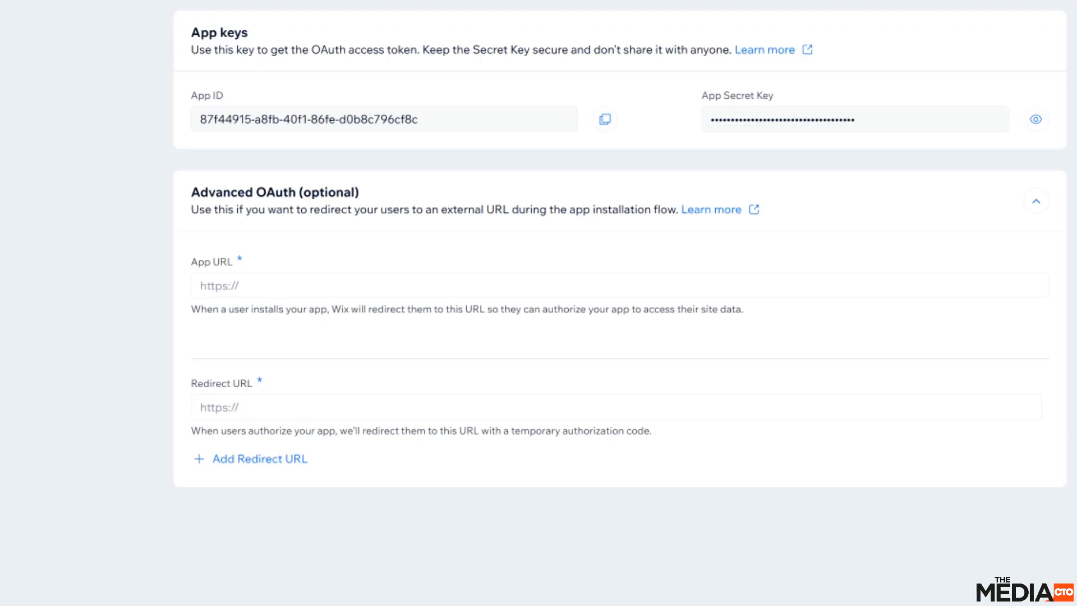
left_click(453, 284)
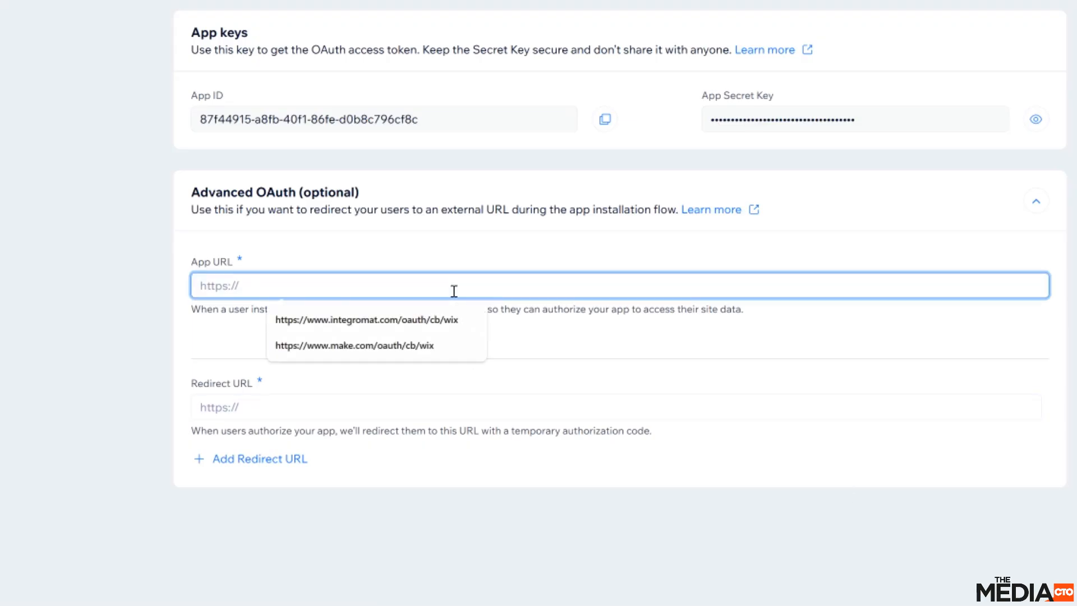
left_click(353, 345)
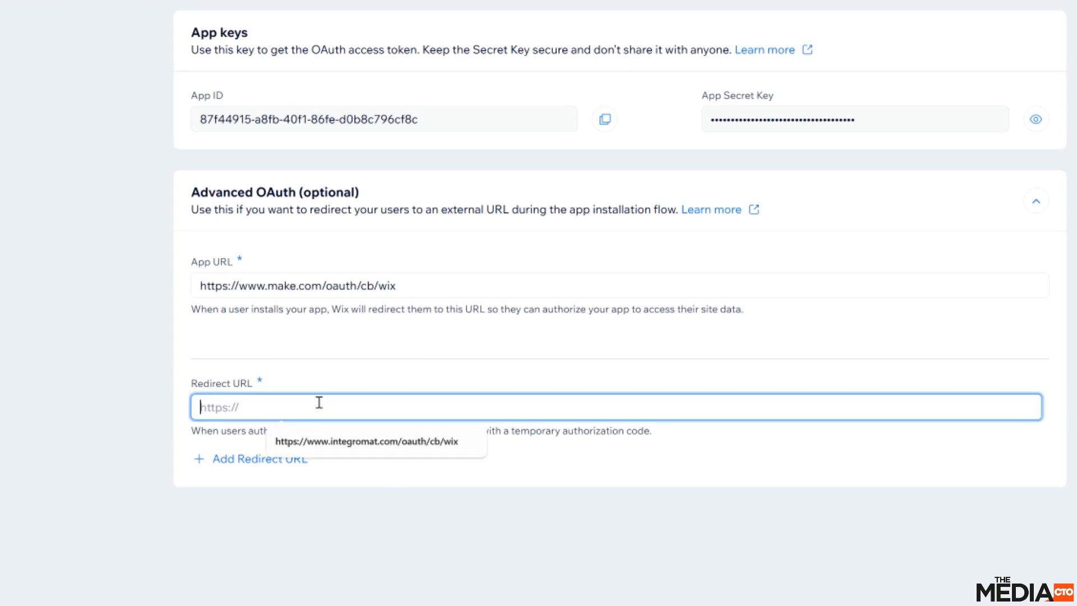
type("https://www.integromat.com/oauth/cb/wix")
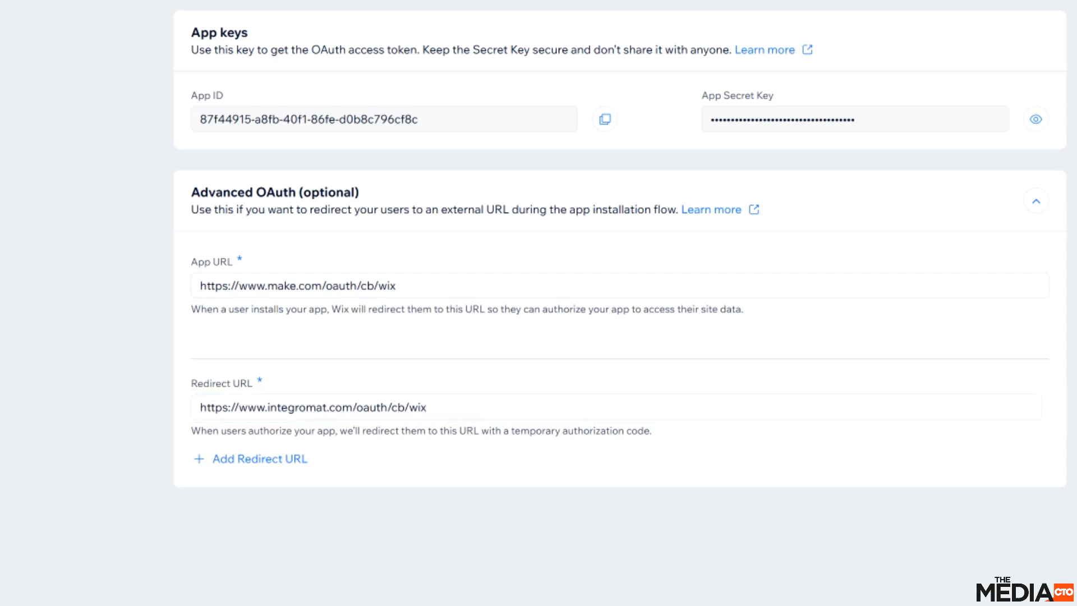
mouse_move(911, 64)
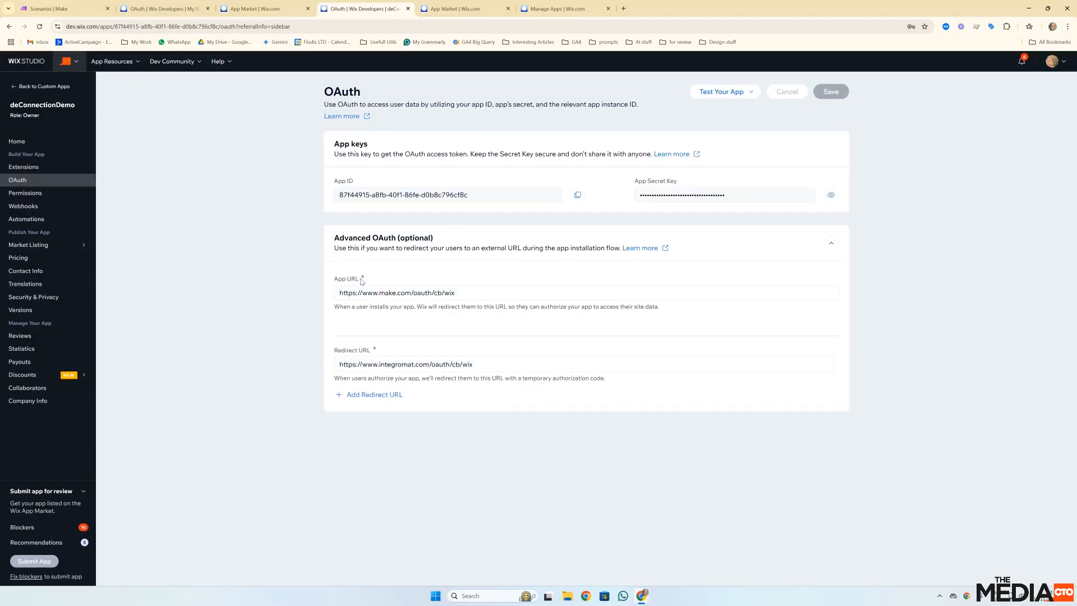
Glance at the Test Your App options and close them without choosing one
left_click(721, 91)
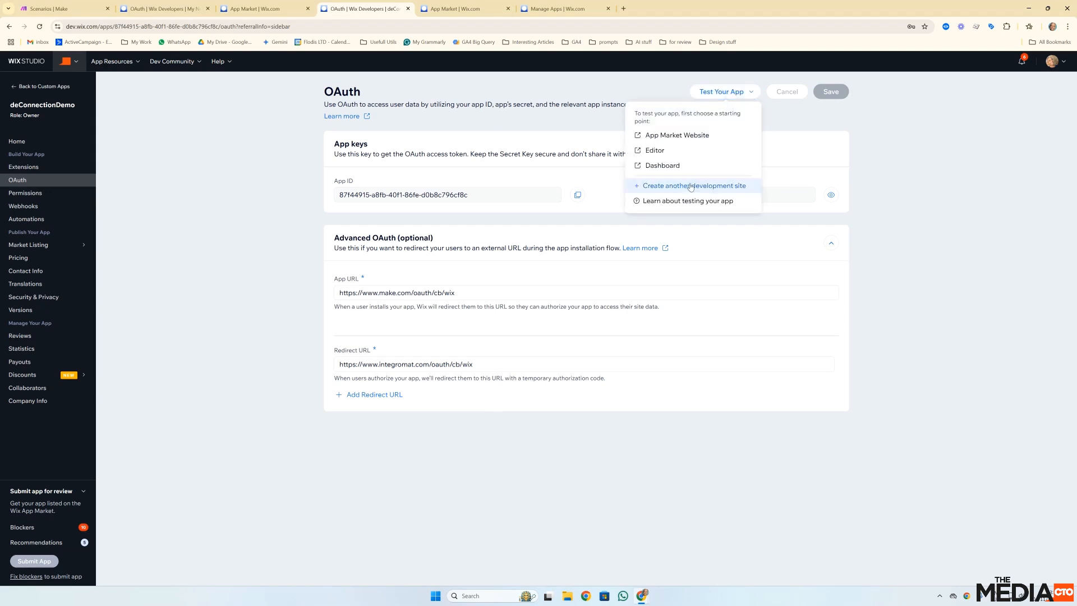
mouse_move(721, 93)
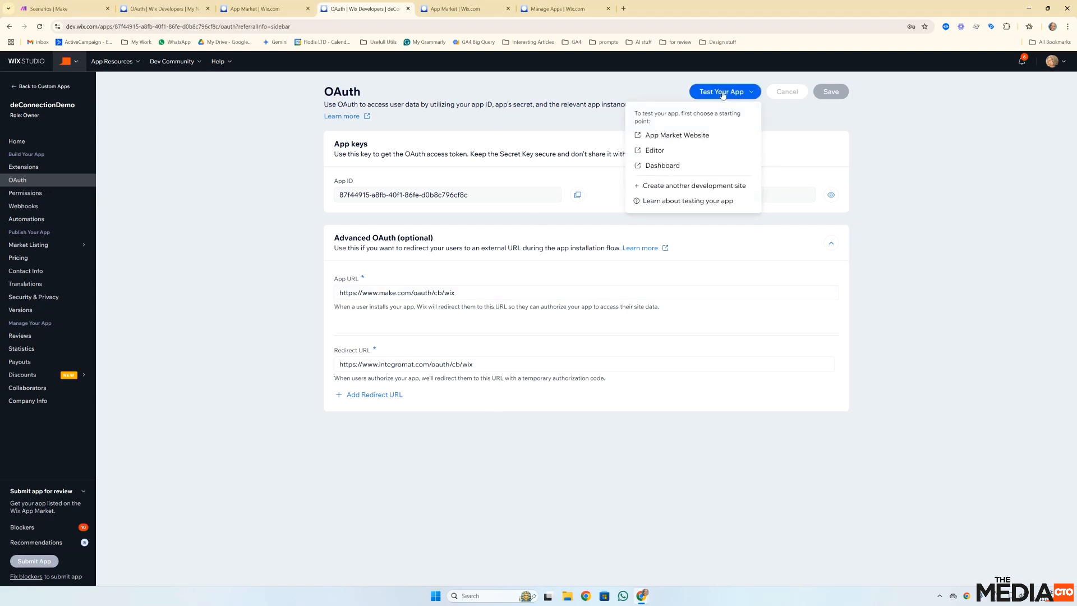
left_click(484, 245)
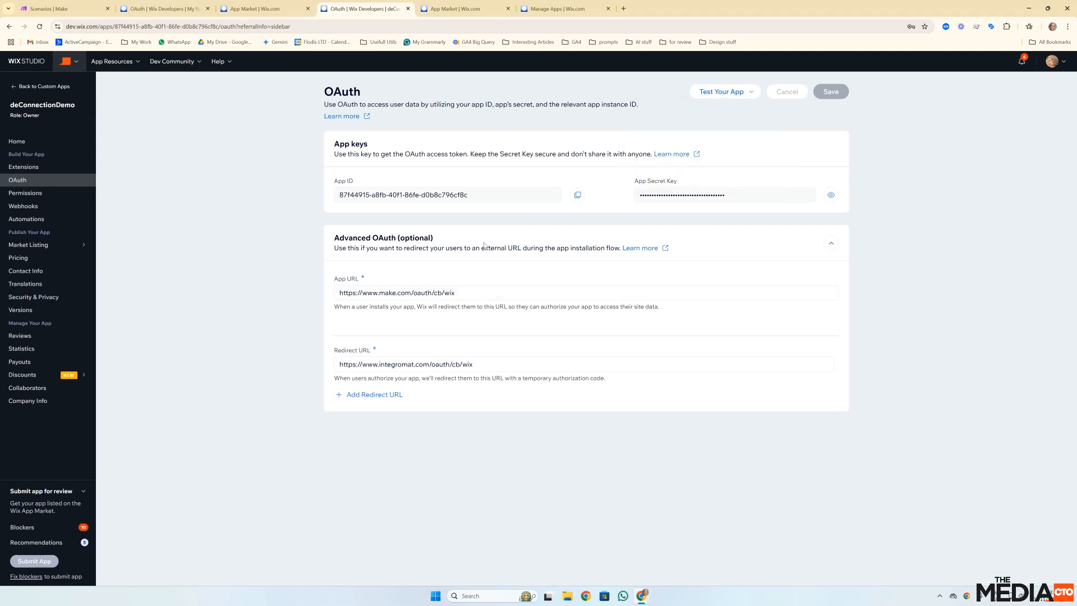
mouse_move(405, 434)
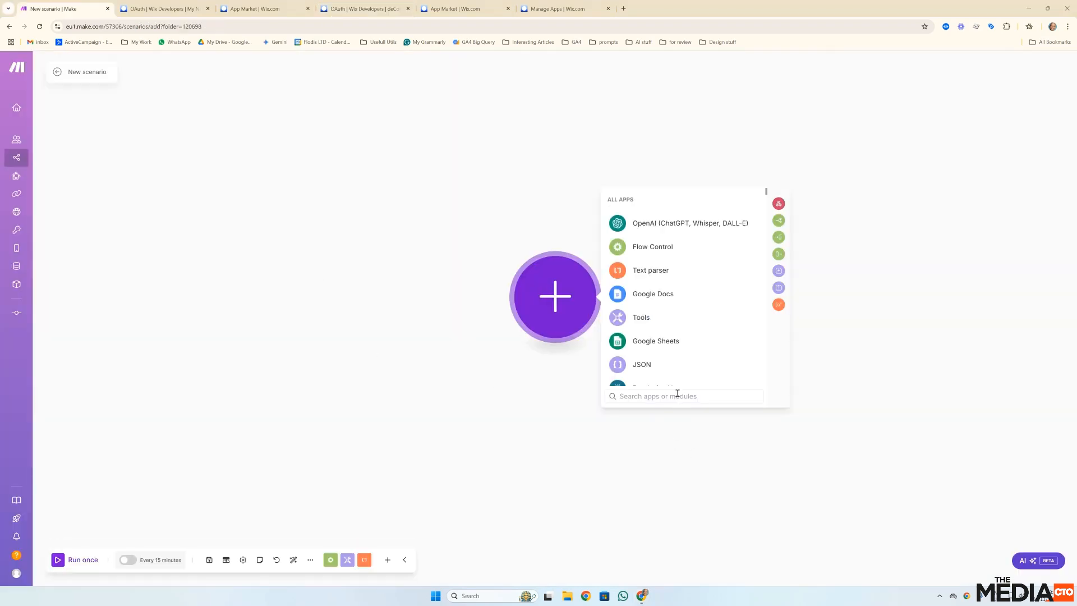
Search 'wix' and add a Wix module as the scenario's first step
type("wix")
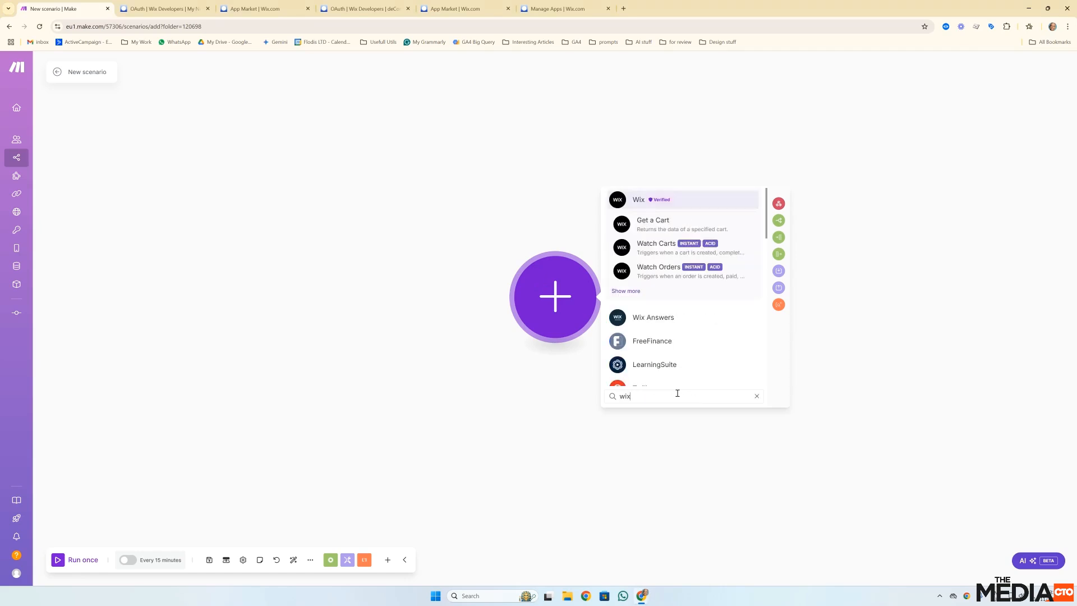
mouse_move(686, 202)
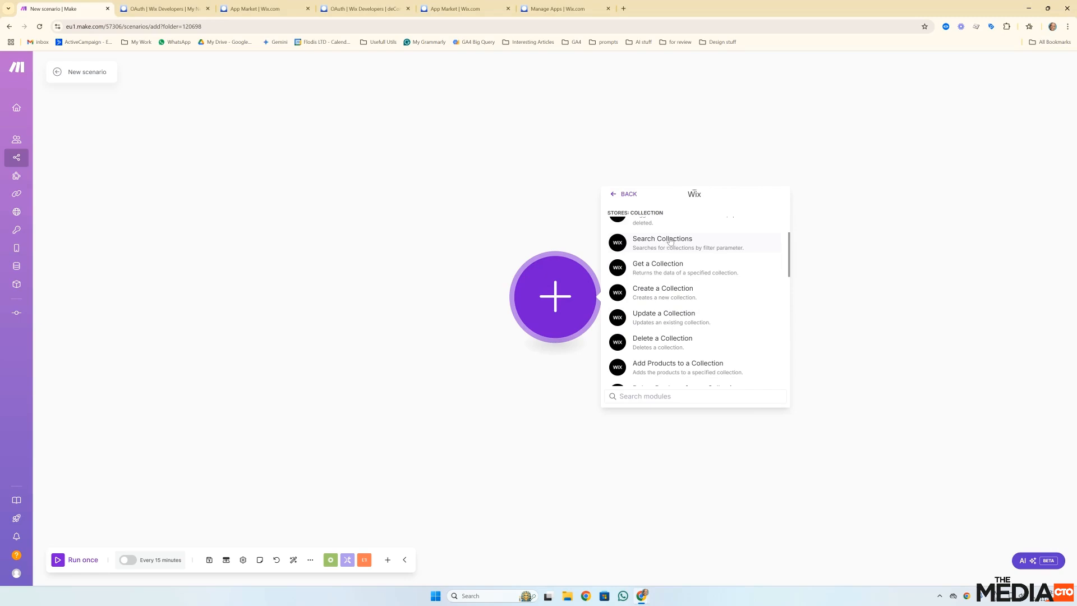
mouse_move(666, 293)
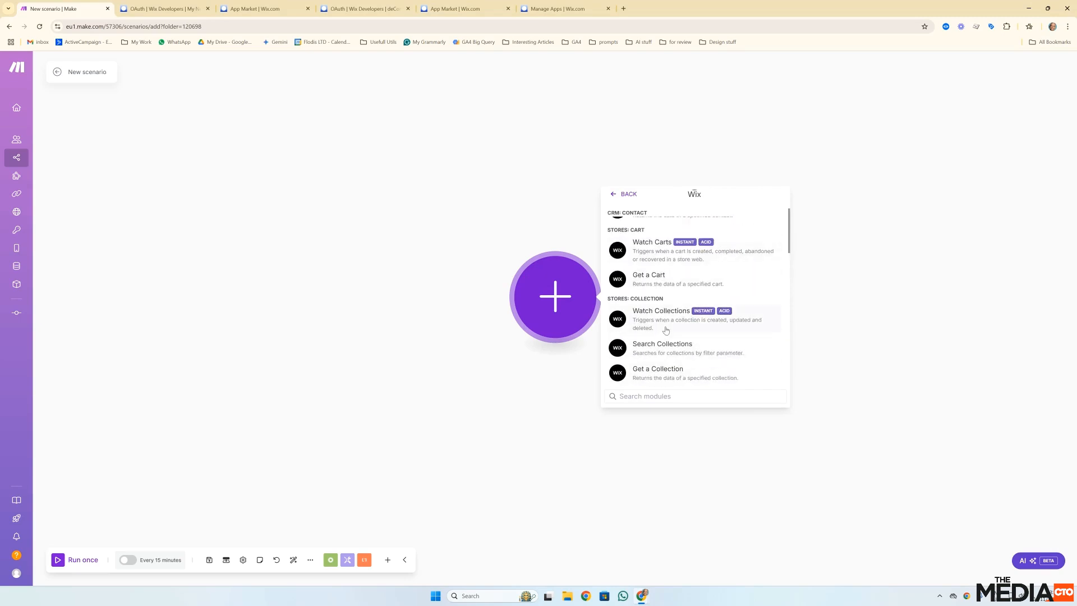
scroll("down", 3)
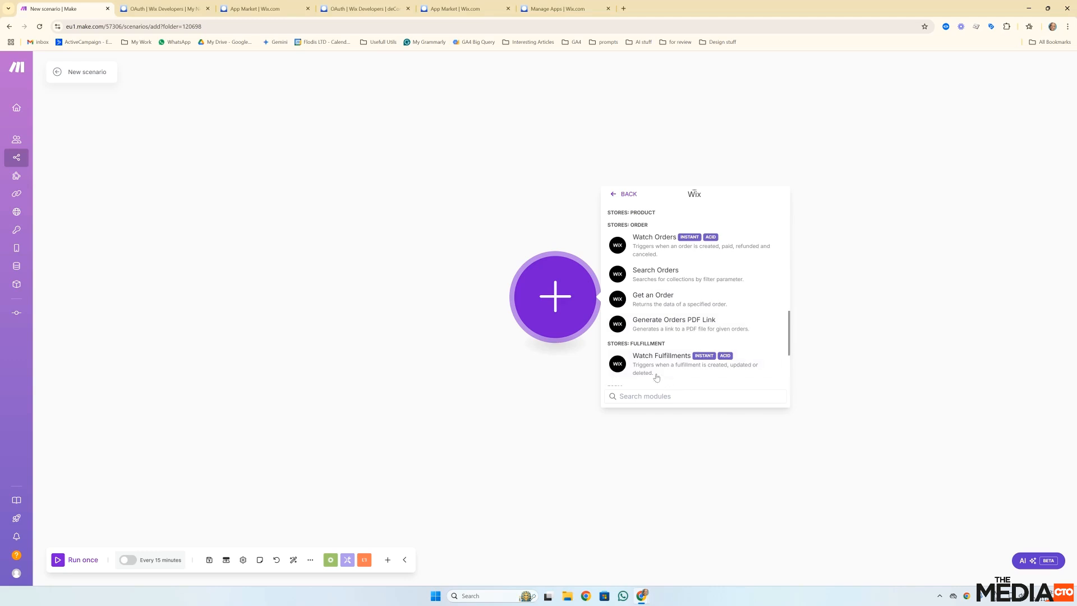
scroll("down", 3)
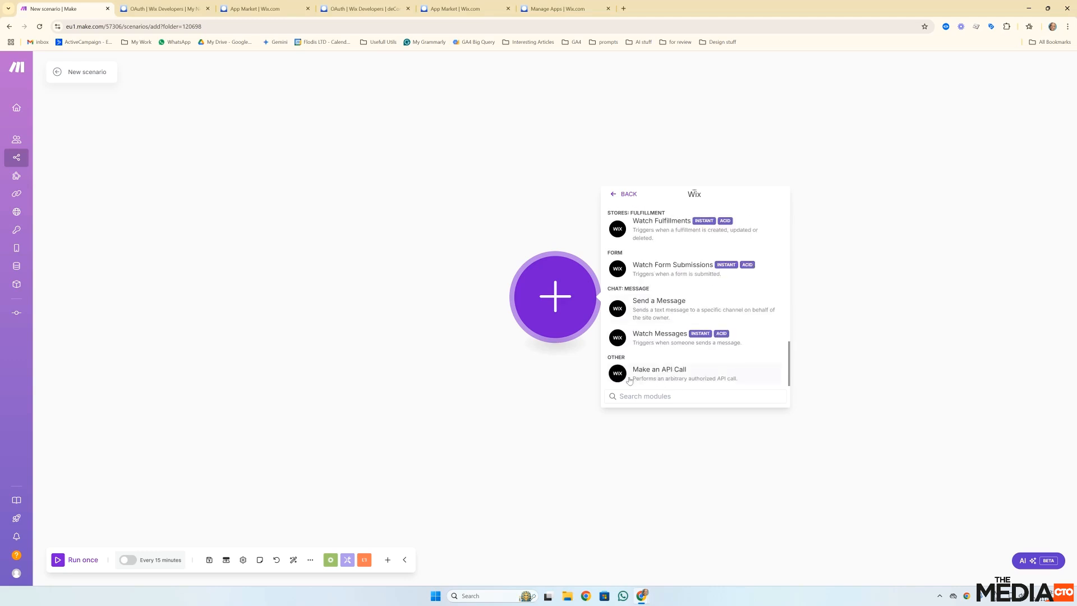
mouse_move(667, 377)
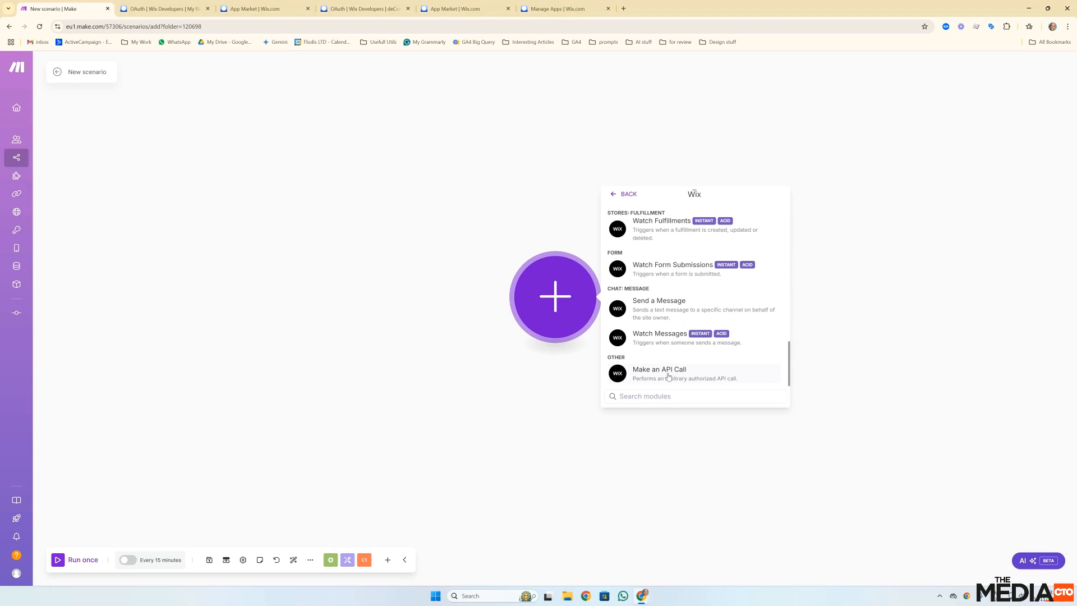
scroll("down", 3)
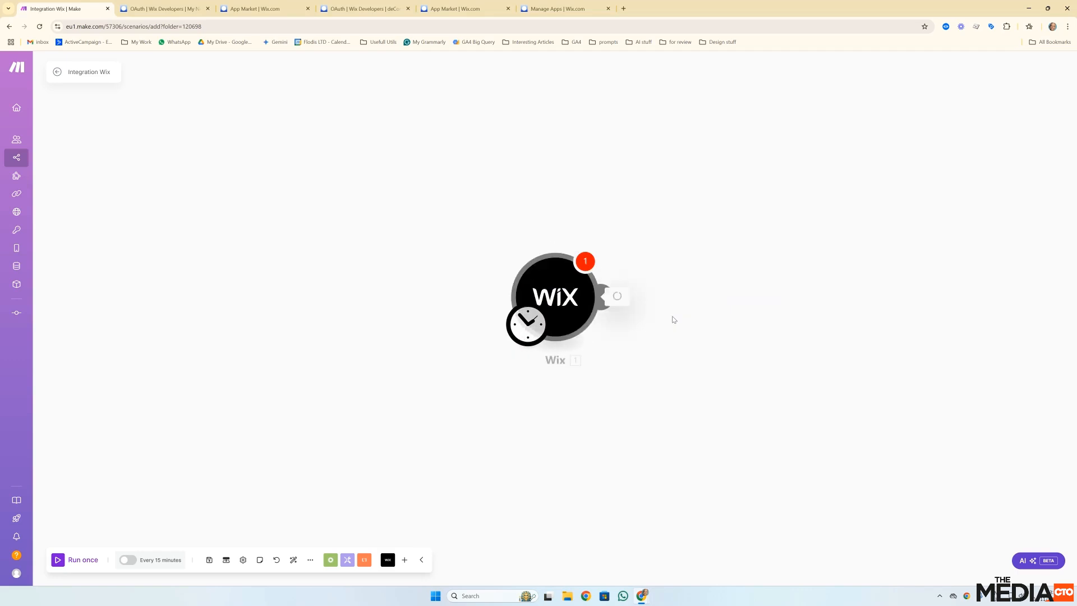
In the Wix Search Products module, create a new connection named 'deConnectionDemo'
left_click(555, 296)
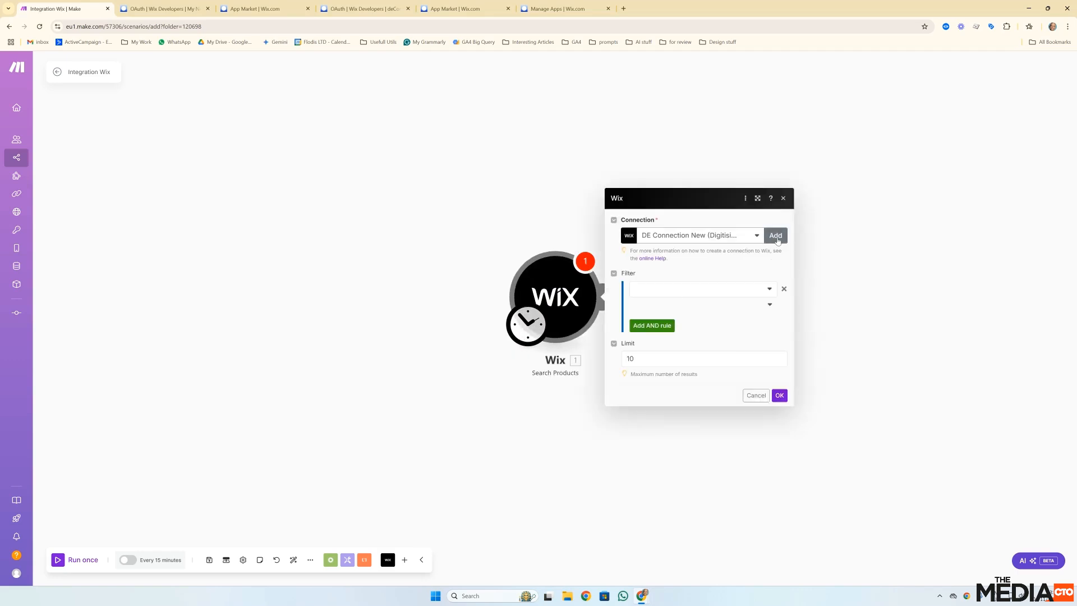
left_click(775, 234)
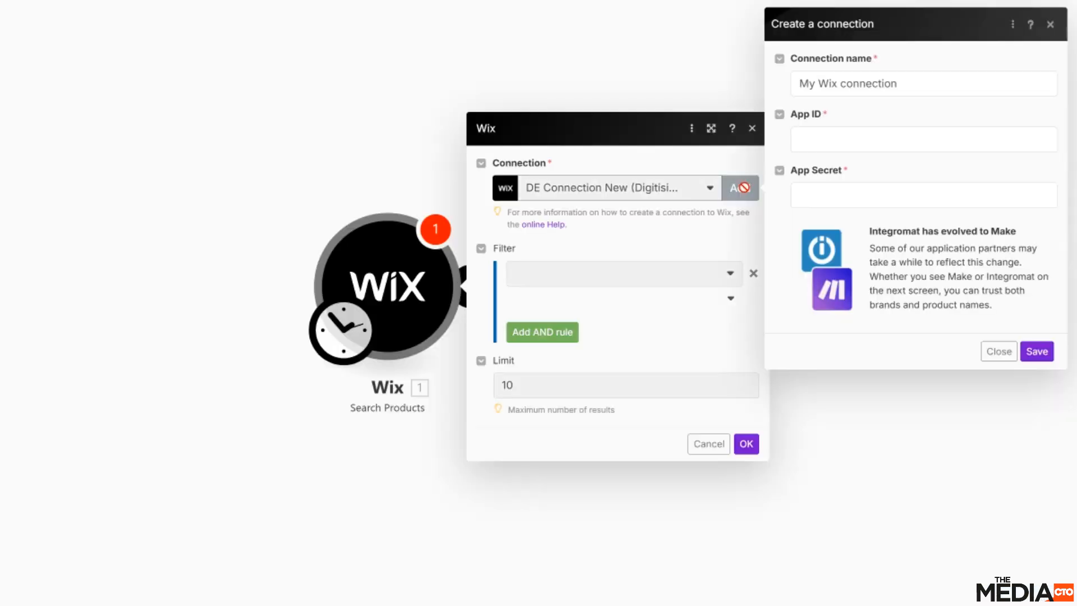
type("test")
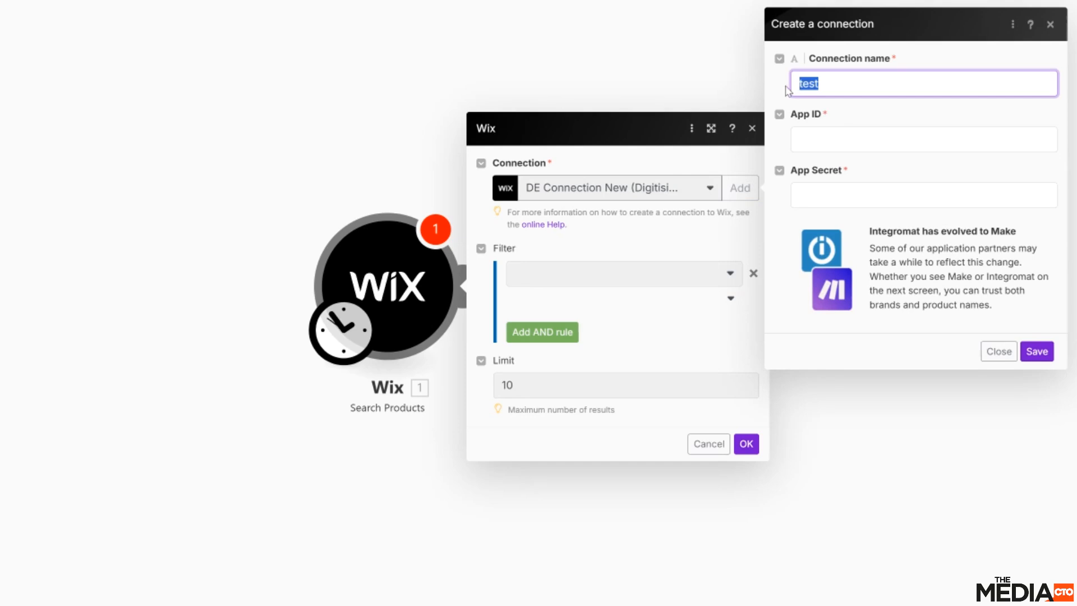
type("deConnectionDemo")
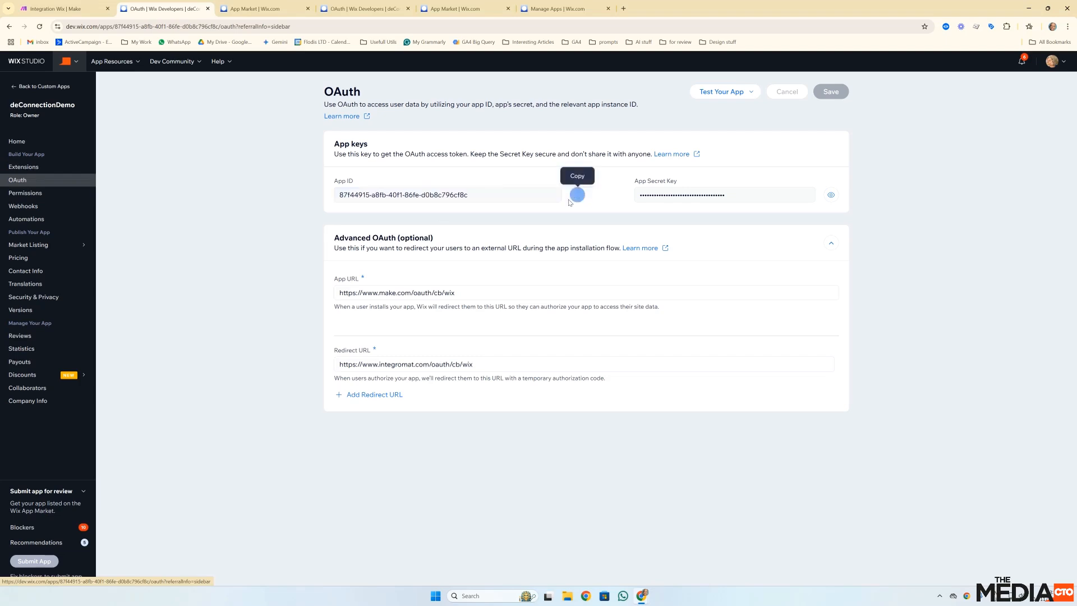
Fill the connection with the Wix app's ID and secret from its OAuth page and start authorization
left_click(576, 195)
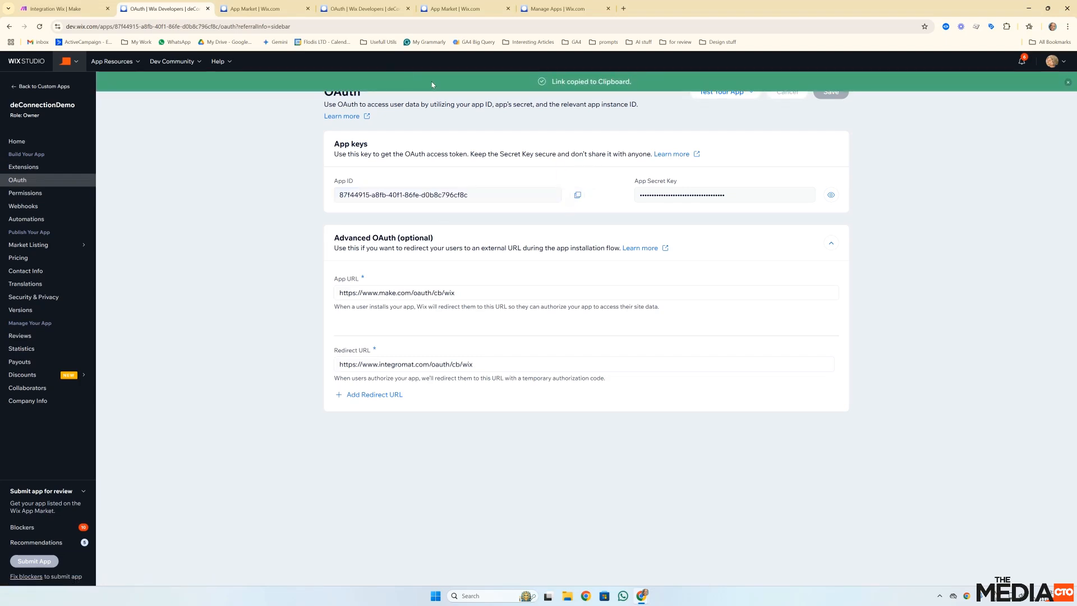
left_click(65, 8)
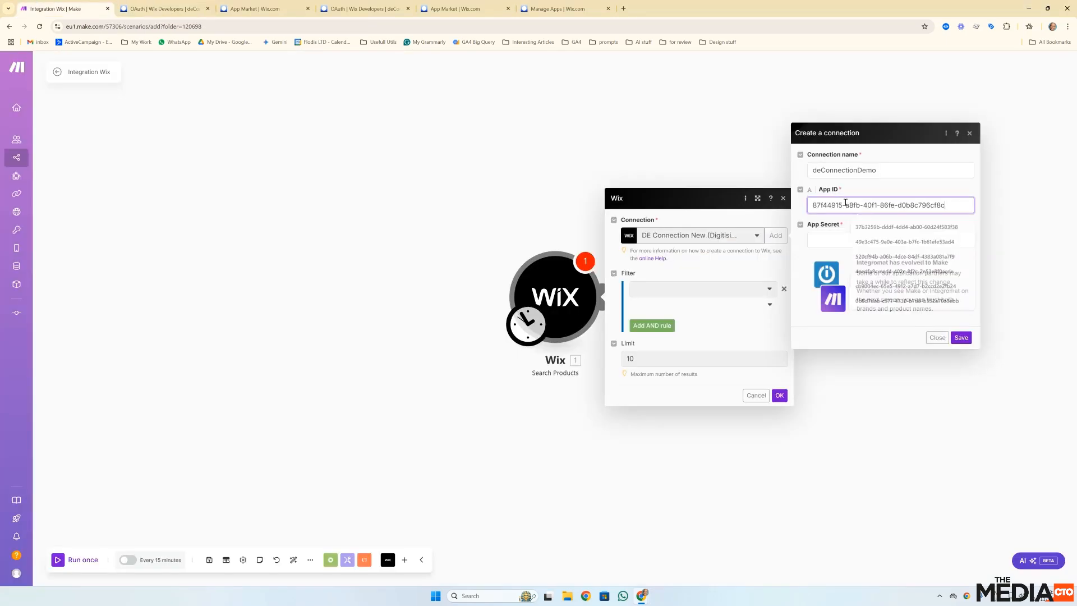
left_click(889, 239)
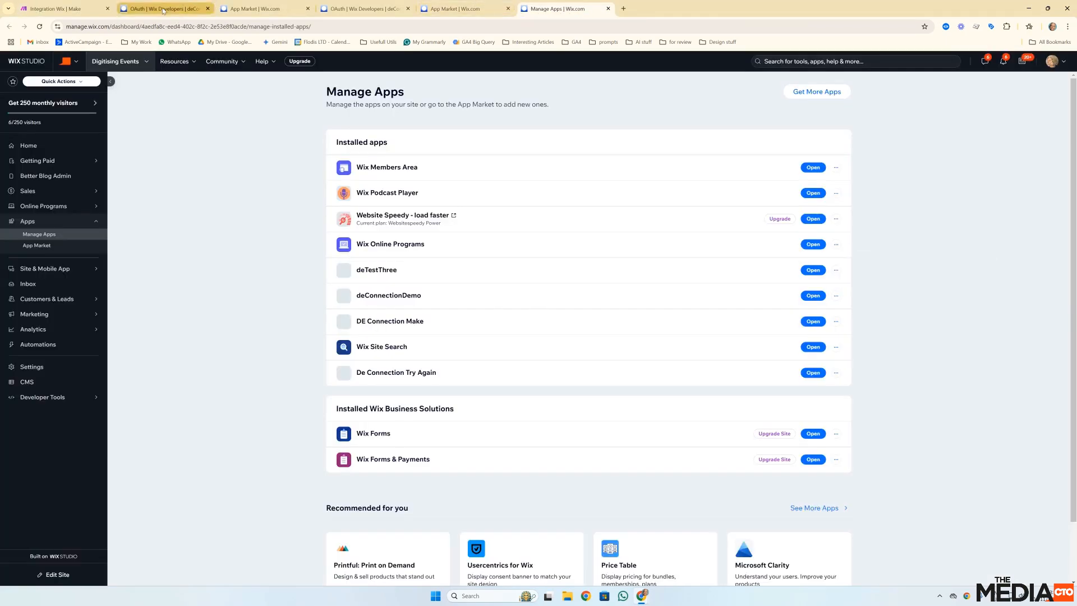
left_click(162, 8)
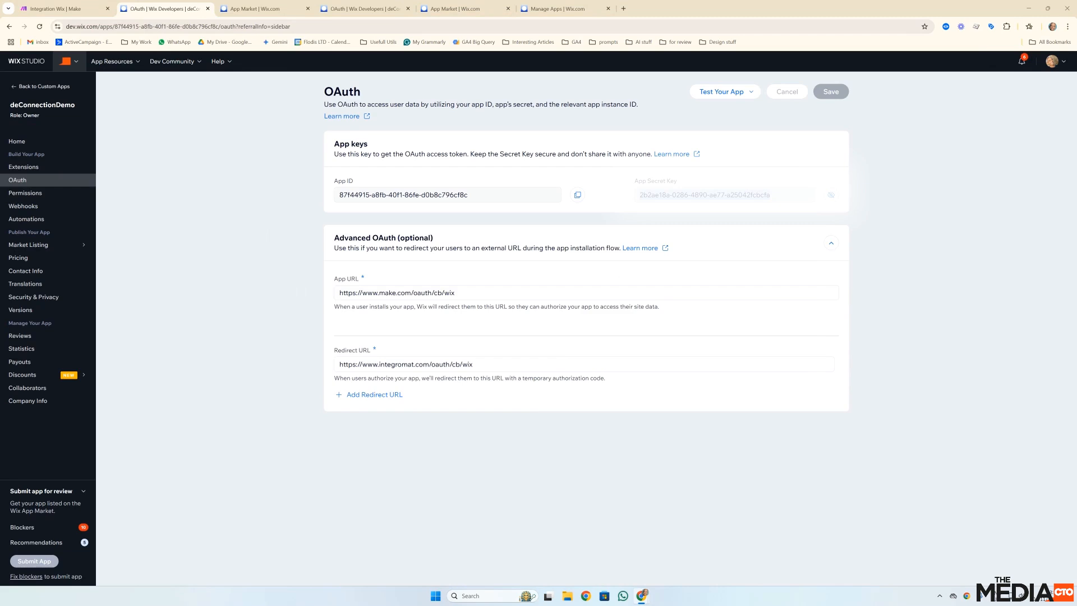
left_click(62, 7)
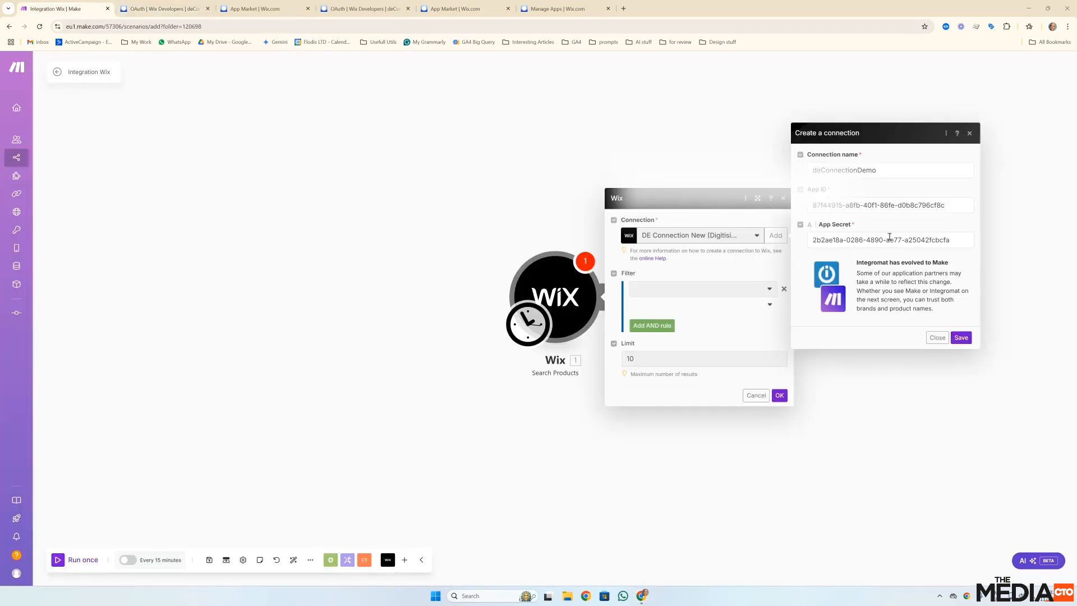
left_click(961, 337)
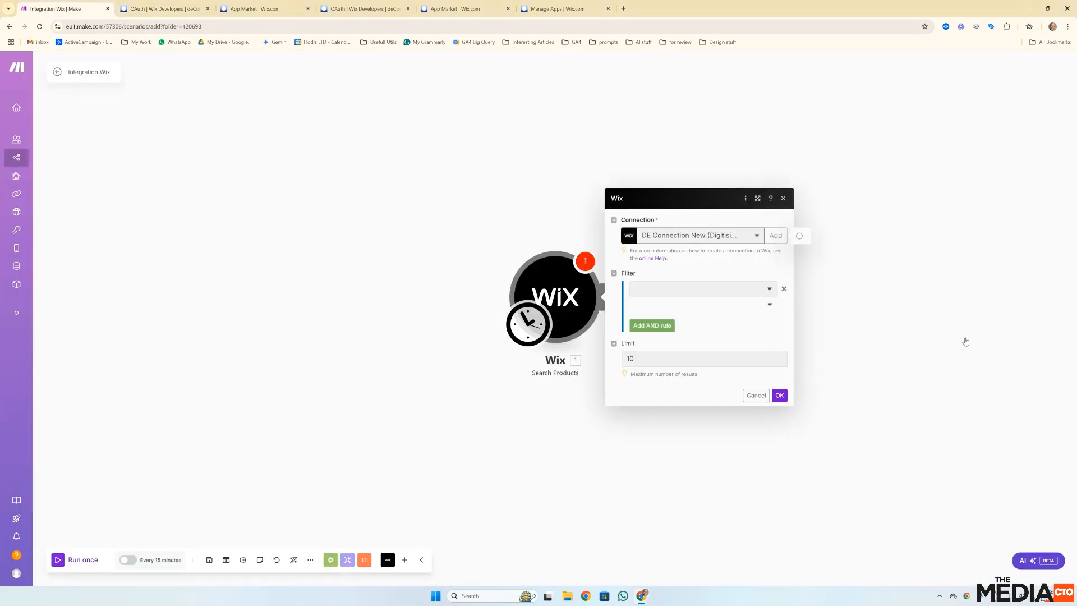
Select Digitising Events and accept deConnectionDemo's permissions with Agree & Add during authorization
left_click(775, 235)
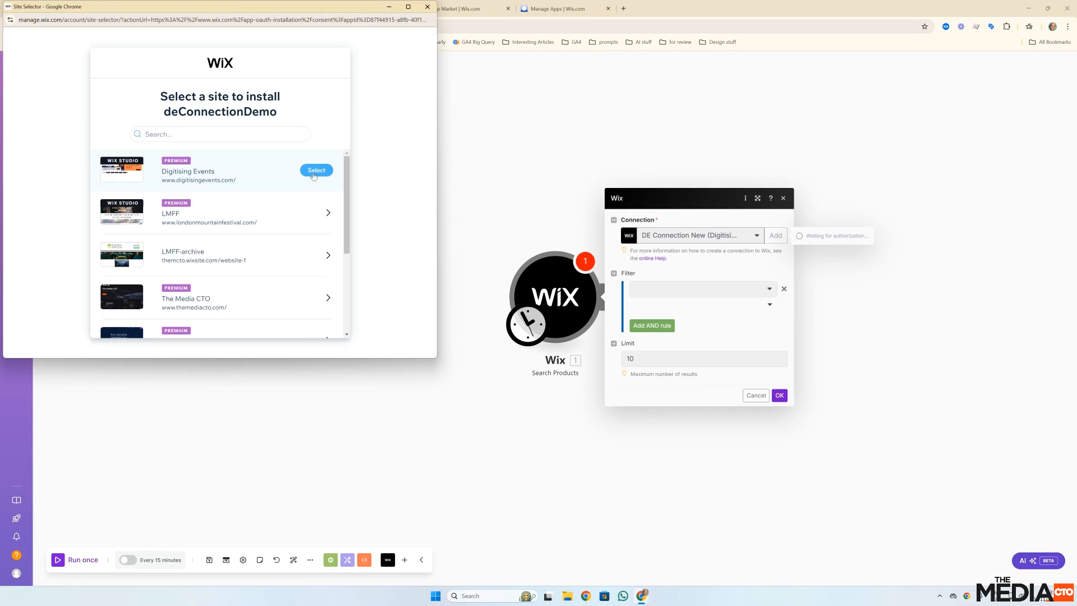
left_click(315, 170)
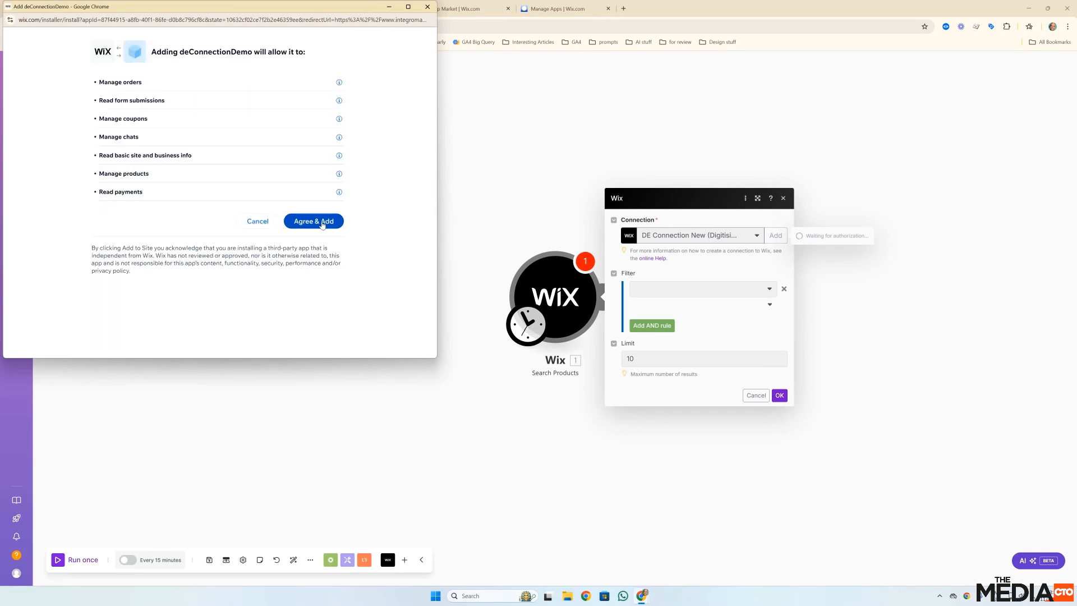
left_click(313, 221)
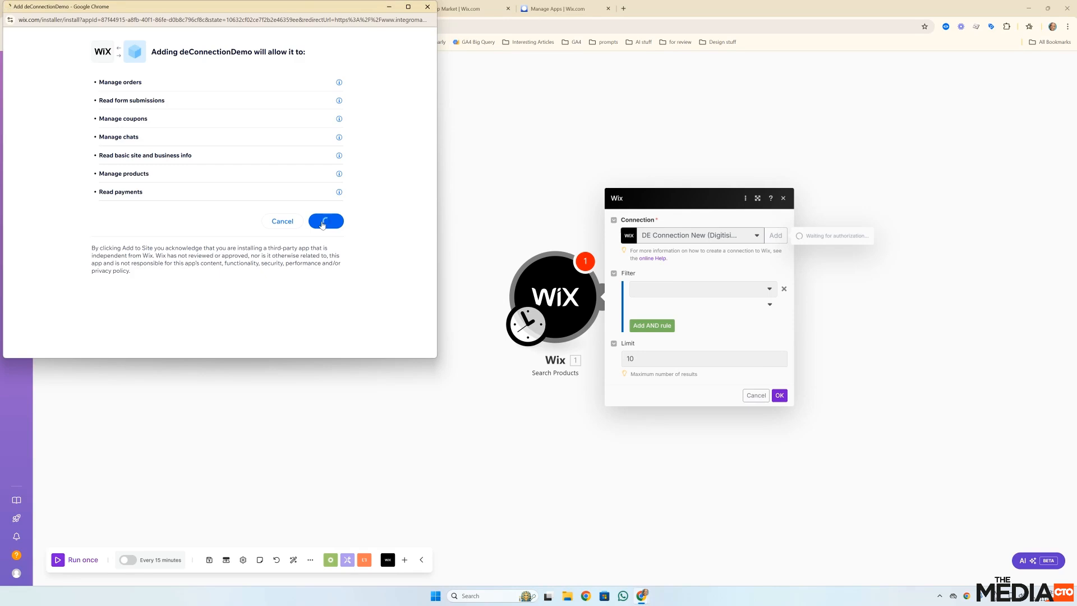
left_click(325, 221)
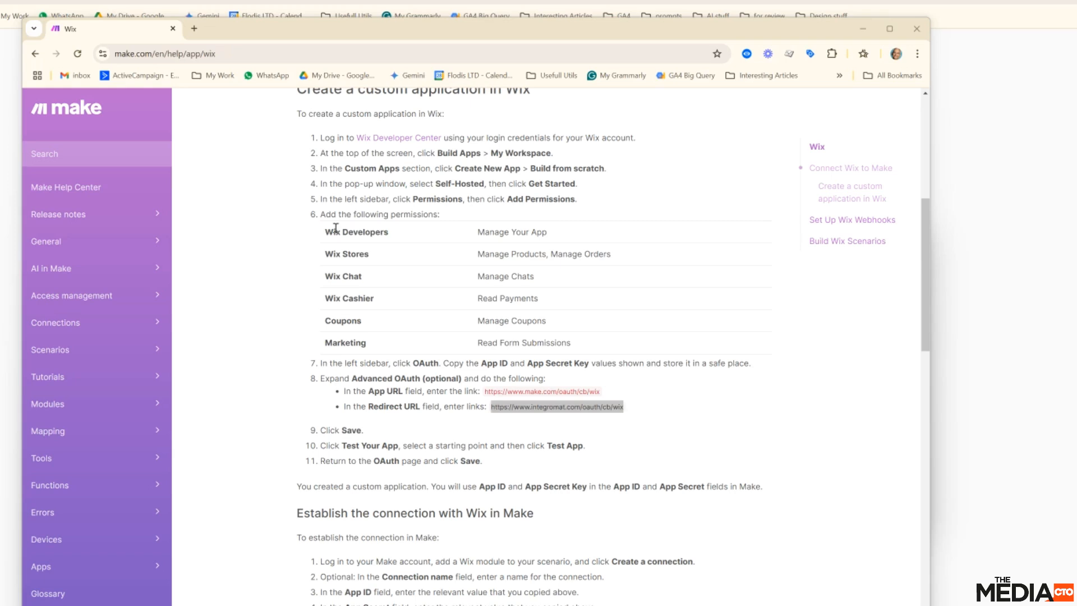
Confirm the Make an API Call module's wix-data items query using the deTestThree connection
left_click_drag(330, 231, 570, 343)
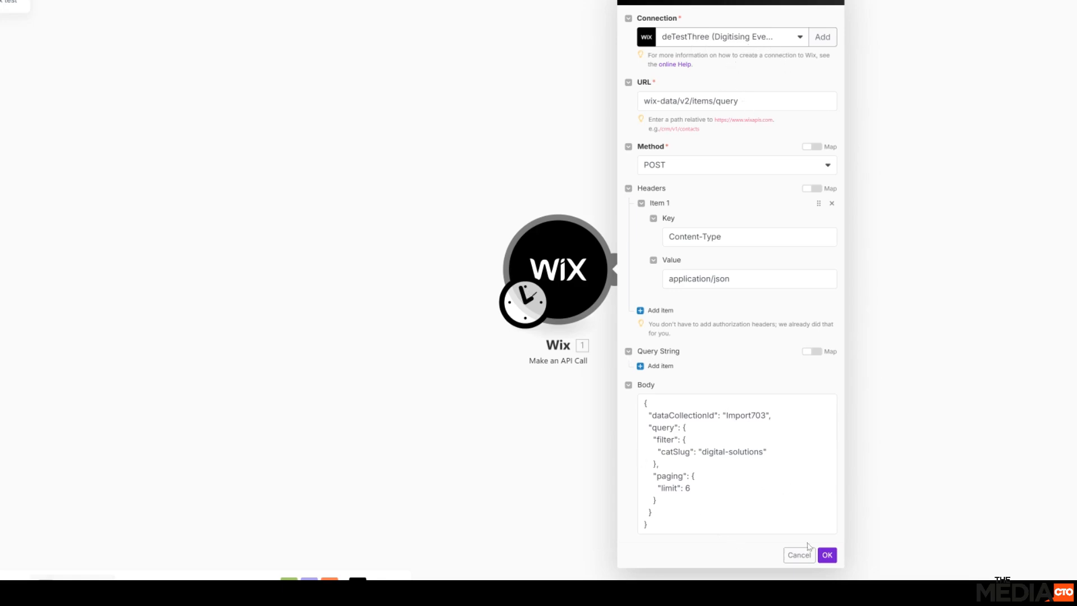
mouse_move(816, 546)
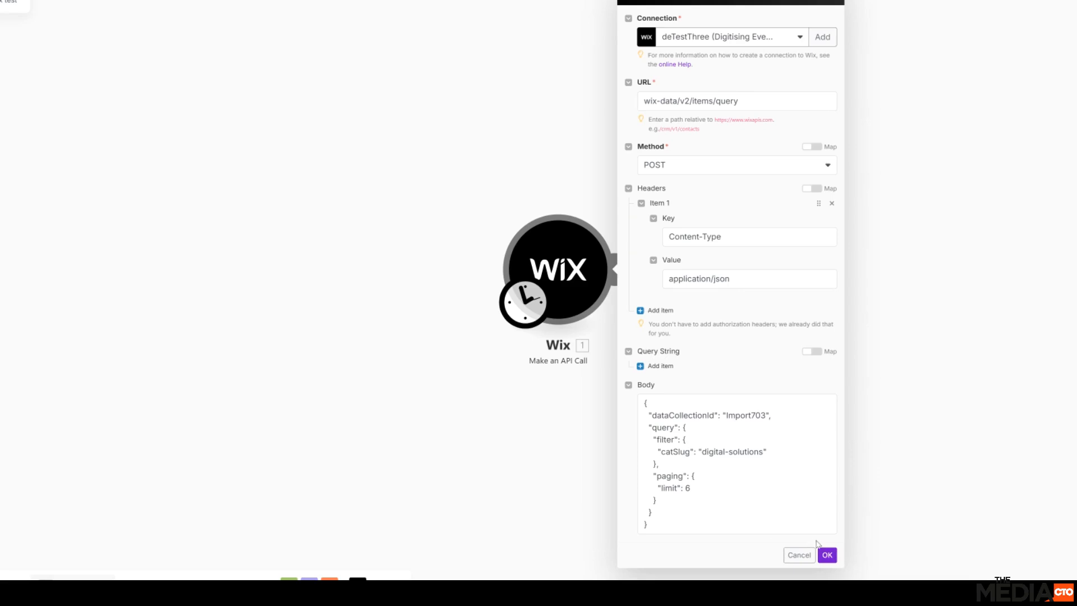
left_click(826, 555)
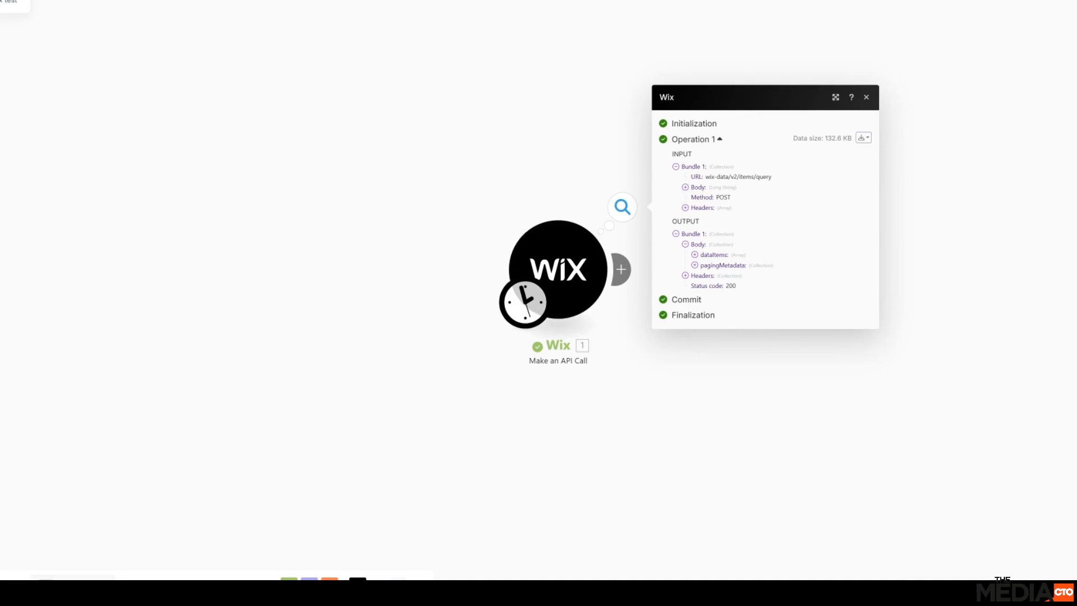
View deTestThree's permission scopes in Custom Apps, listing Manage Your App and five Wix Data scopes
left_click(158, 8)
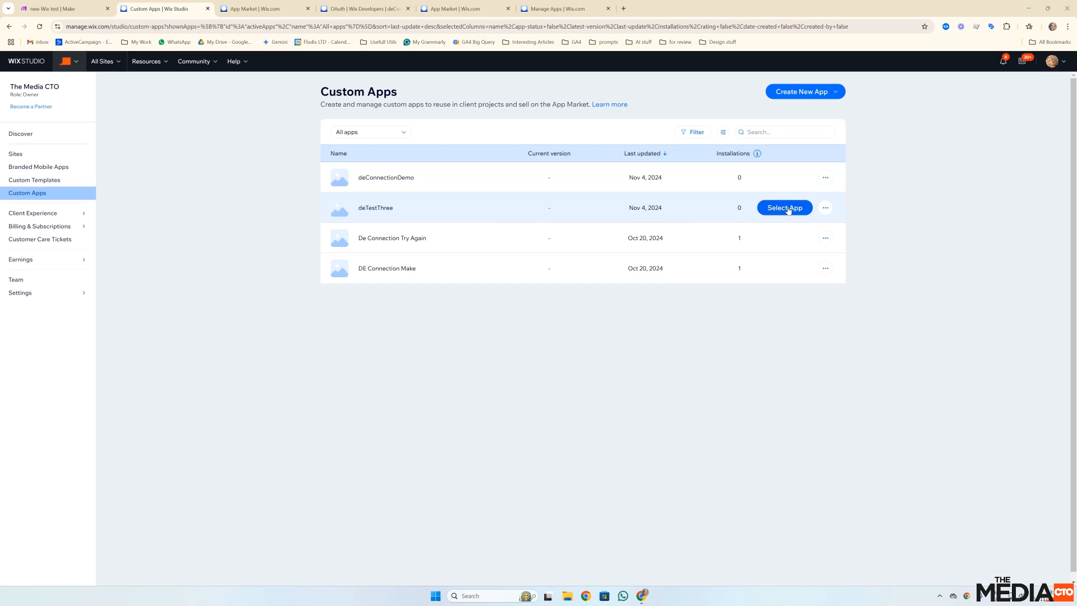
left_click(784, 208)
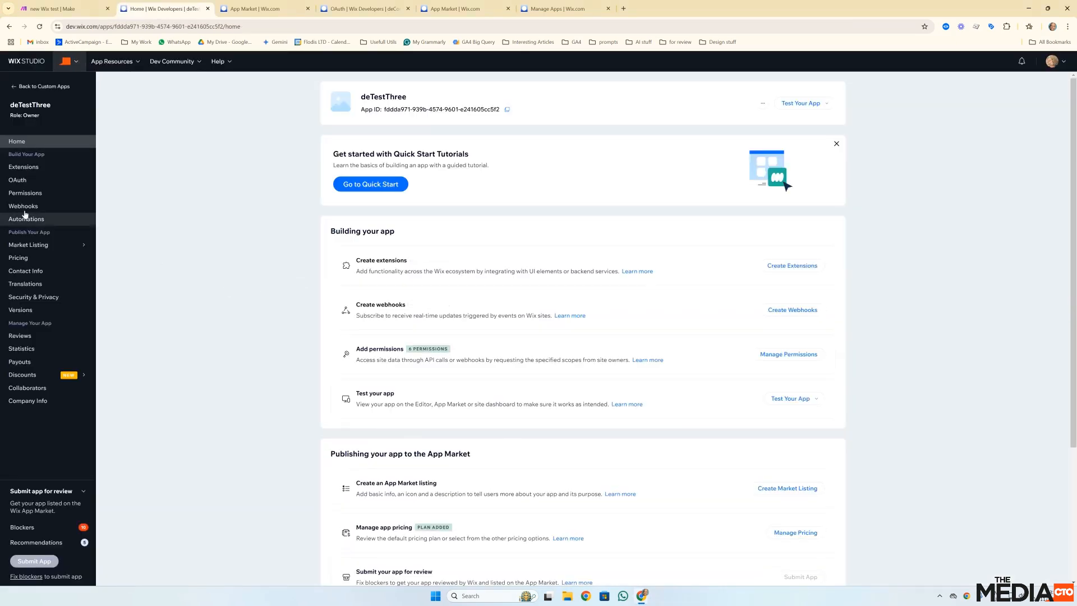
left_click(24, 193)
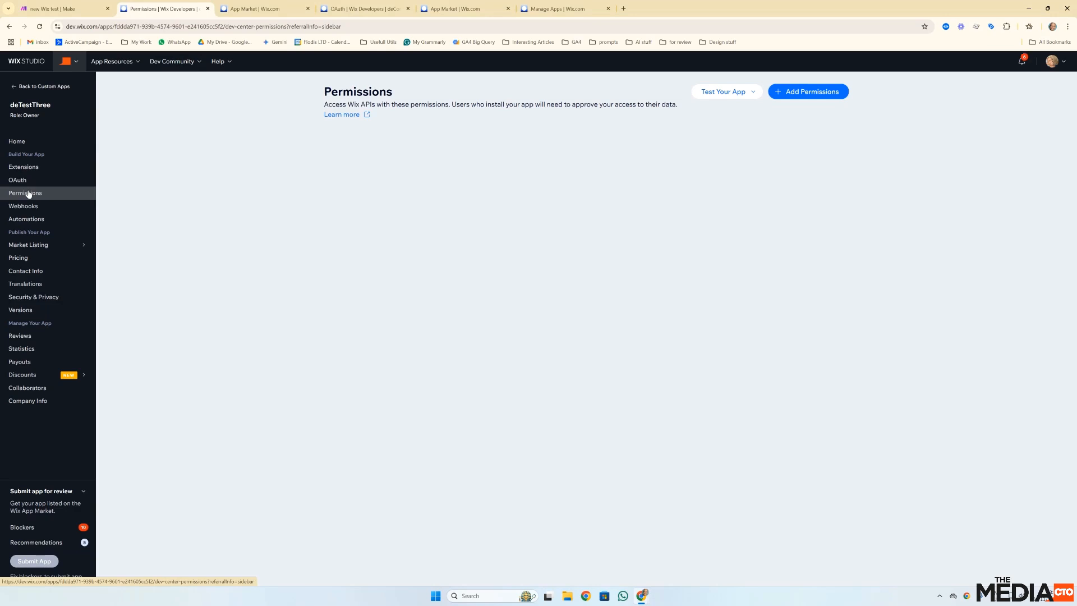
left_click(807, 91)
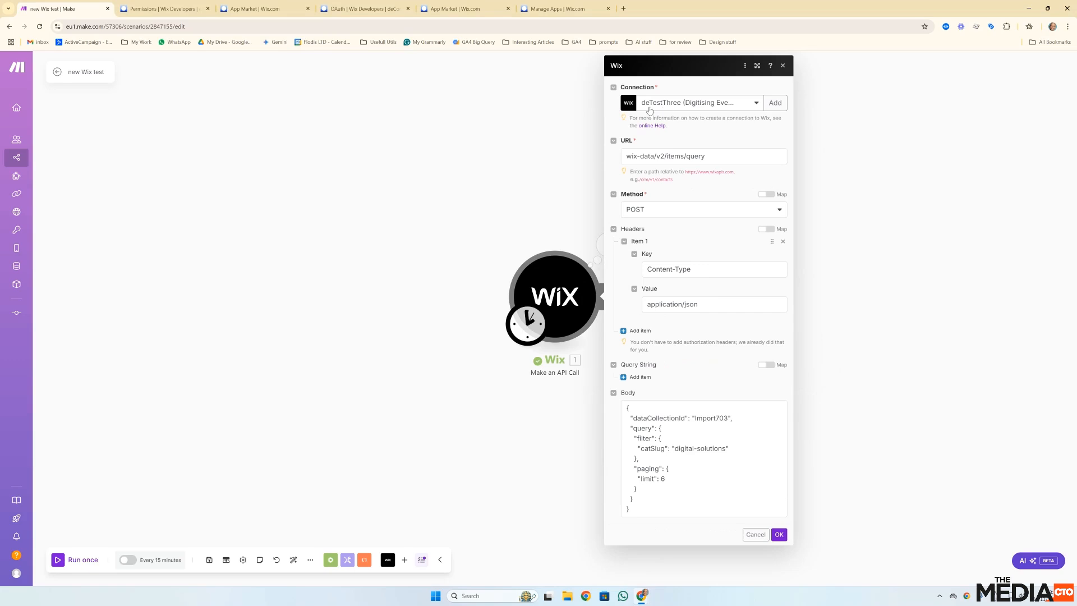
left_click(697, 102)
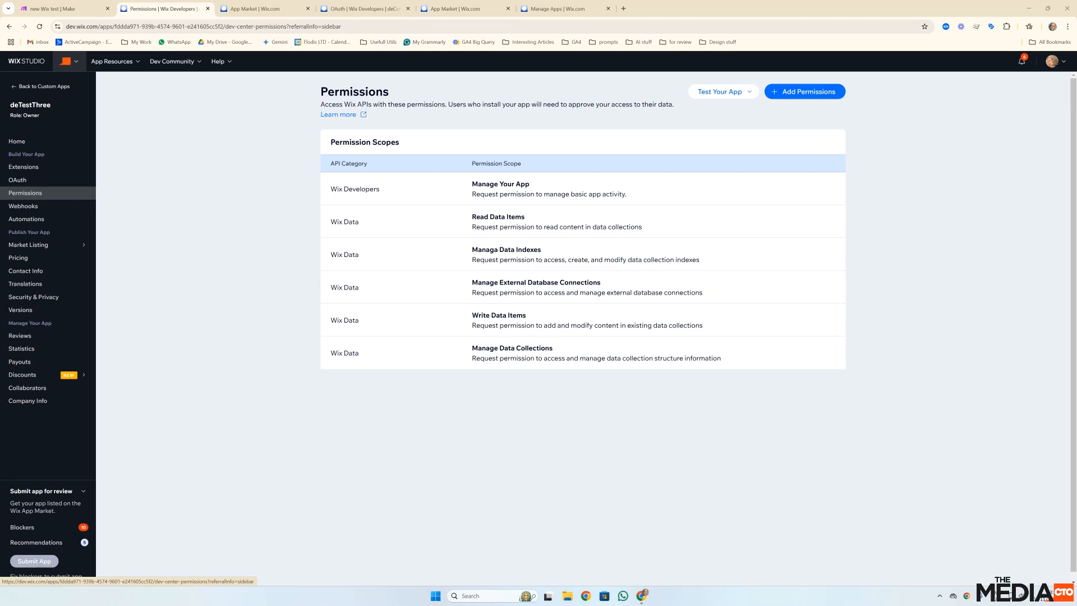
mouse_move(460, 418)
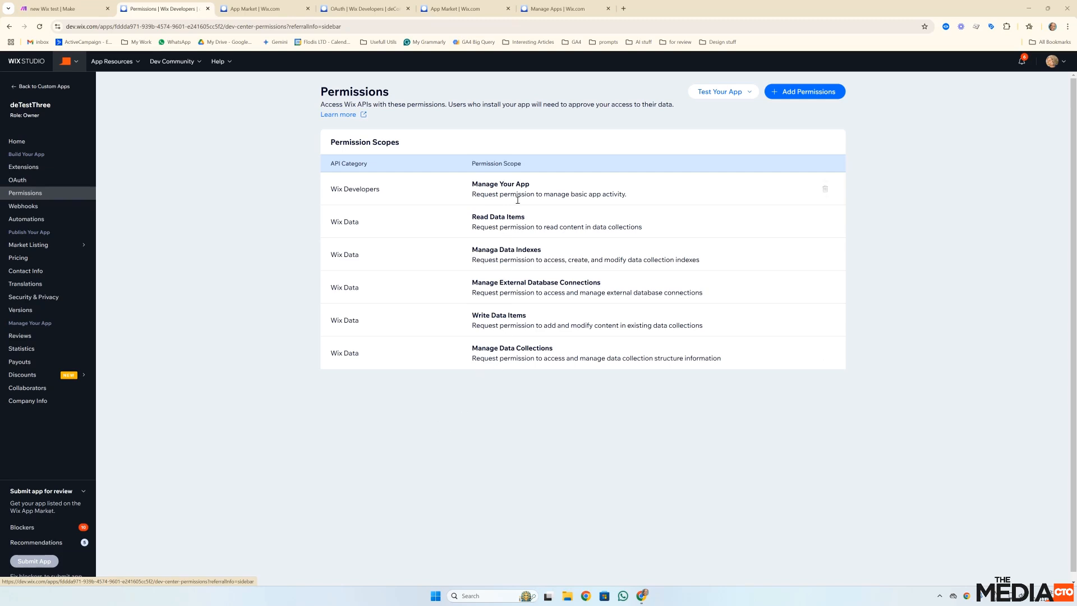
mouse_move(534, 401)
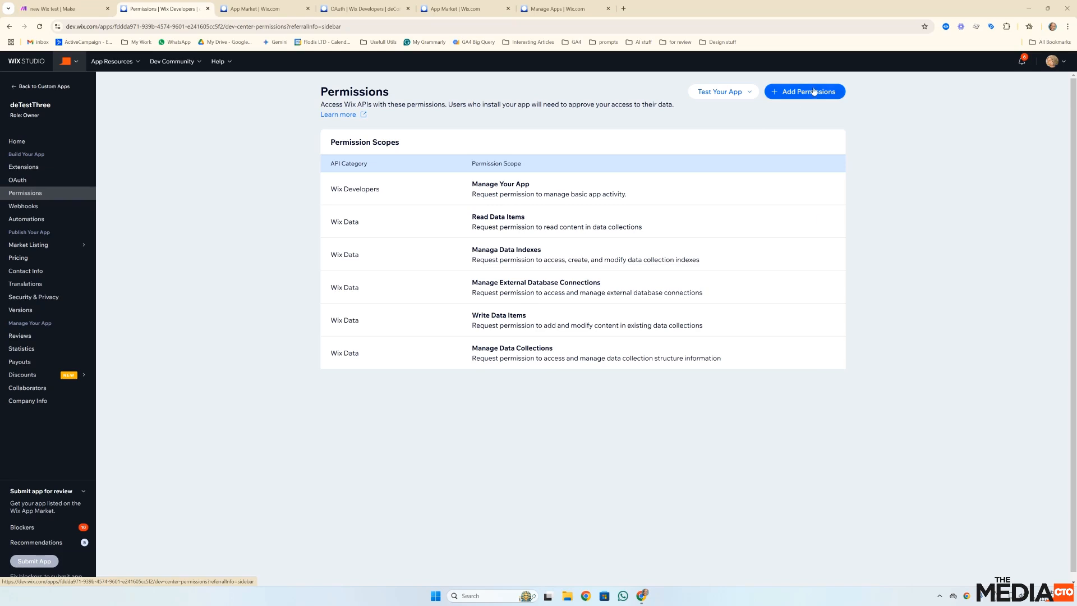
Add the Manage Stores - all permissions scope to deTestThree by searching 'stor' and saving
left_click(803, 90)
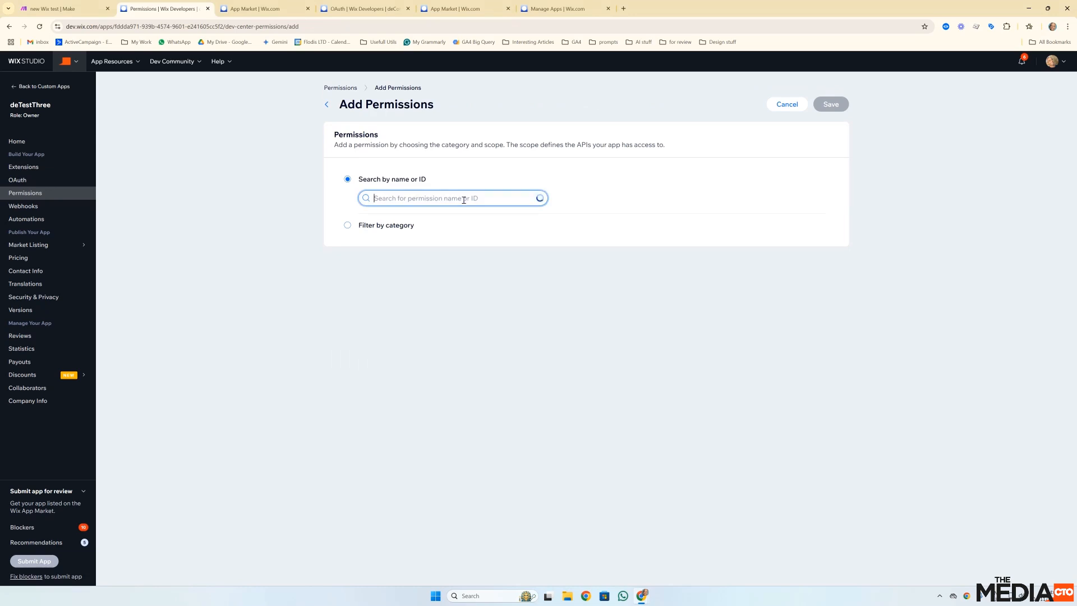
type("stor")
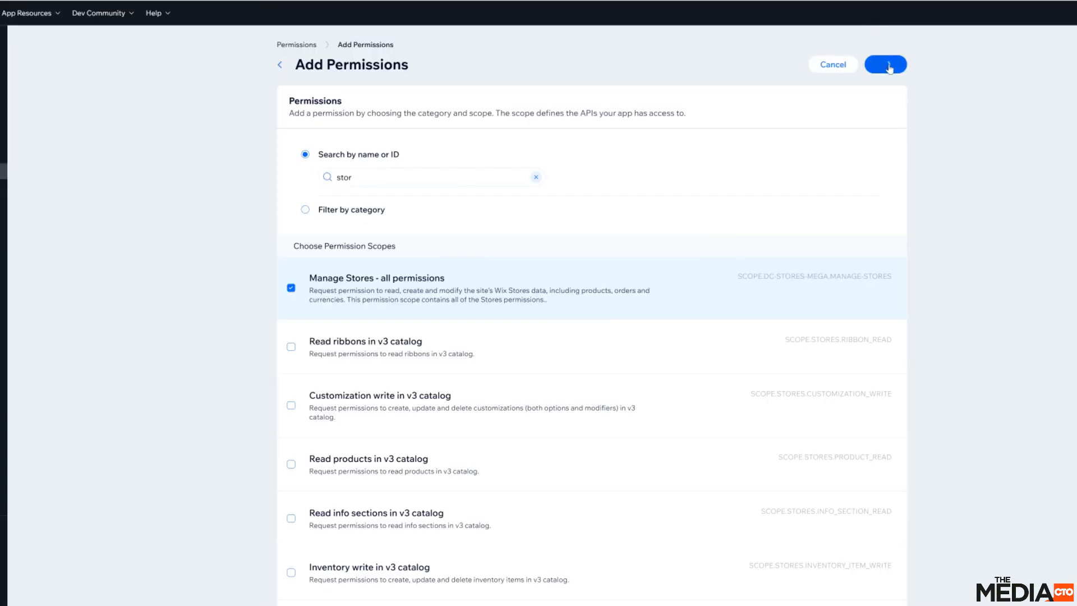
left_click(884, 63)
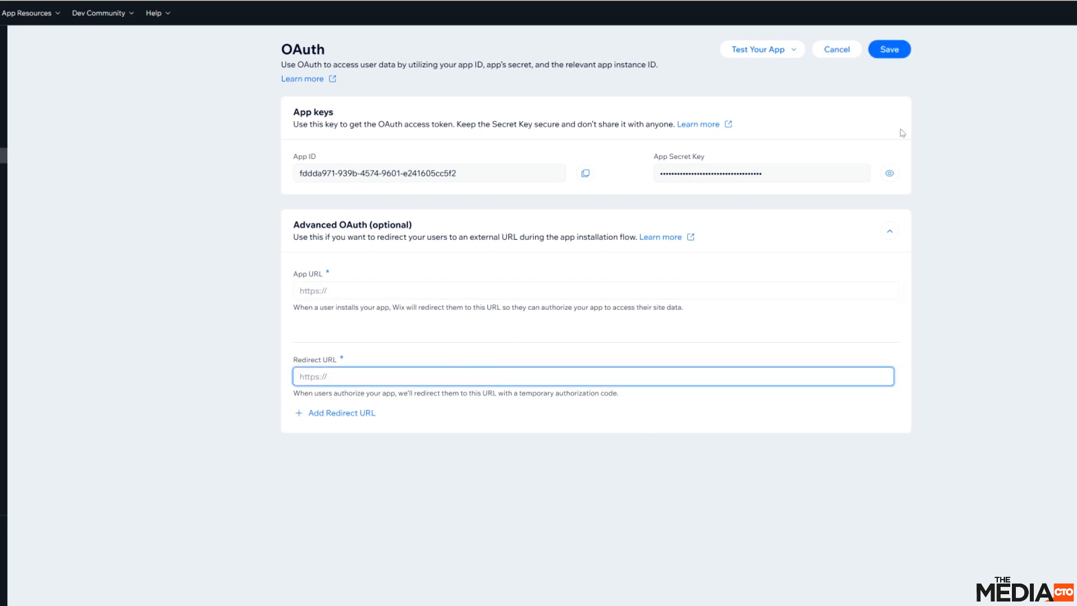
Save OAuth, test deTestThree on a site without extensions, then save Make's Wix callback URLs
left_click(888, 49)
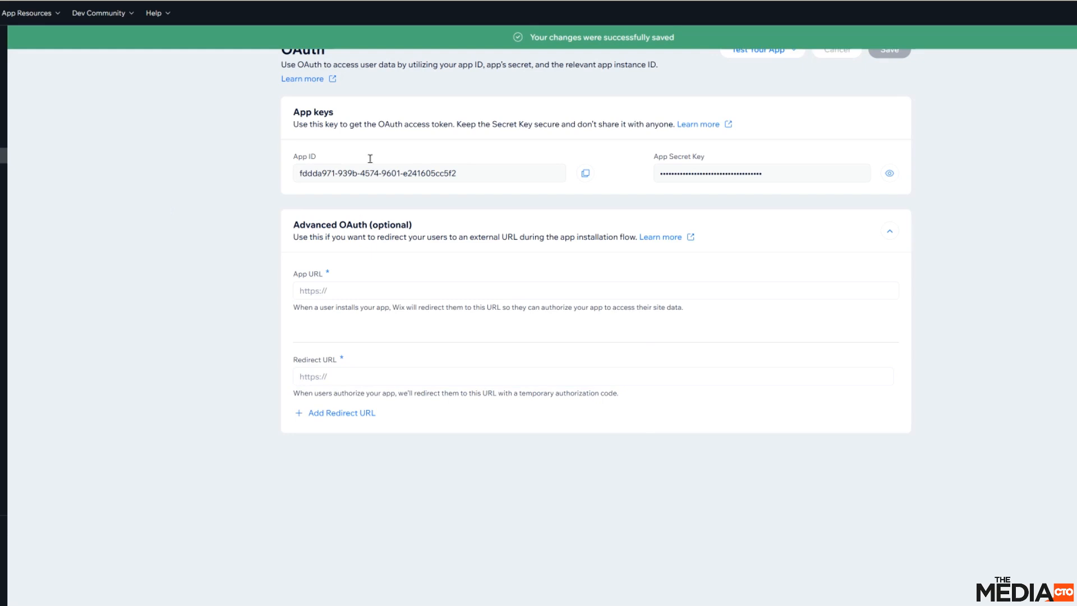
left_click(760, 49)
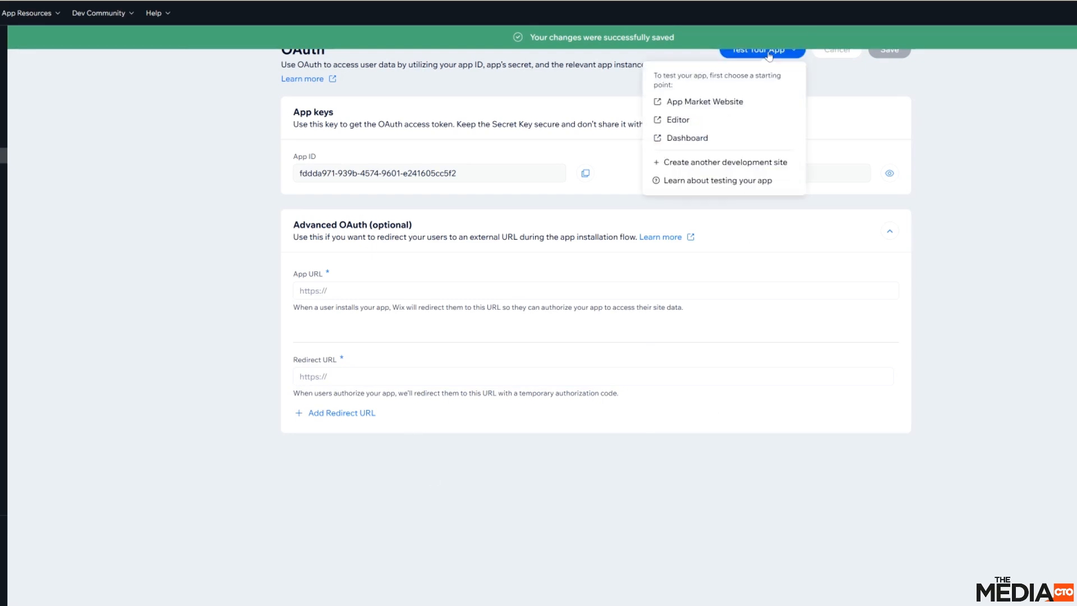
left_click(685, 137)
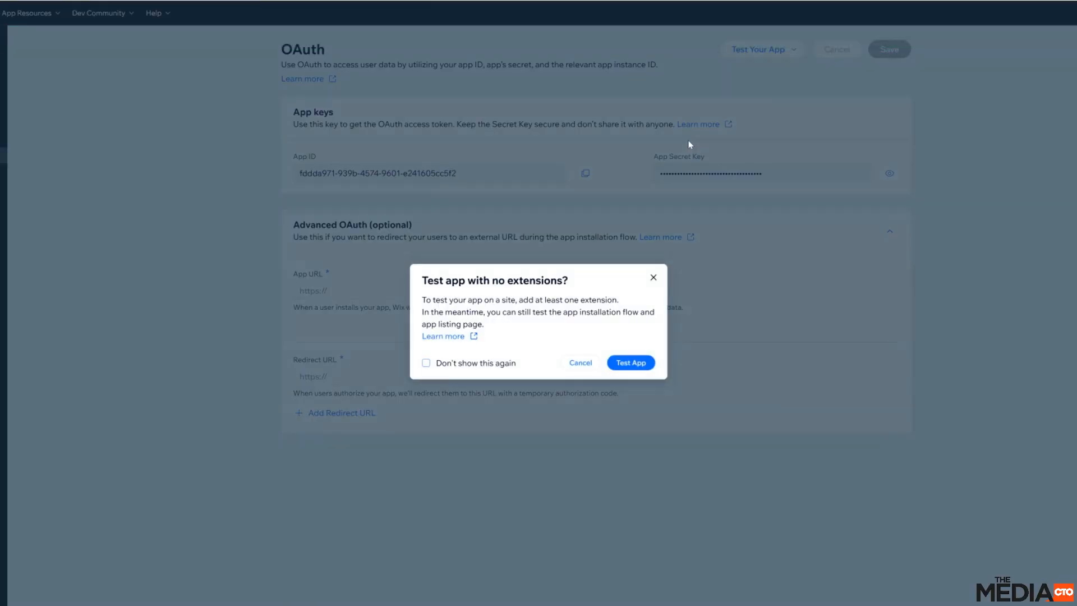
left_click(629, 362)
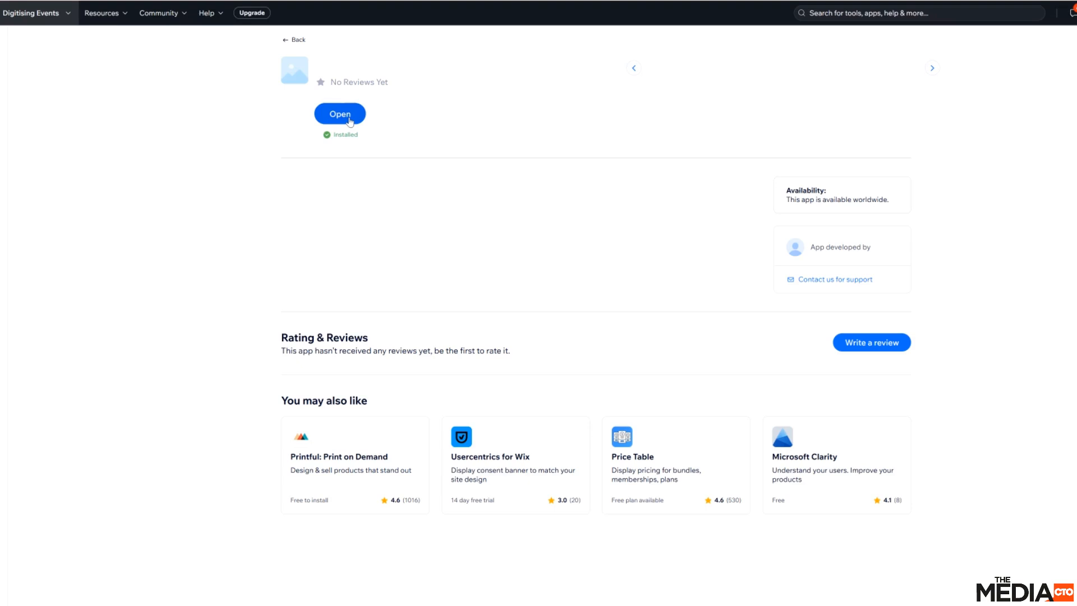
mouse_move(301, 130)
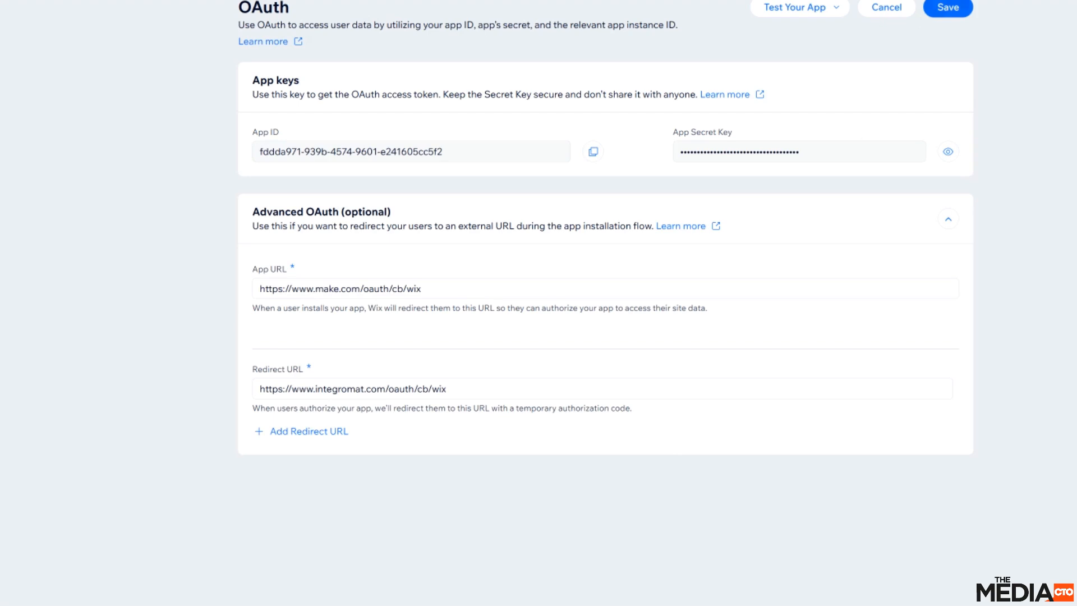
left_click(947, 7)
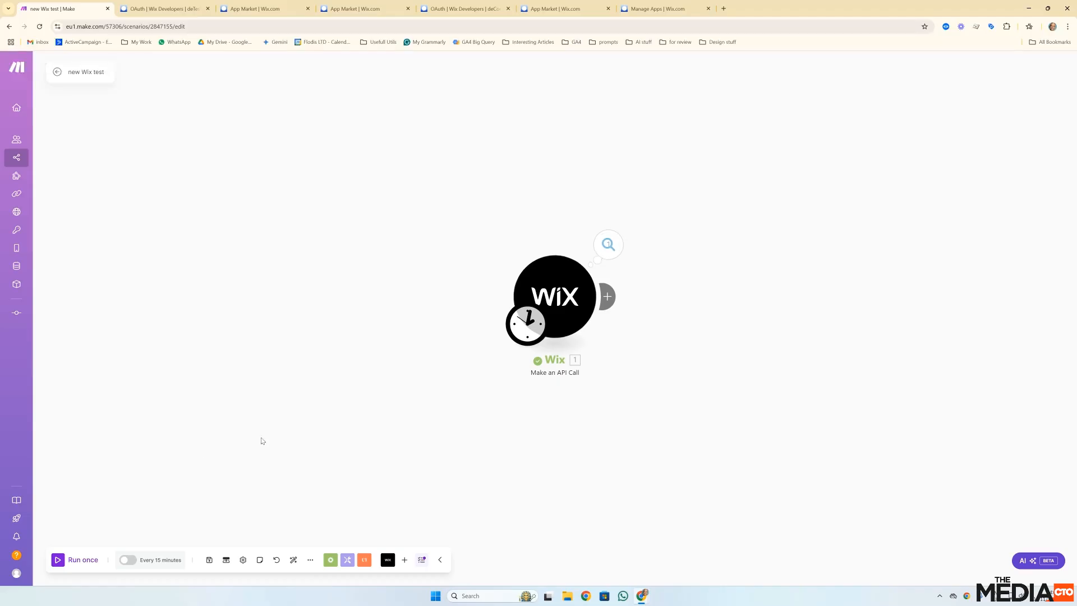
Reauthorize the Wix connection on Digitising Events, agreeing to Manage stores and CMS permissions
left_click(606, 245)
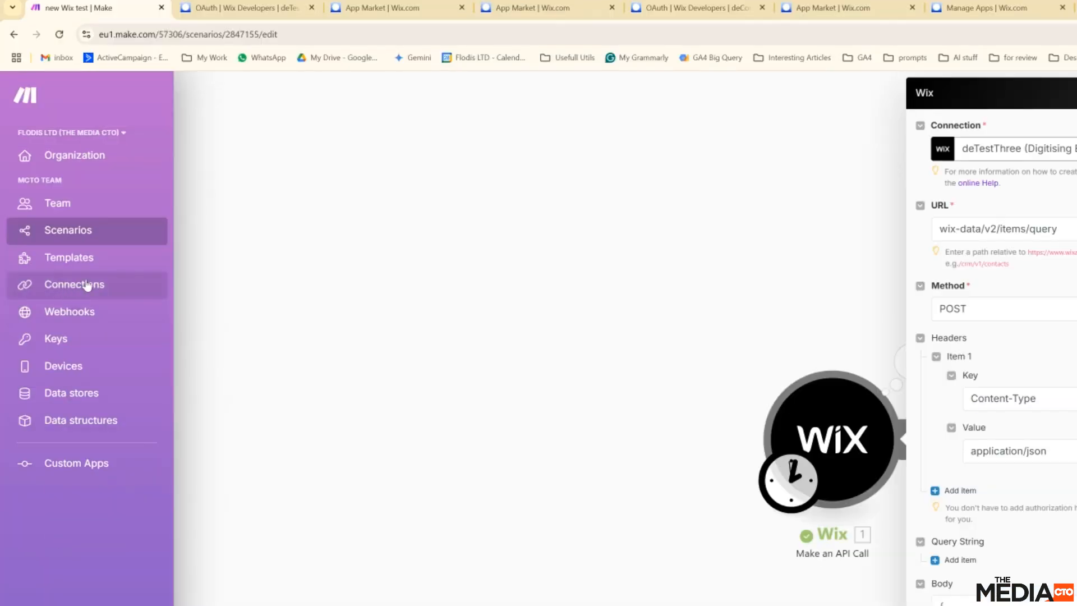
left_click(74, 283)
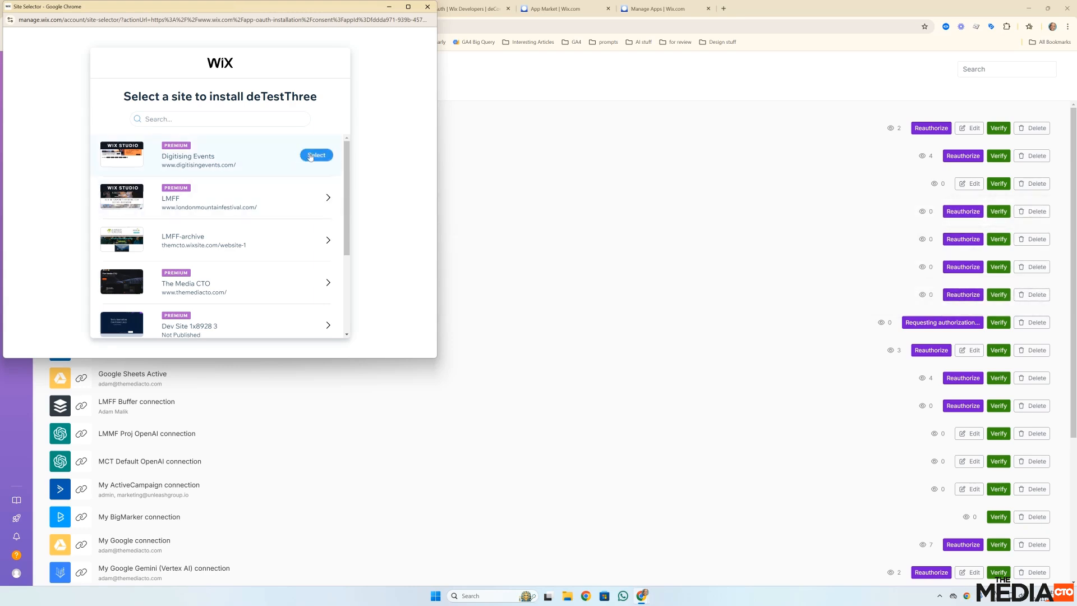
left_click(317, 155)
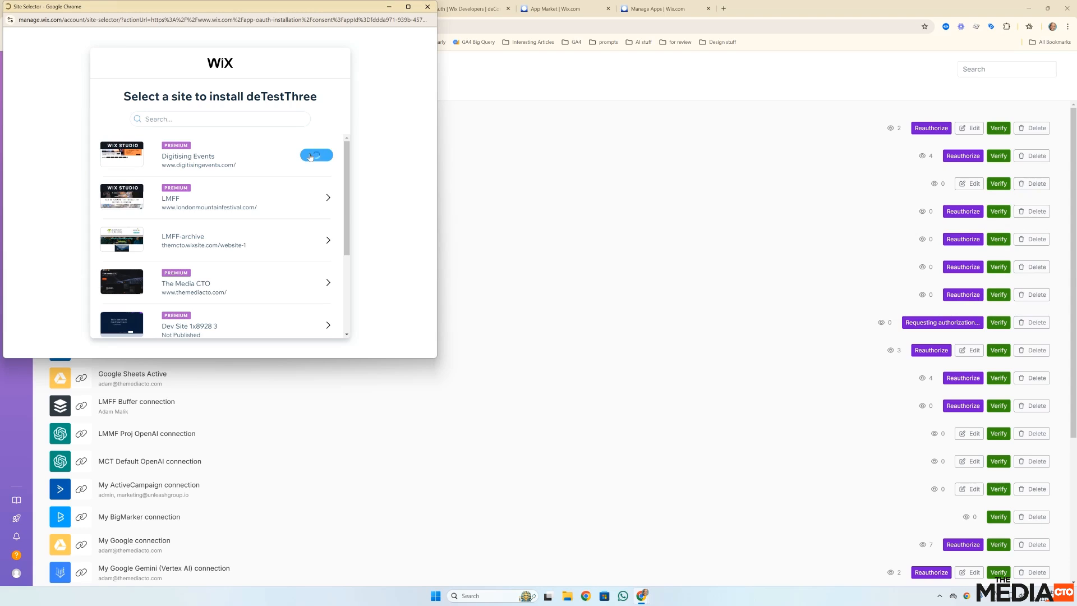
left_click(315, 155)
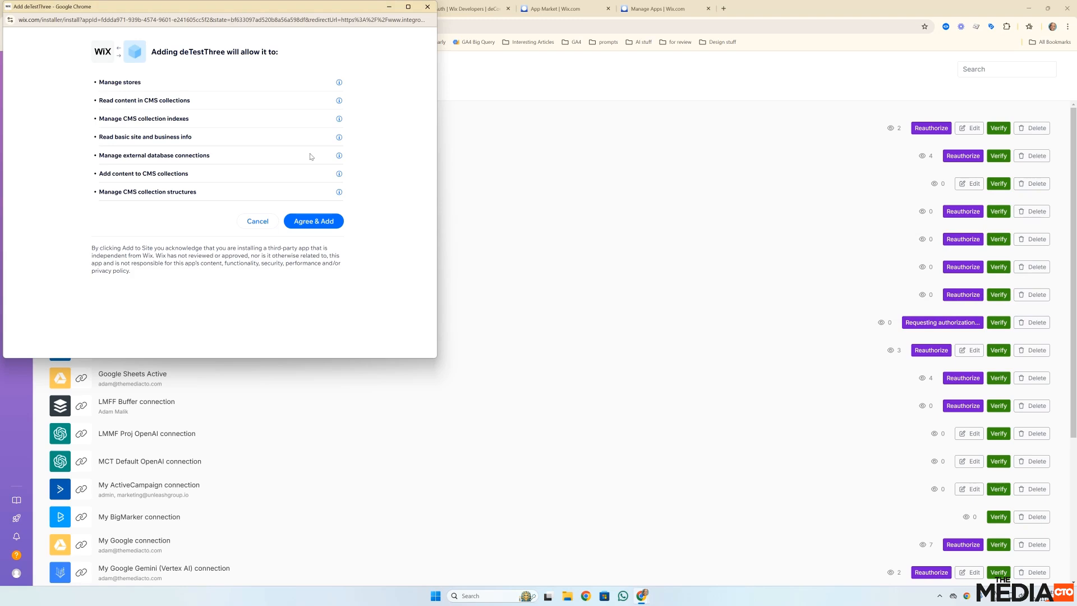
left_click(313, 221)
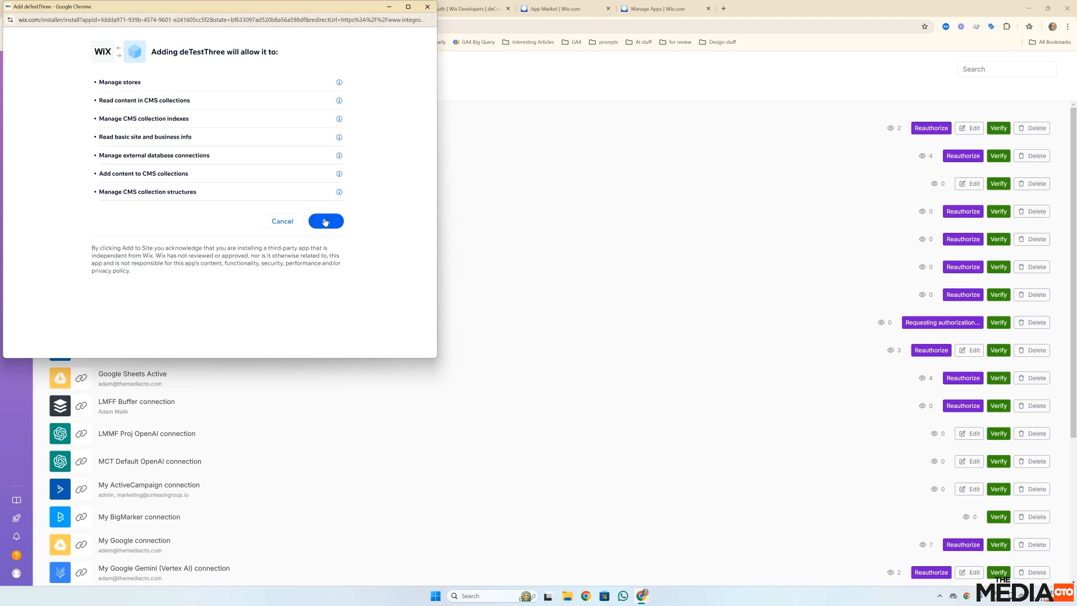